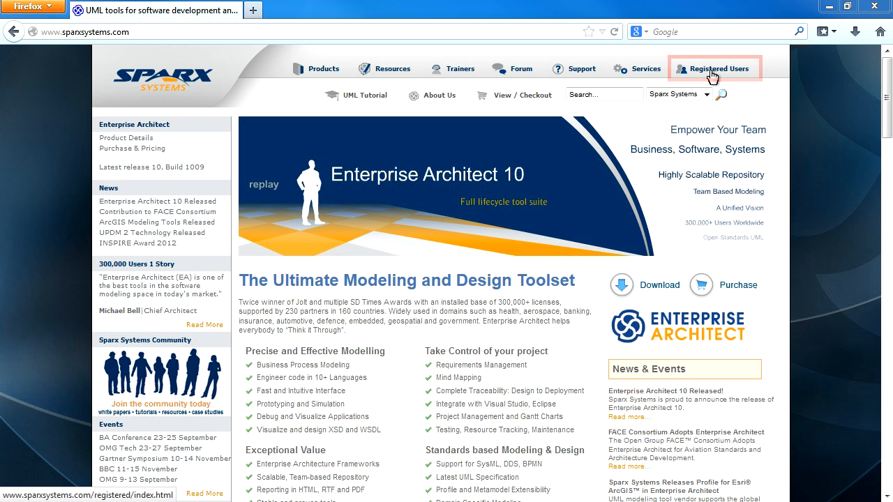
# Step: Sign in to the Registered Users area with the user name and password
pyautogui.click(716, 68)
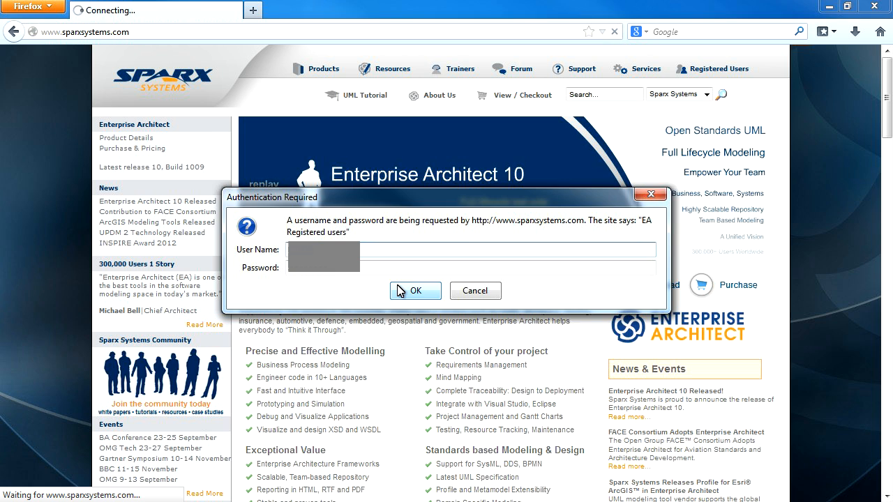
pyautogui.click(416, 291)
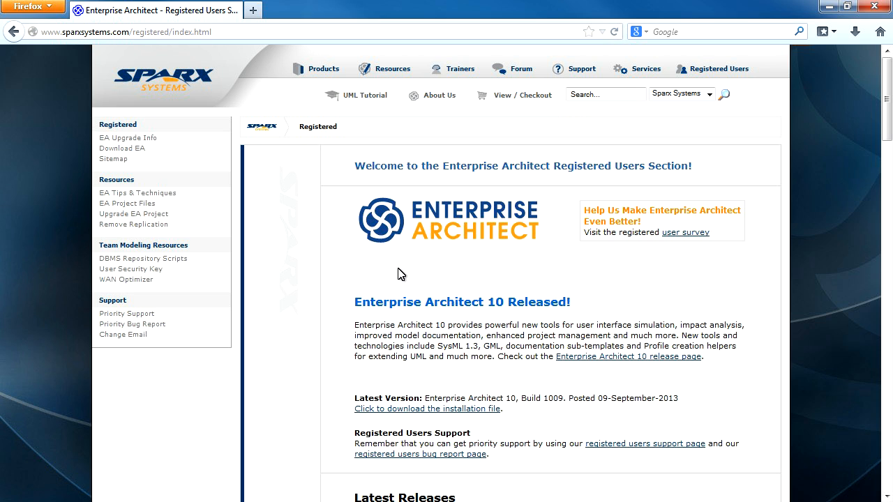
pyautogui.moveTo(366, 270)
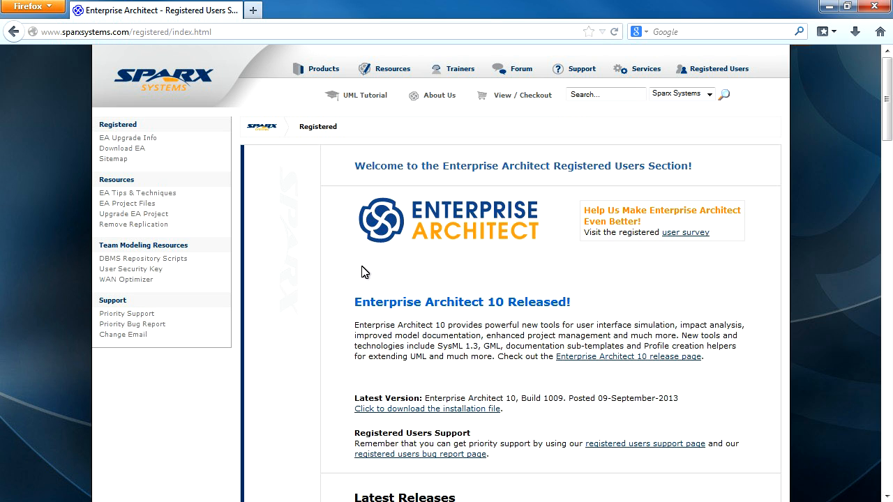
pyautogui.moveTo(351, 395)
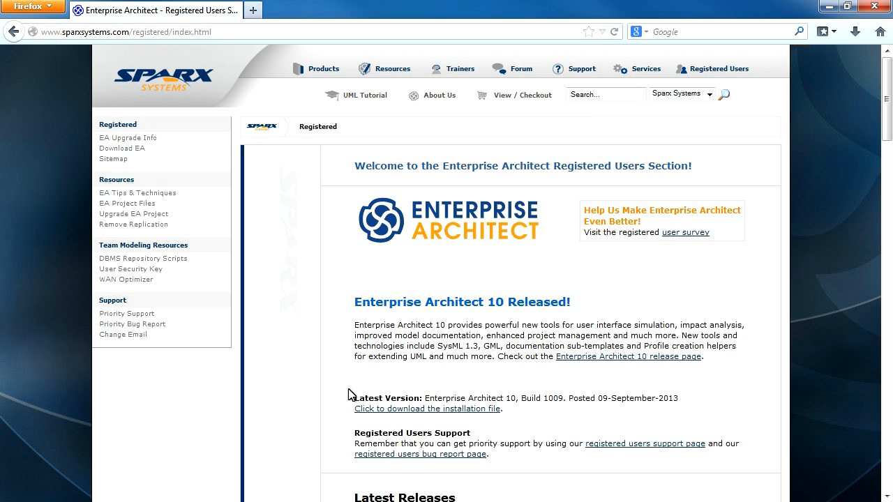
pyautogui.moveTo(427, 409)
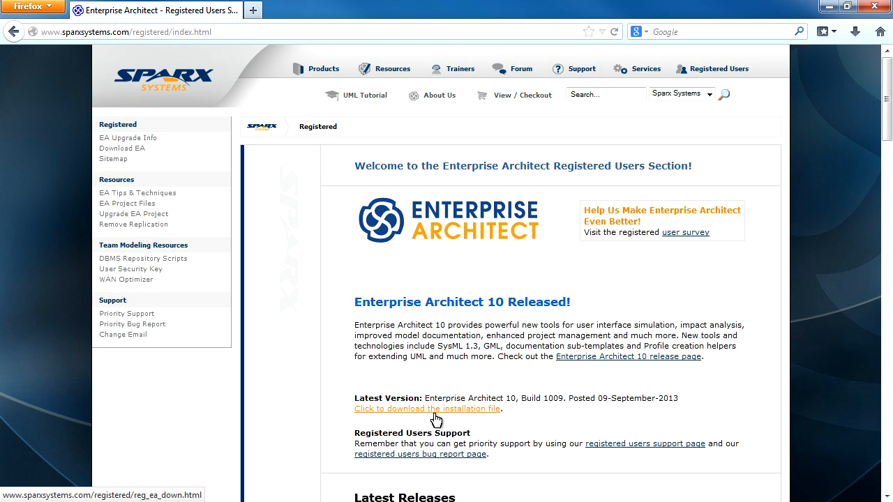
# Step: Download the Enterprise Architect 10 installer easetupfull.exe and save it to disk
pyautogui.click(427, 409)
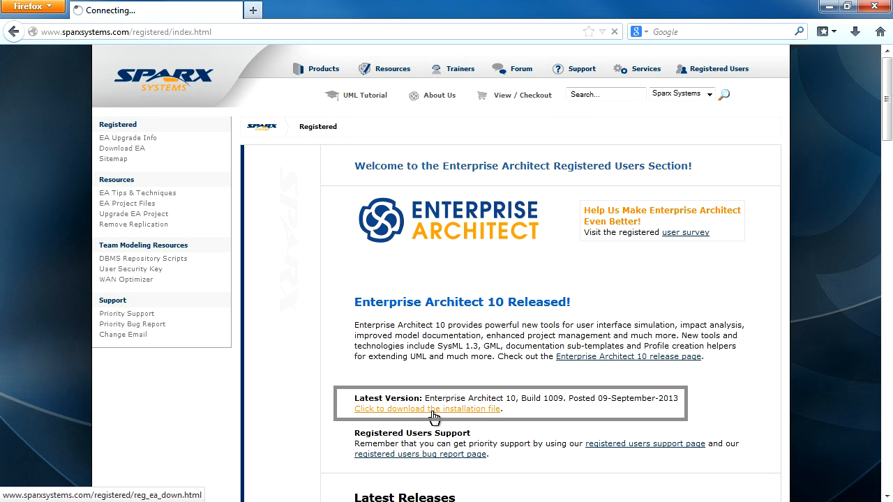
pyautogui.click(428, 409)
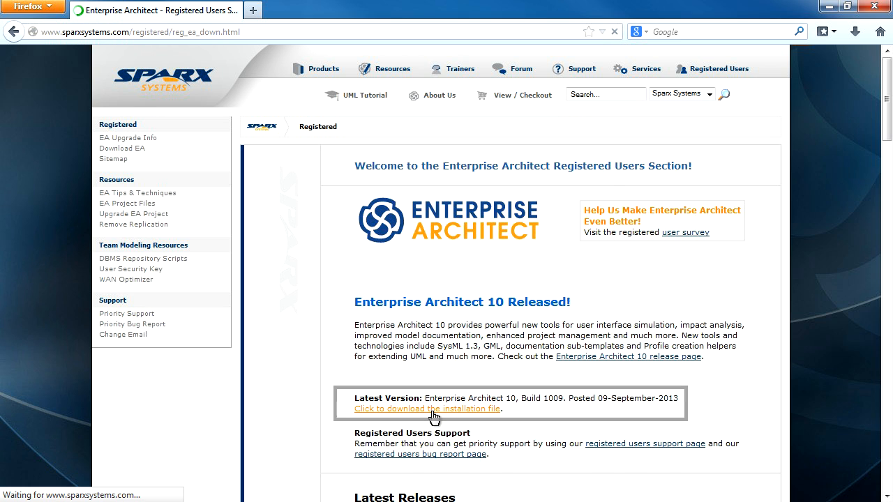
pyautogui.click(427, 409)
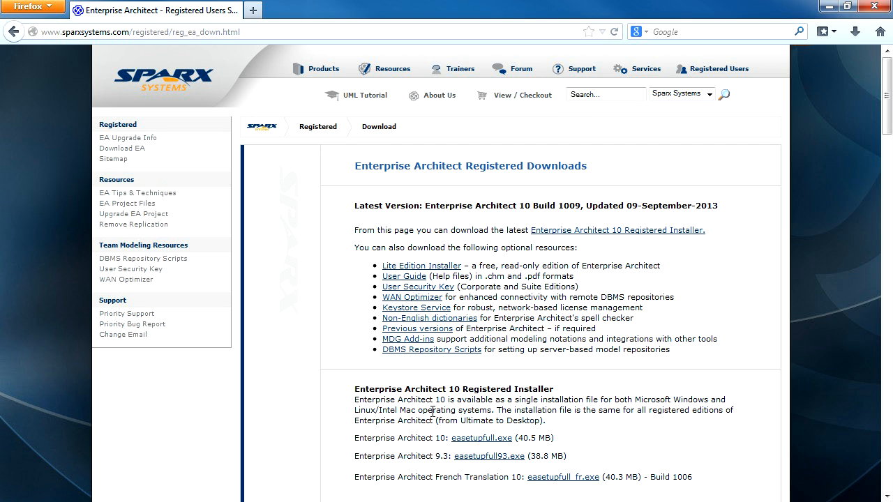
pyautogui.moveTo(480, 438)
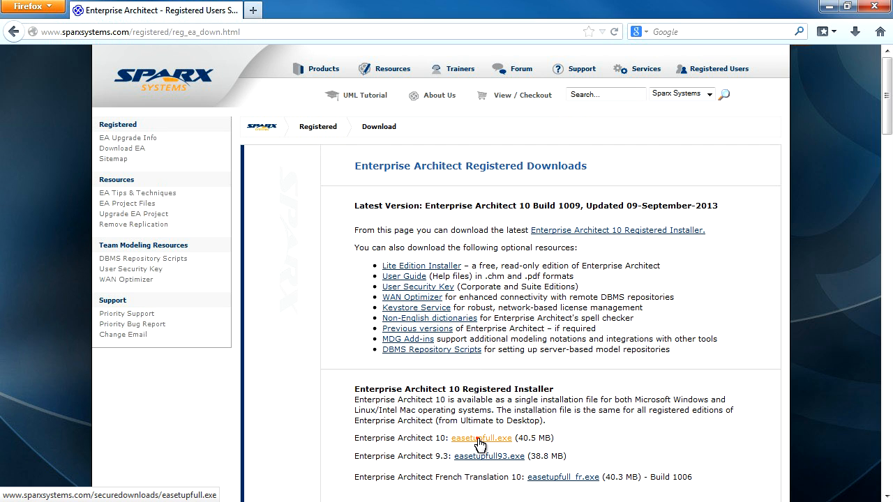
pyautogui.click(481, 438)
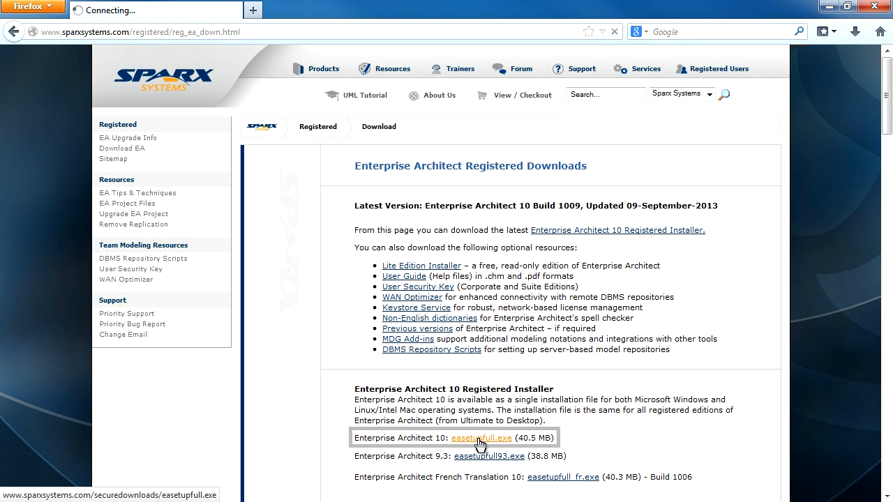
pyautogui.click(480, 439)
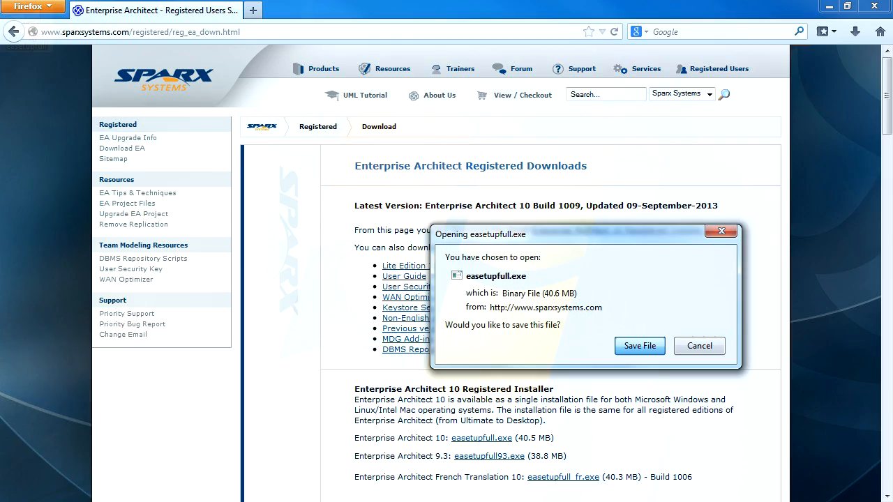
pyautogui.click(639, 347)
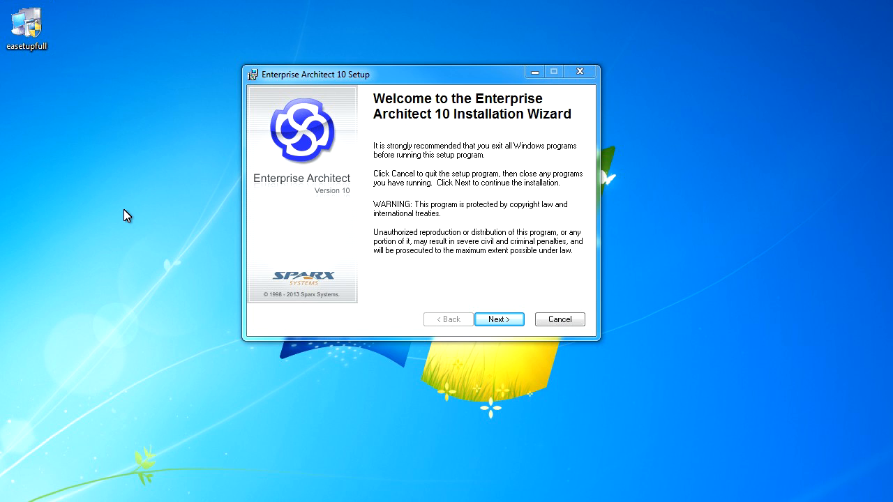
pyautogui.moveTo(193, 169)
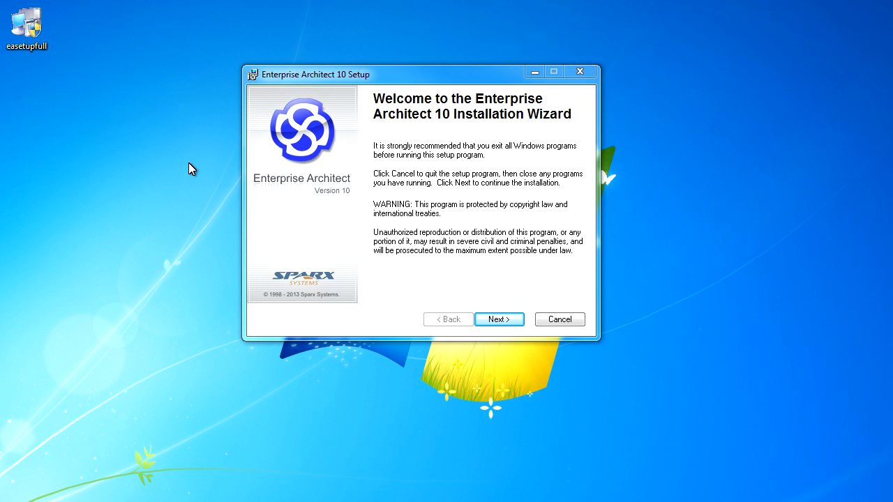
# Step: Step through the setup wizard, accepting the license and user information to install Enterprise Architect
pyautogui.click(499, 319)
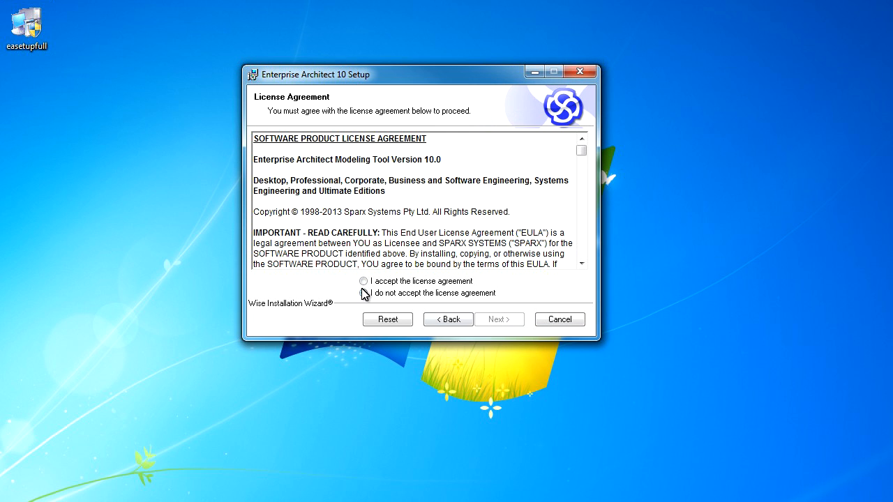
pyautogui.click(499, 318)
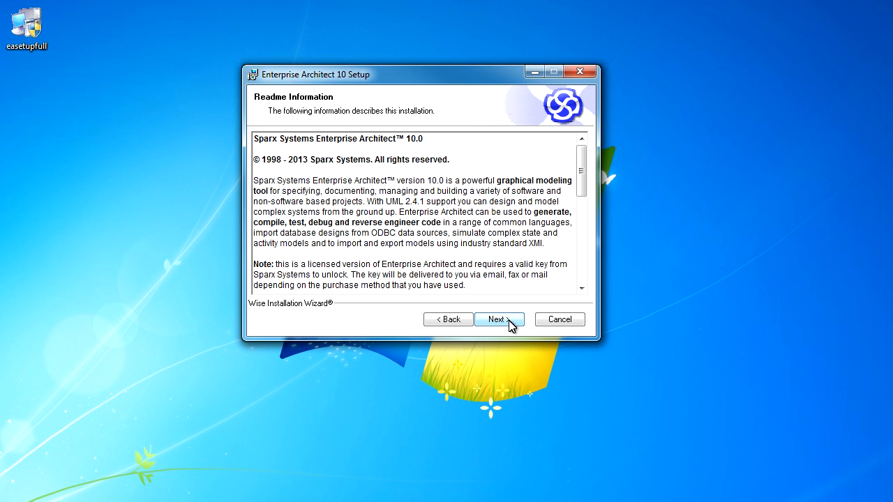
pyautogui.click(500, 319)
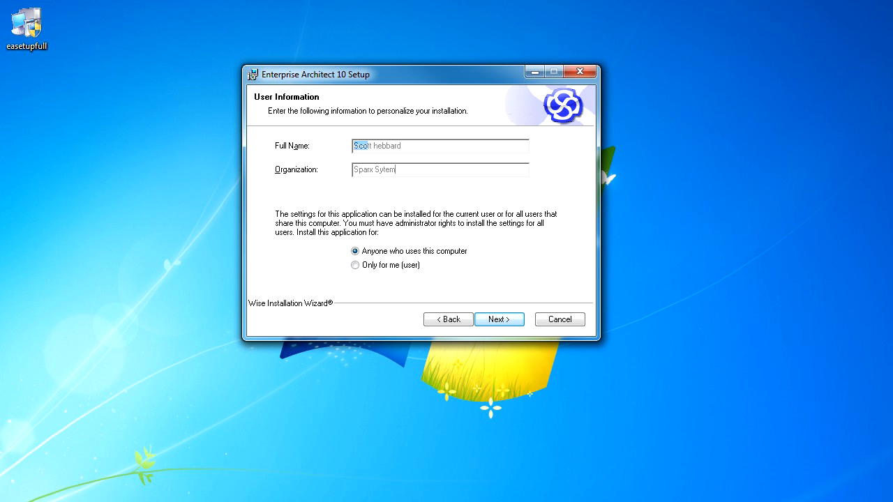
pyautogui.write('s')
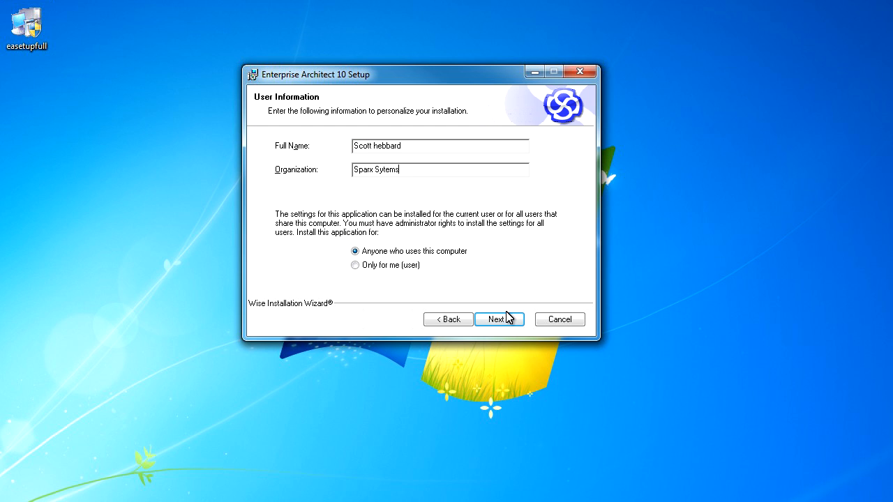
pyautogui.click(498, 318)
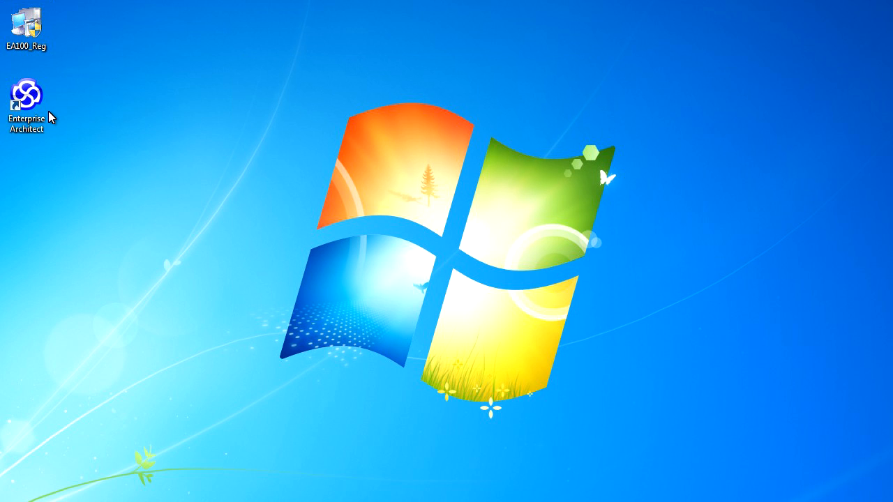
# Step: Launch Enterprise Architect from the desktop shortcut and start a new project getting-started.eap
pyautogui.click(27, 95)
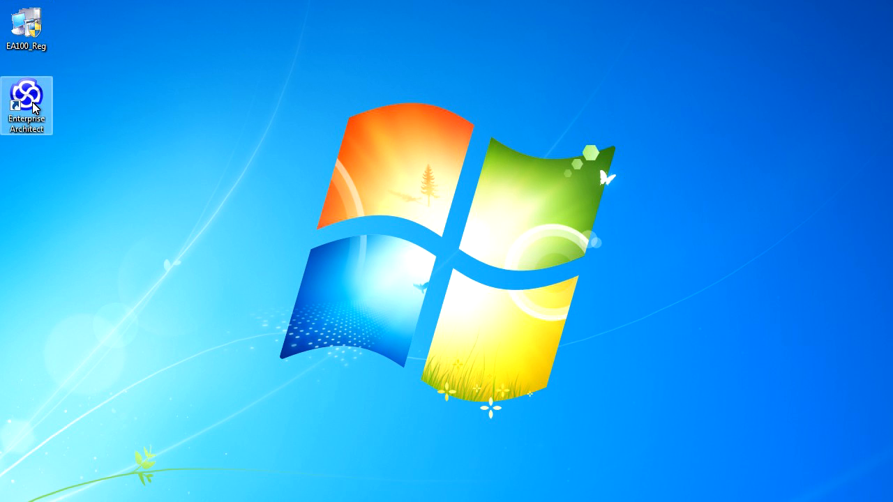
pyautogui.moveTo(26, 95)
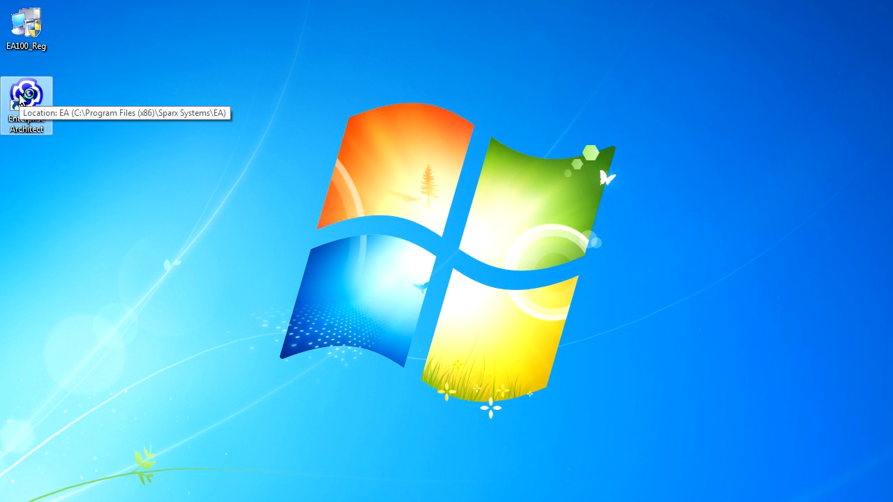
pyautogui.doubleClick(25, 95)
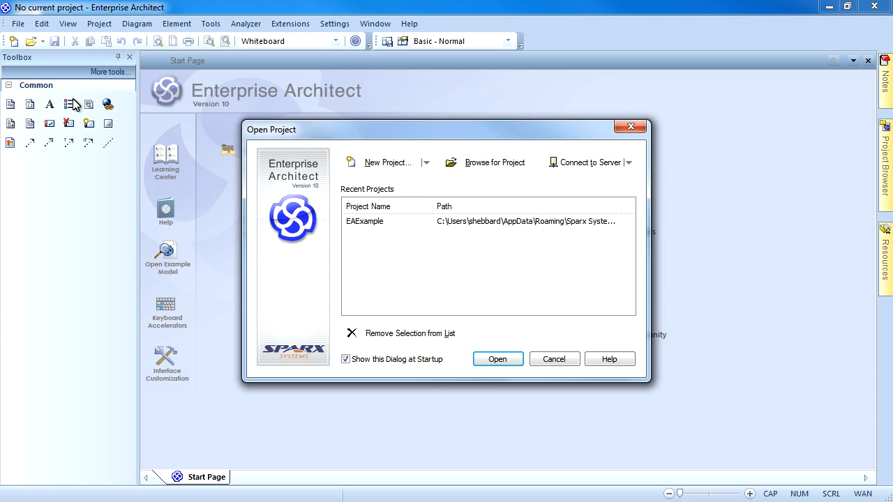
pyautogui.moveTo(382, 161)
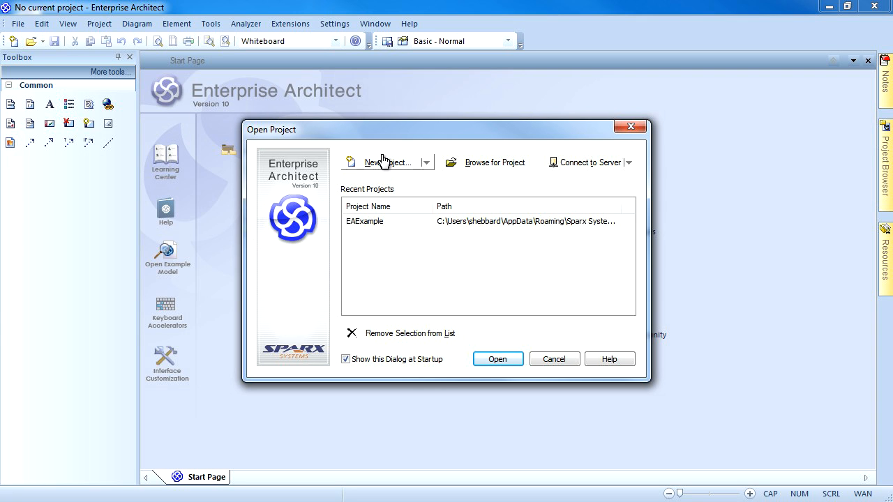
pyautogui.click(382, 162)
pyautogui.write('getting-started.eap')
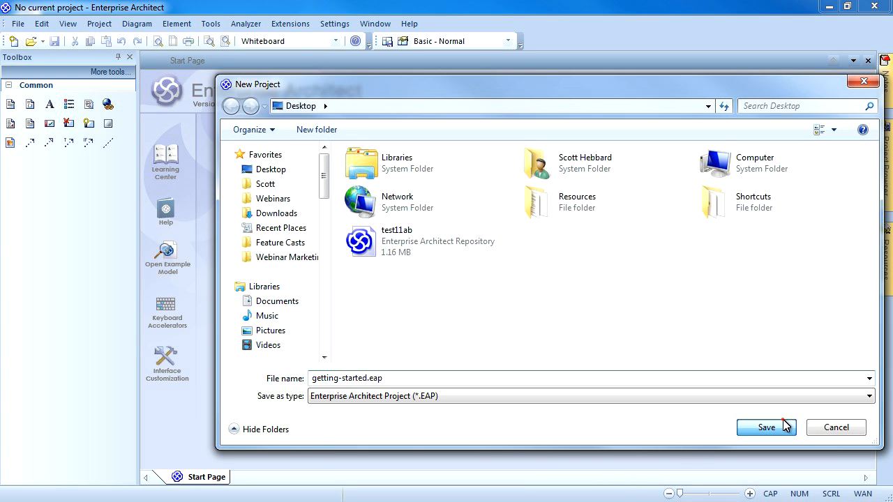
# Step: Save getting-started.eap and add the Mind Mapping Diagram model pattern from the Model Wizard
pyautogui.click(766, 427)
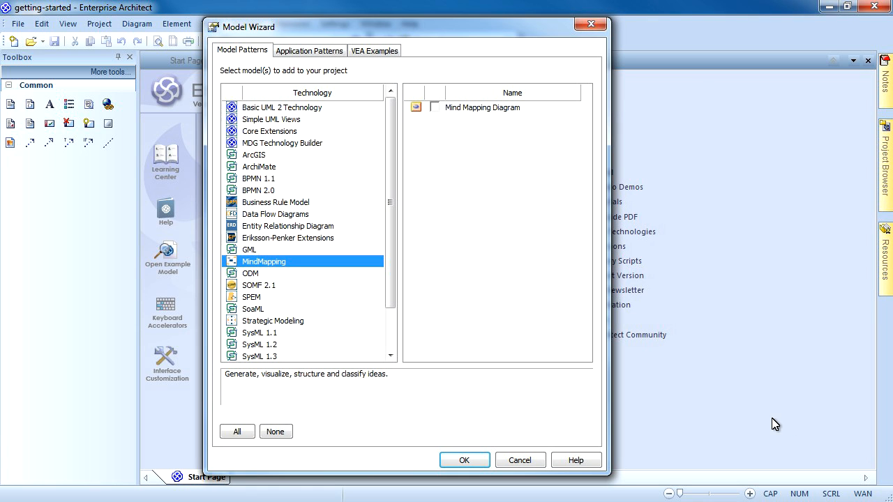
pyautogui.moveTo(551, 345)
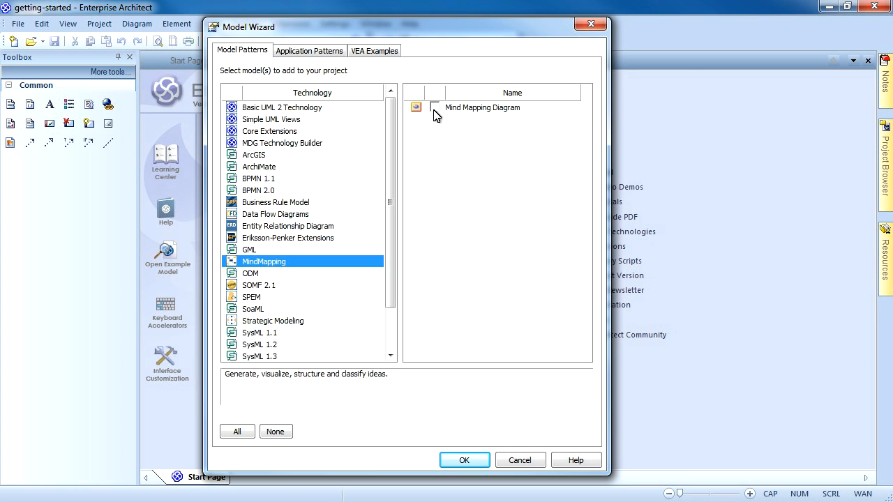
pyautogui.click(434, 106)
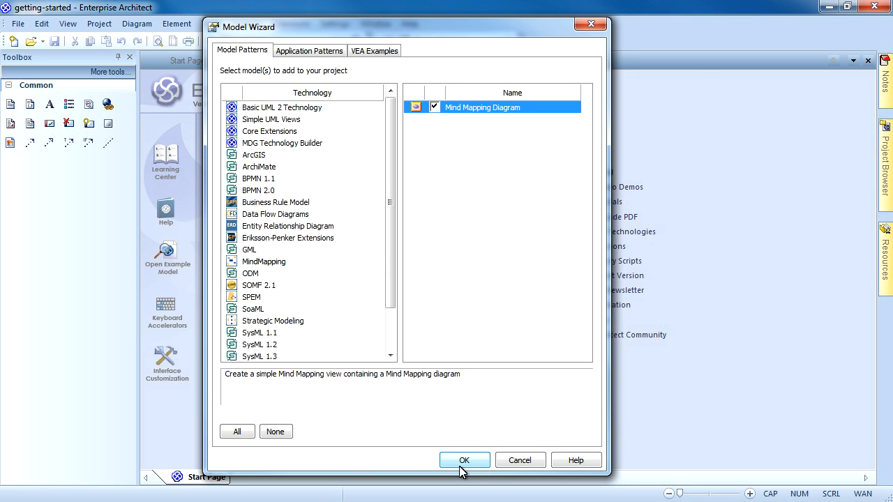
pyautogui.click(463, 461)
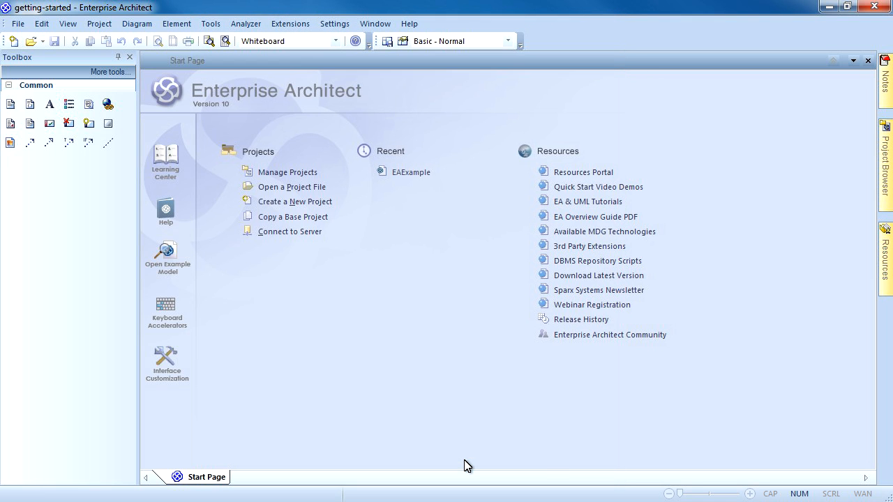
pyautogui.moveTo(545, 390)
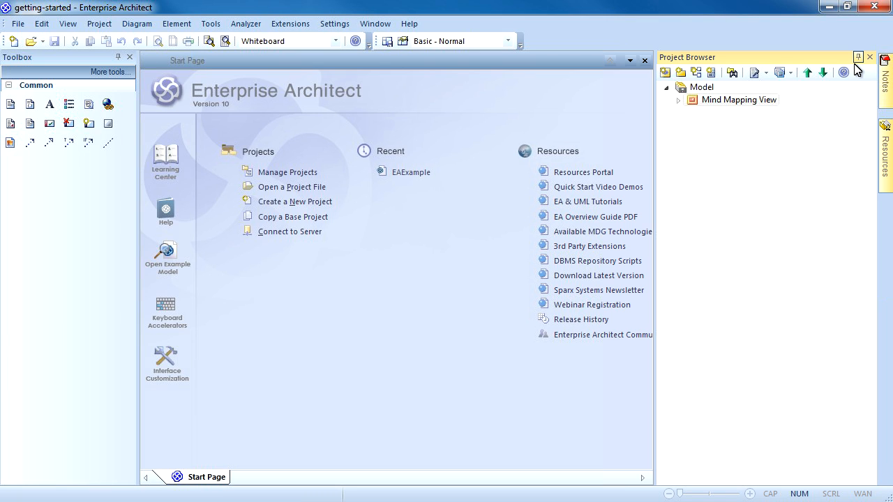
pyautogui.moveTo(729, 140)
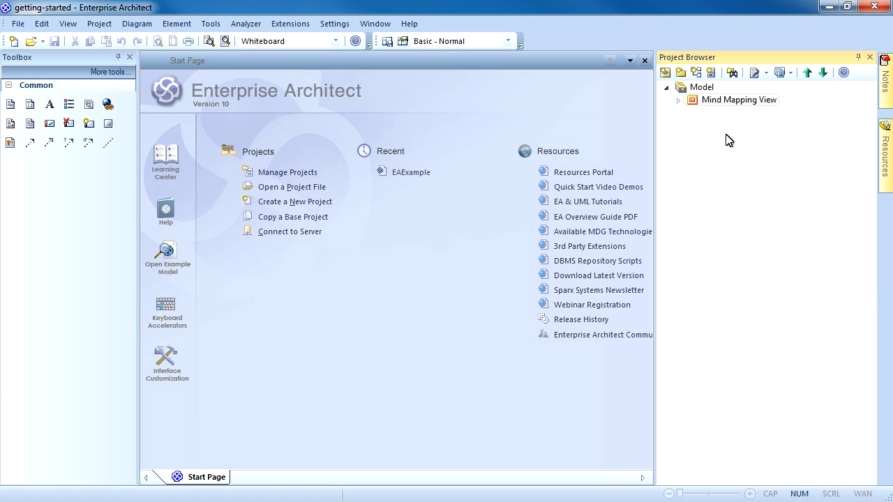
pyautogui.moveTo(675, 103)
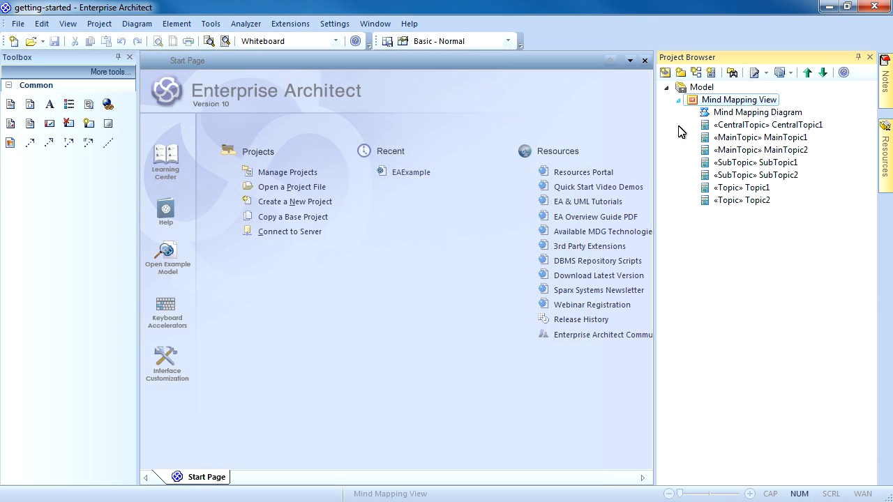
pyautogui.moveTo(179, 152)
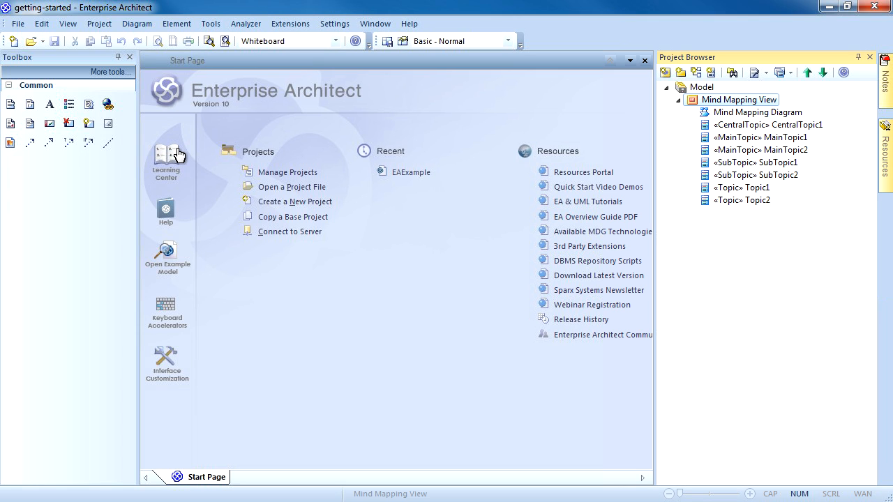
pyautogui.moveTo(179, 152)
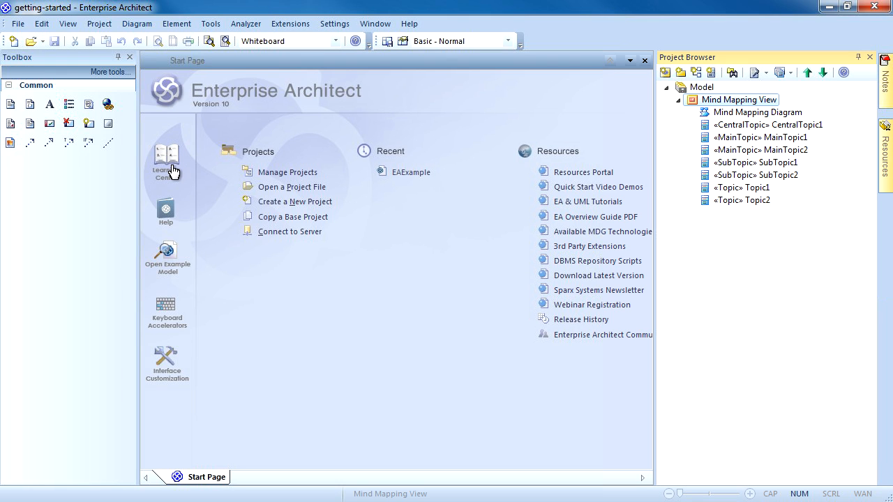
pyautogui.moveTo(173, 193)
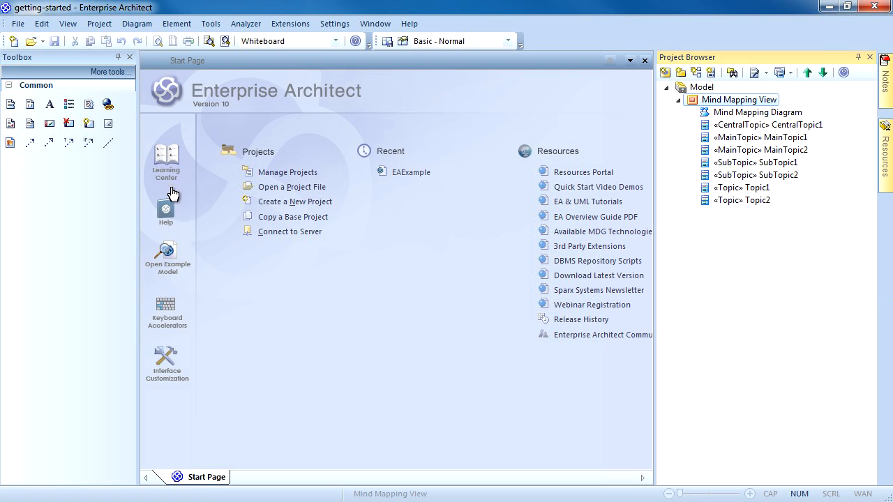
pyautogui.moveTo(167, 209)
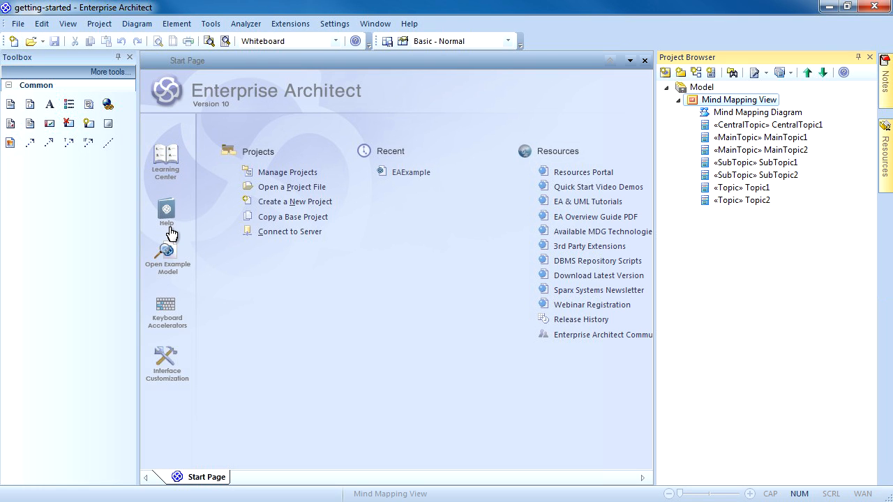
pyautogui.moveTo(167, 251)
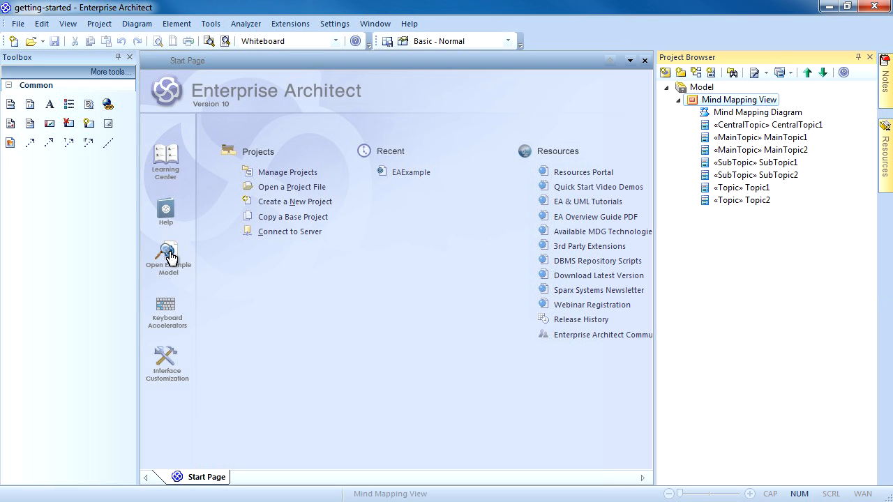
pyautogui.moveTo(173, 309)
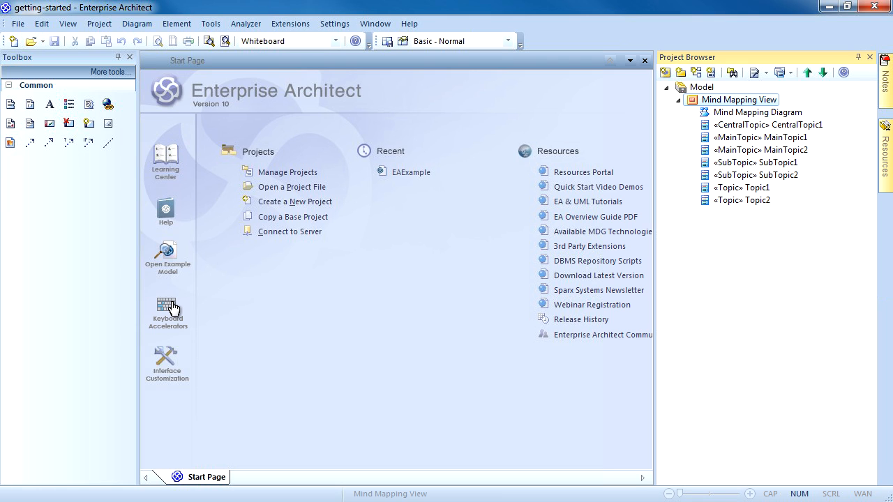
pyautogui.moveTo(176, 374)
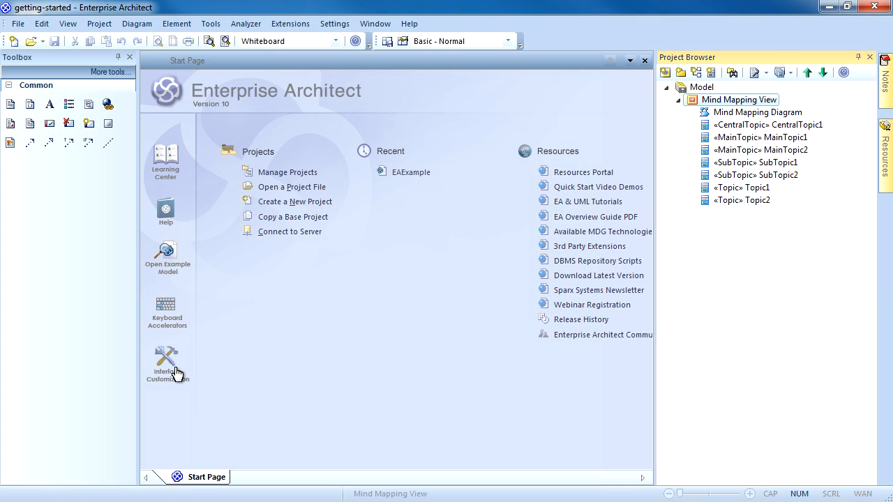
pyautogui.moveTo(410, 173)
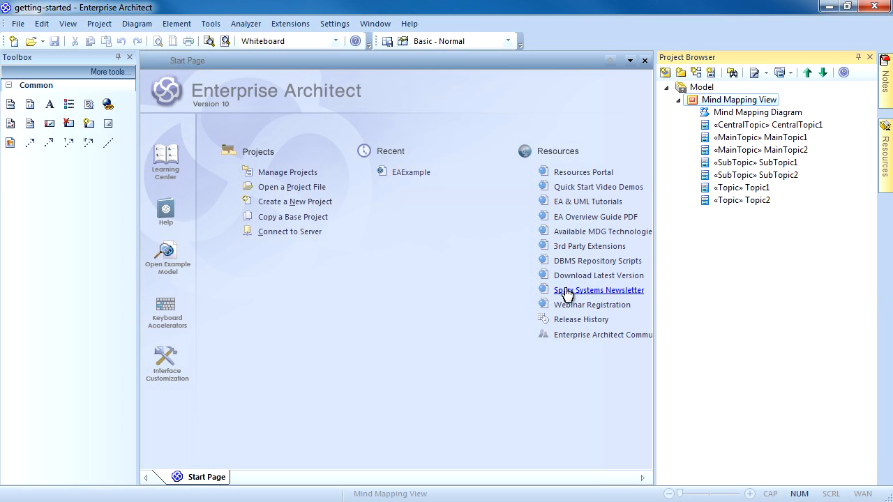
pyautogui.moveTo(592, 304)
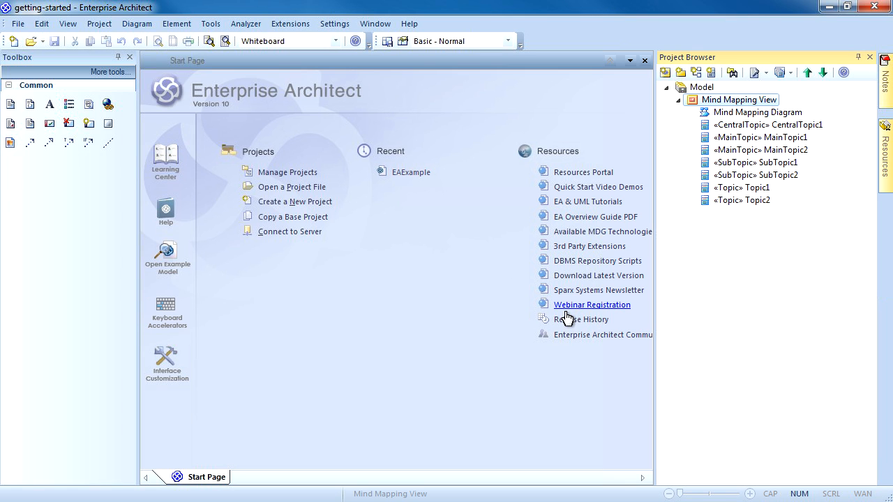
pyautogui.moveTo(563, 355)
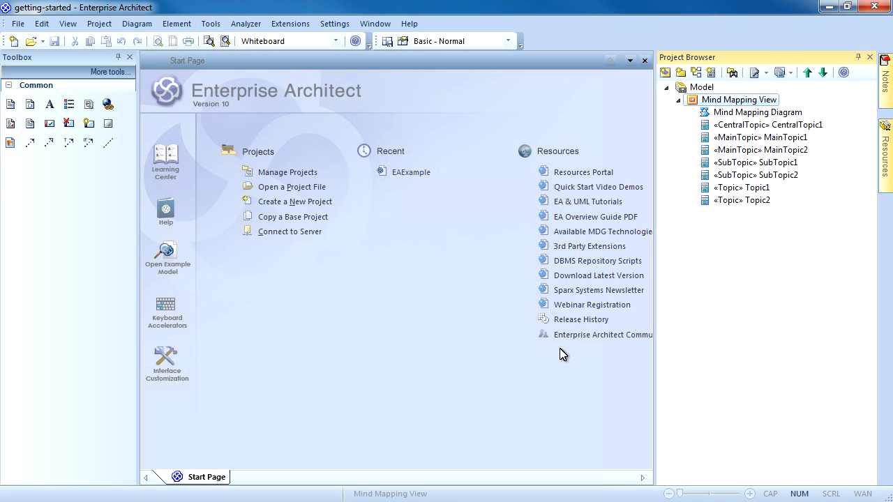
pyautogui.moveTo(558, 429)
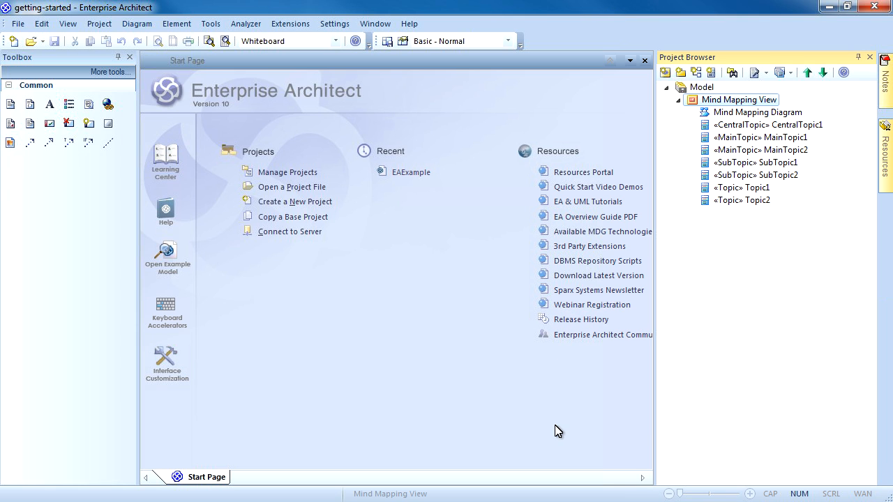
# Step: Open the Mind Mapping Diagram under Mind Mapping View in the Project Browser
pyautogui.click(757, 111)
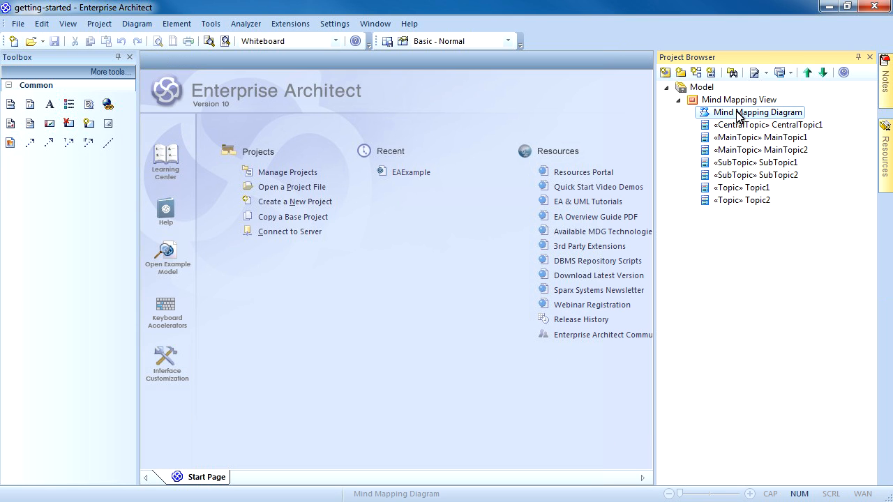
pyautogui.doubleClick(759, 112)
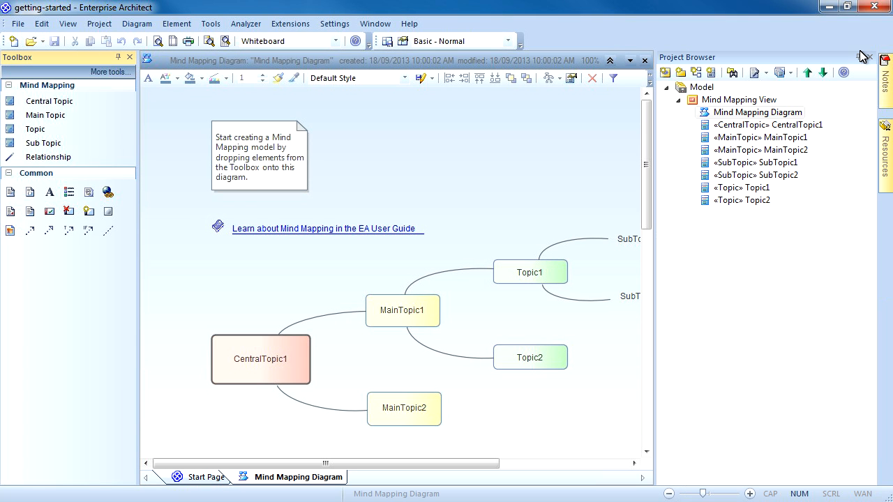
pyautogui.moveTo(860, 57)
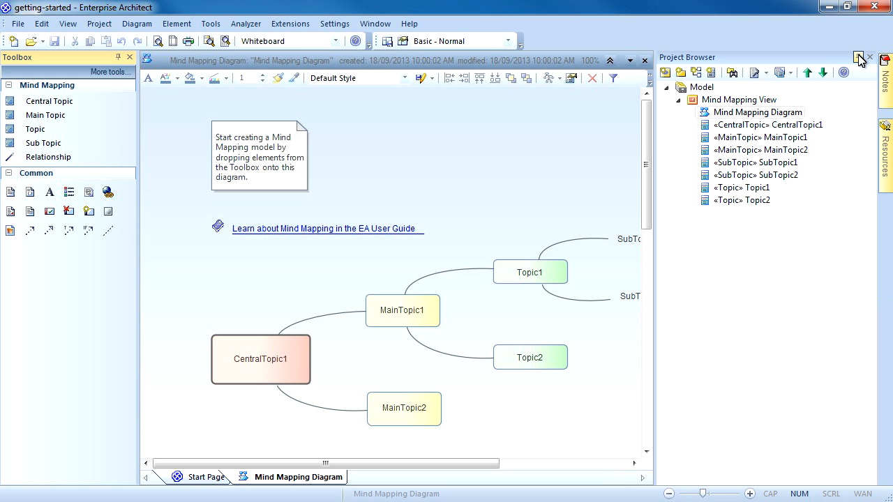
pyautogui.moveTo(860, 58)
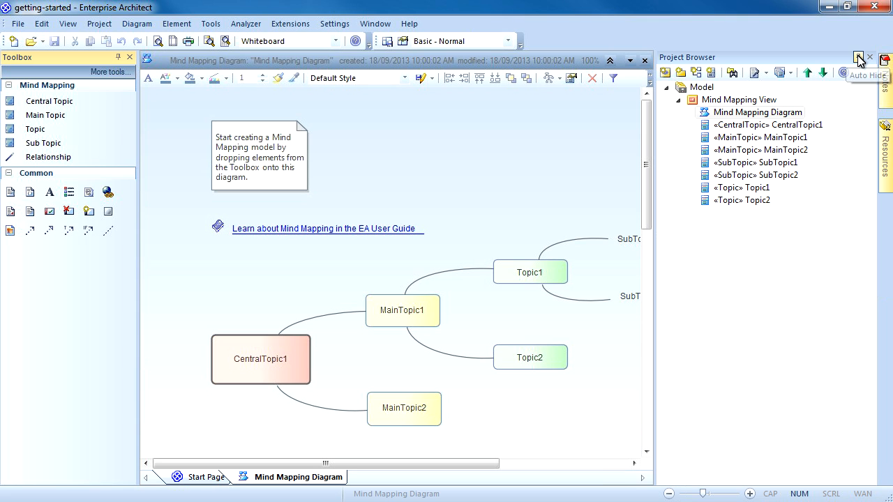
# Step: Auto-hide the Project Browser and scroll the mind map so all topics are visible
pyautogui.click(858, 57)
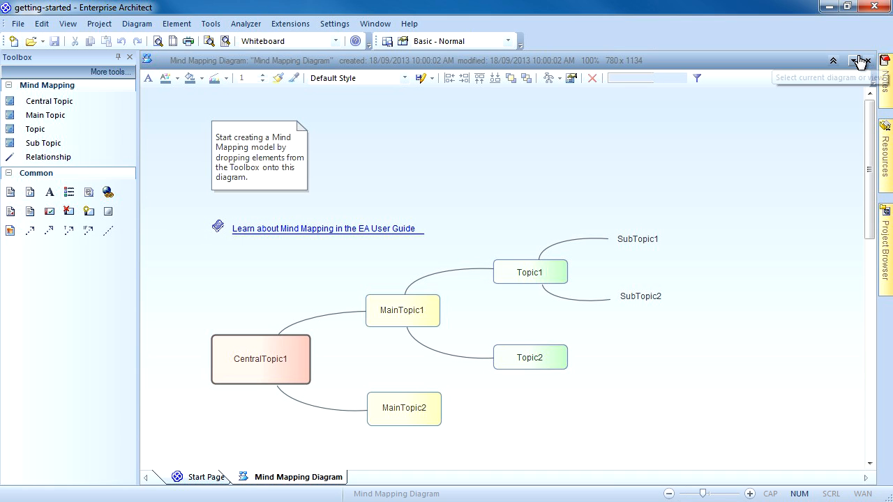
pyautogui.moveTo(863, 61)
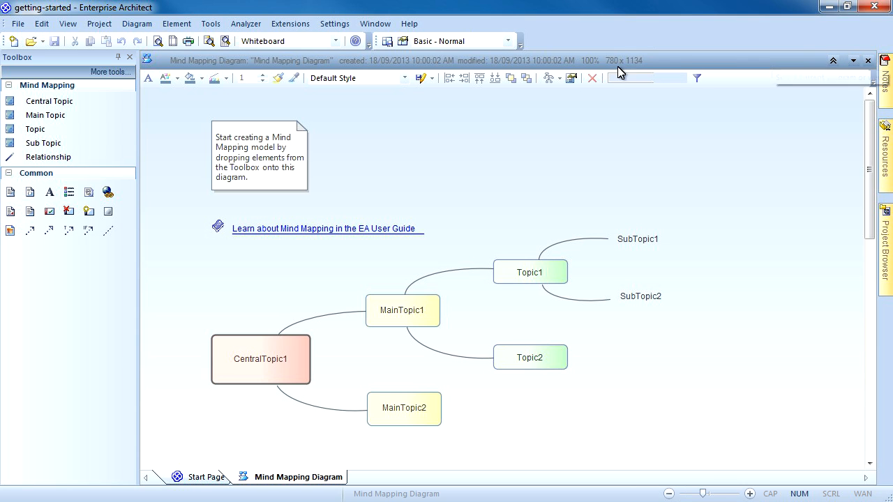
pyautogui.click(259, 155)
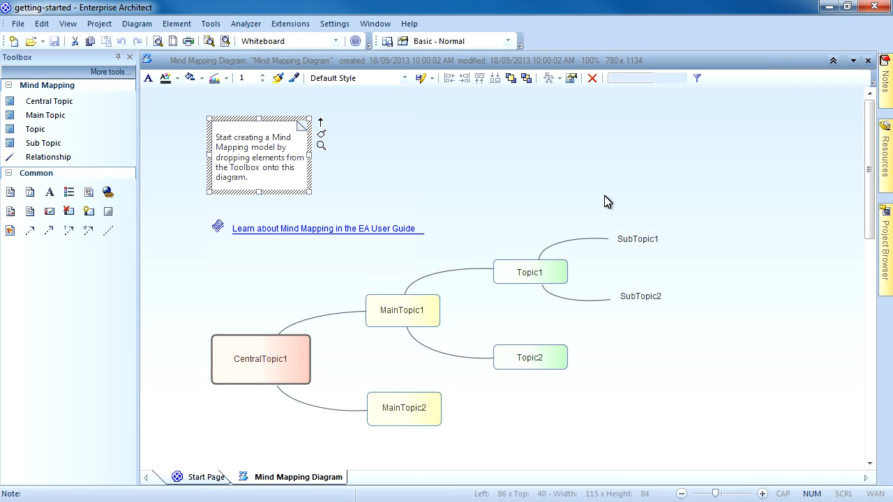
pyautogui.moveTo(751, 151)
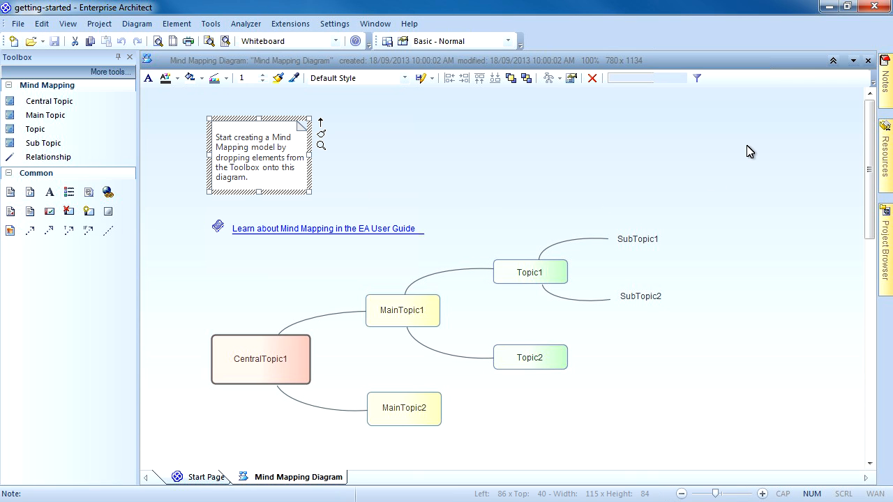
pyautogui.scroll(3)
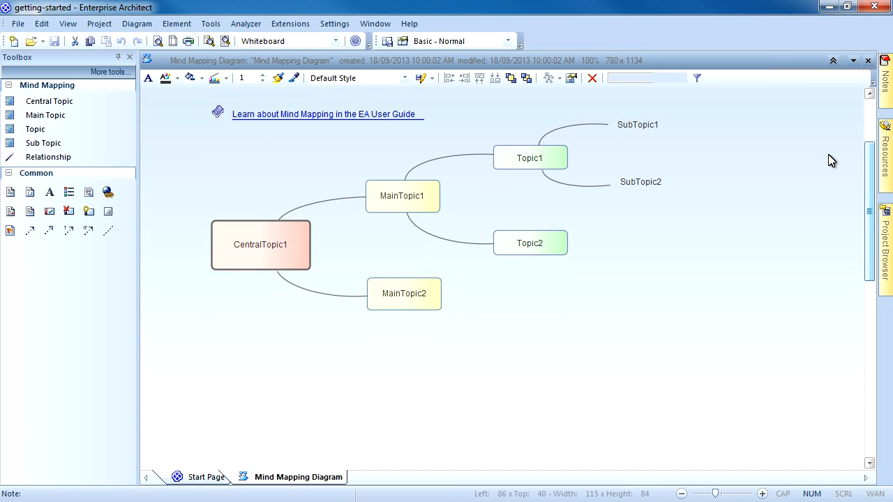
pyautogui.moveTo(44, 114)
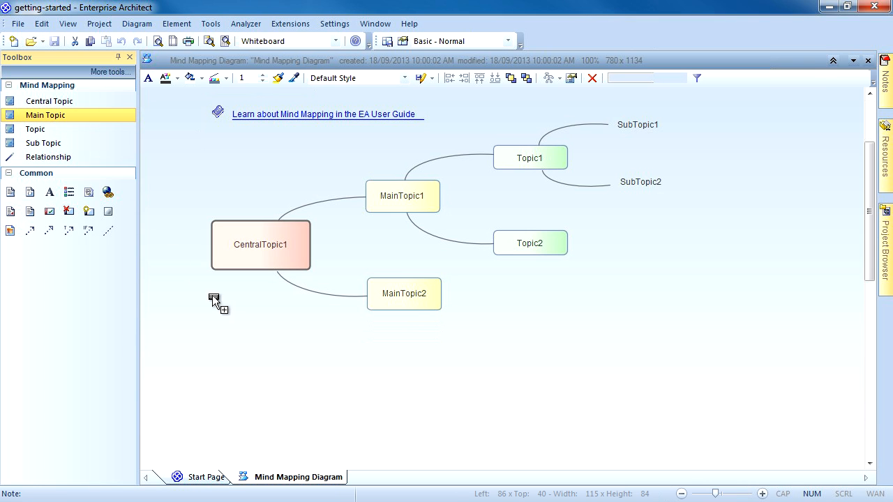
pyautogui.moveTo(402, 375)
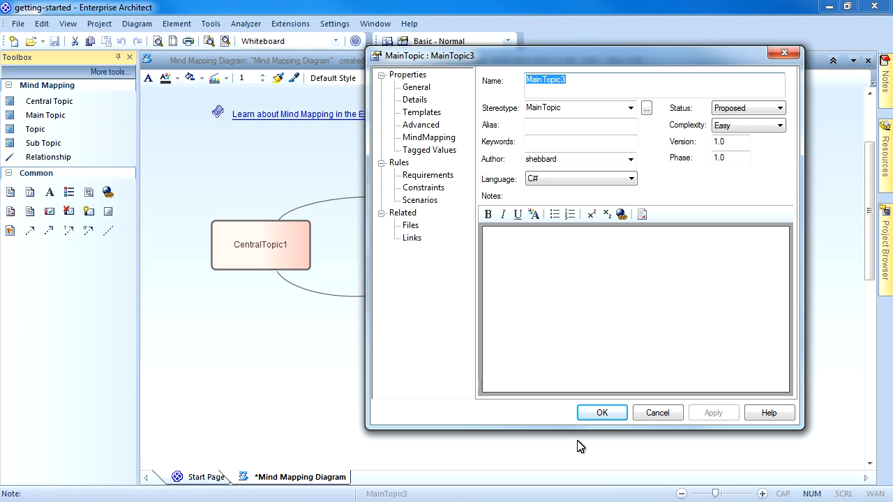
# Step: Name the new main topic 'Create a Mind Map' and confirm it
pyautogui.write('C')
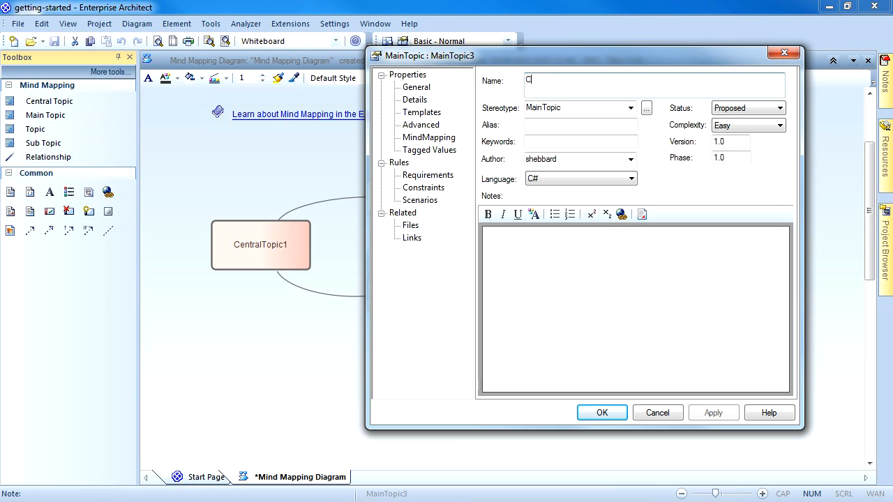
pyautogui.write('reate a Mind Map')
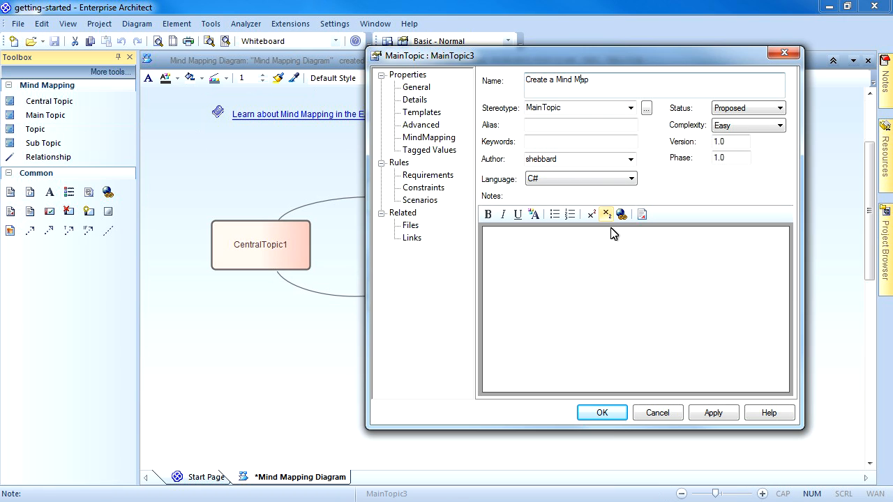
pyautogui.click(601, 413)
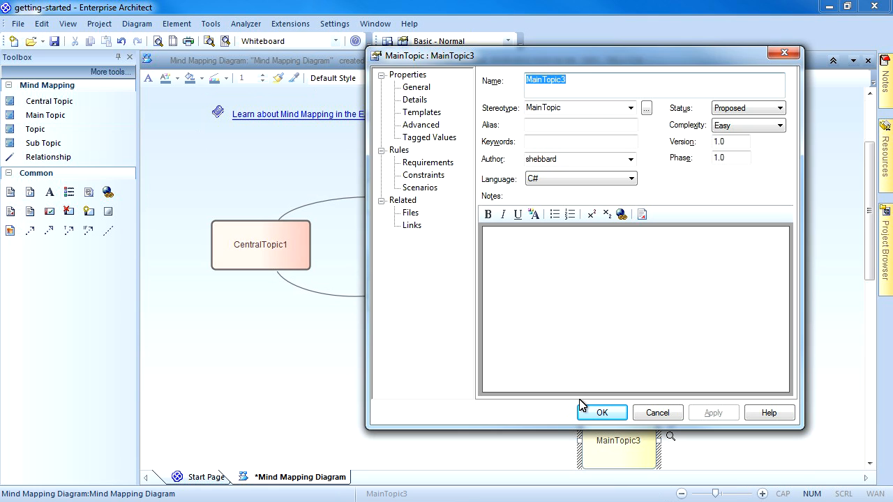
# Step: Name the topic 'Create a Class Diagram', review Status and Complexity, and add explanatory notes
pyautogui.write('Create a Class Diagram')
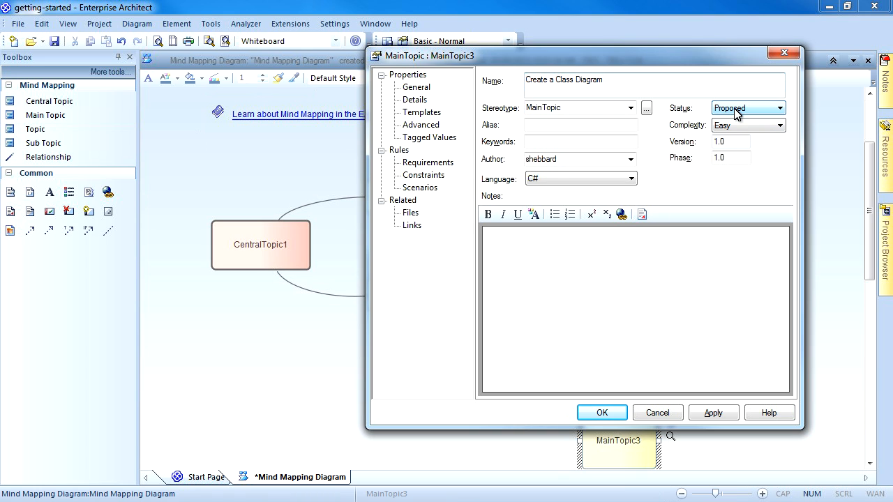
pyautogui.click(779, 107)
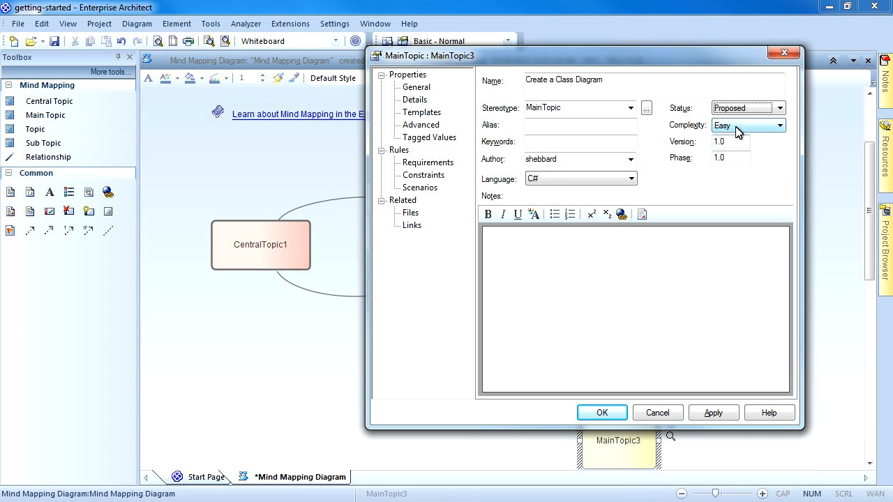
pyautogui.click(732, 157)
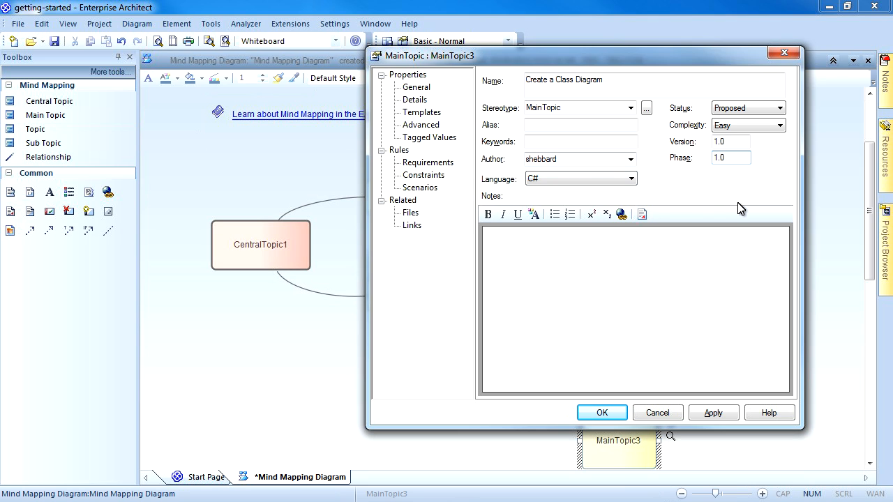
pyautogui.click(516, 249)
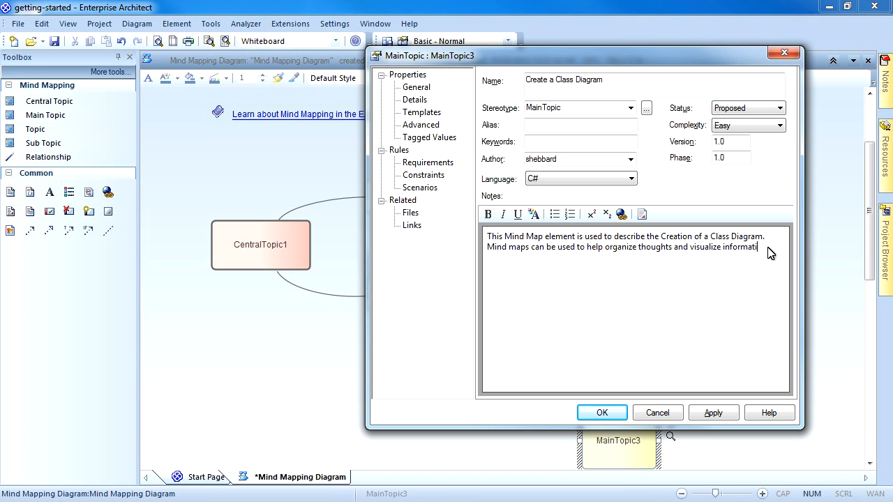
pyautogui.write('ion.')
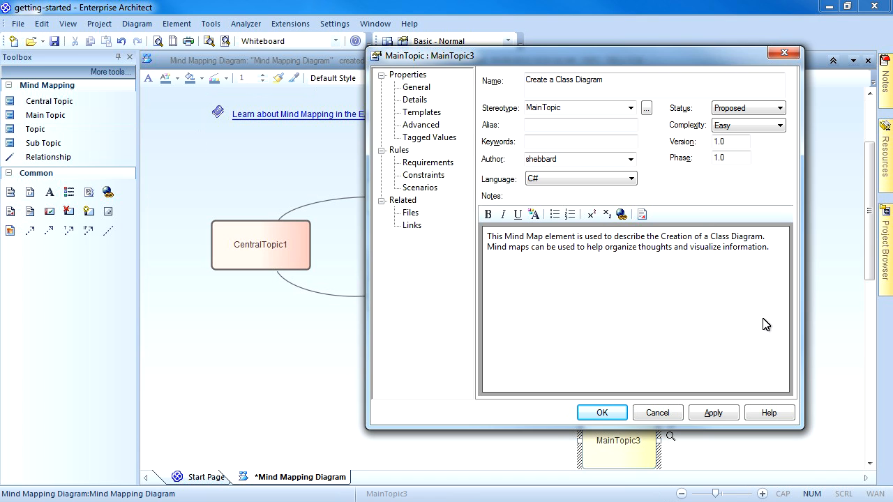
pyautogui.click(601, 413)
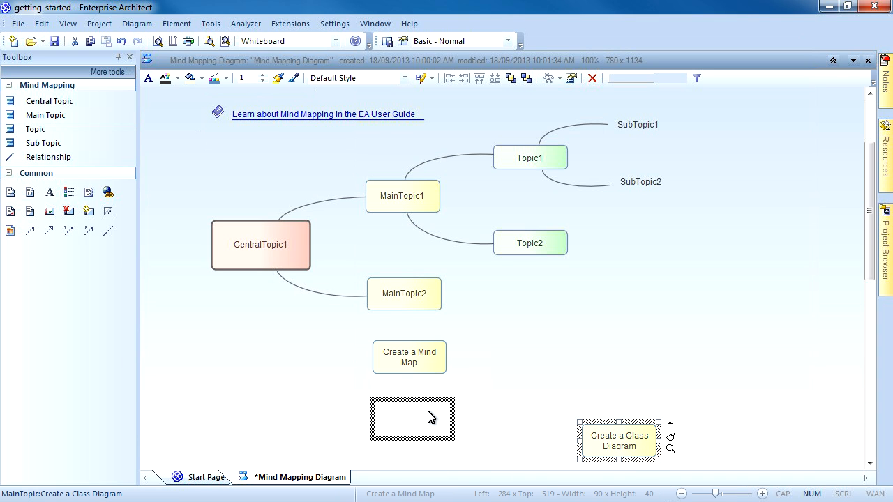
# Step: Clear the topic selection and drag CentralTopic1 lower, level with the lower main topics
pyautogui.moveTo(619, 441); pyautogui.dragTo(413, 419)
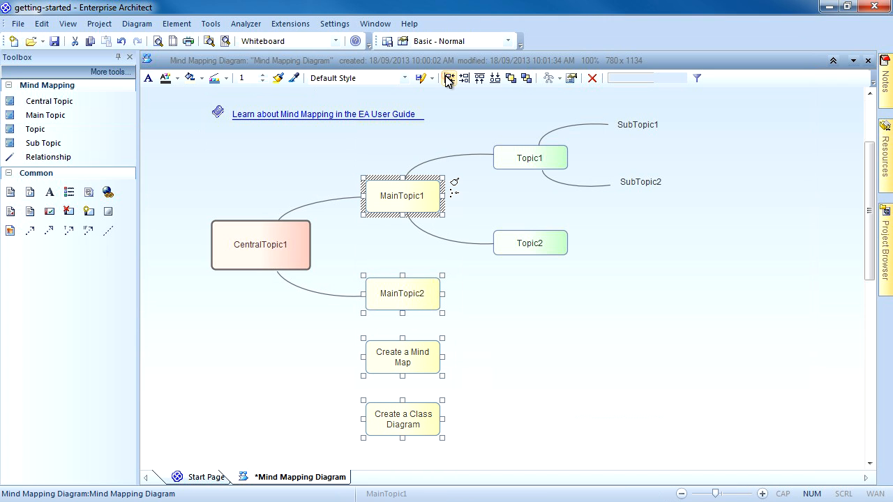
pyautogui.rightClick(402, 195)
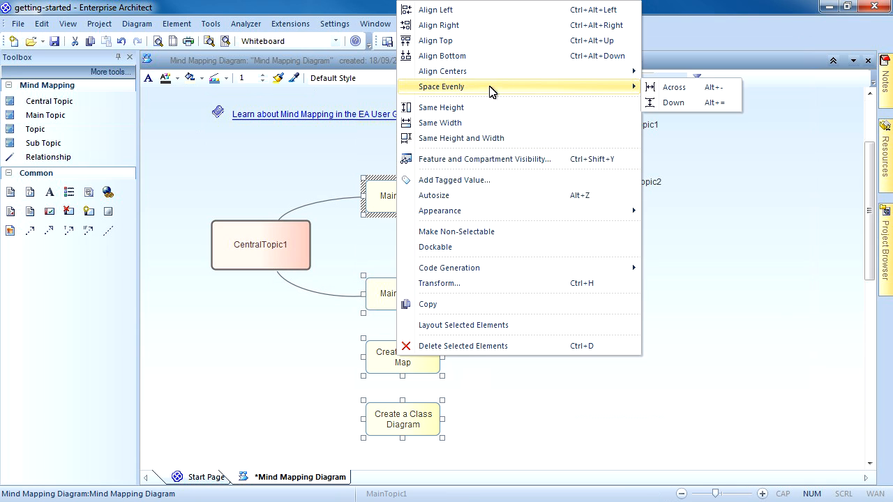
pyautogui.click(676, 168)
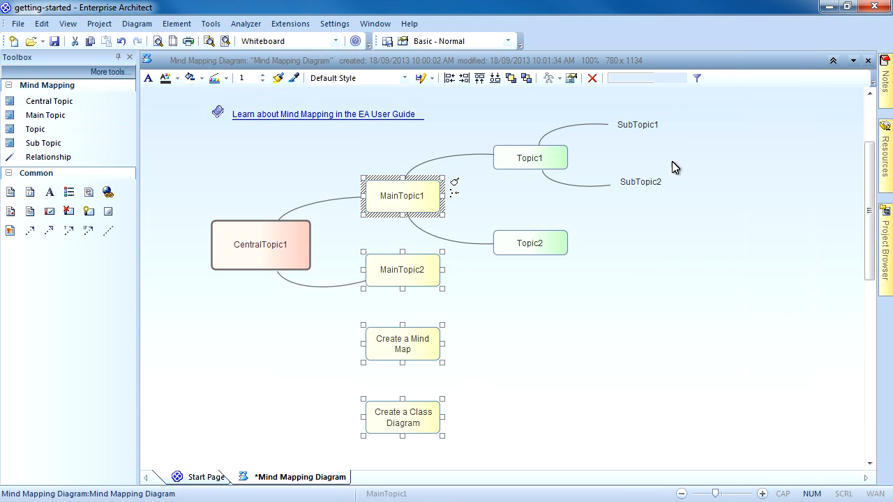
pyautogui.click(551, 371)
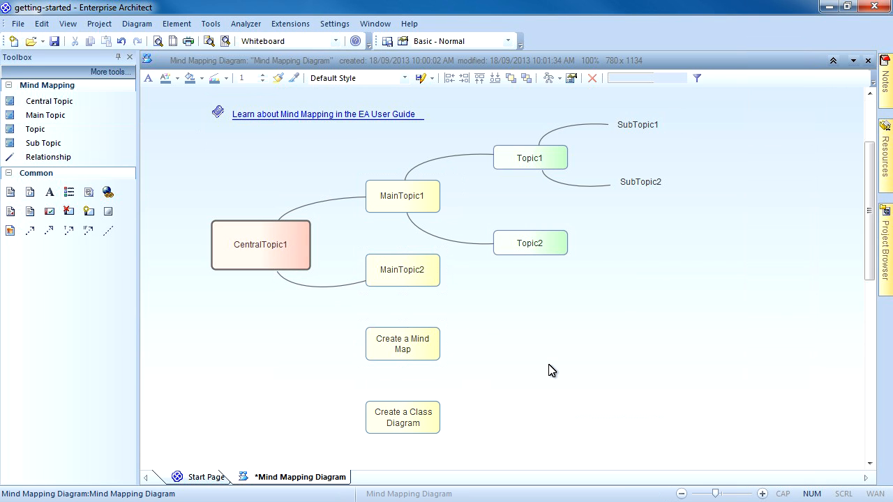
pyautogui.moveTo(260, 246); pyautogui.dragTo(233, 309)
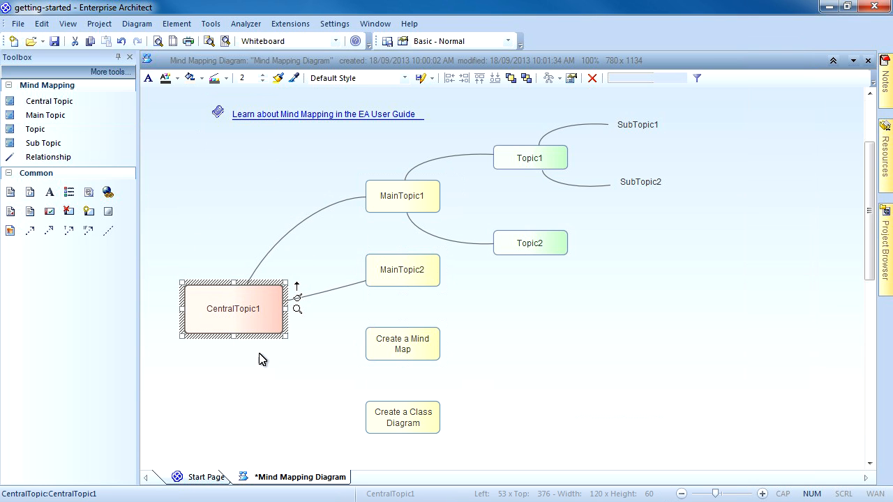
pyautogui.moveTo(298, 289)
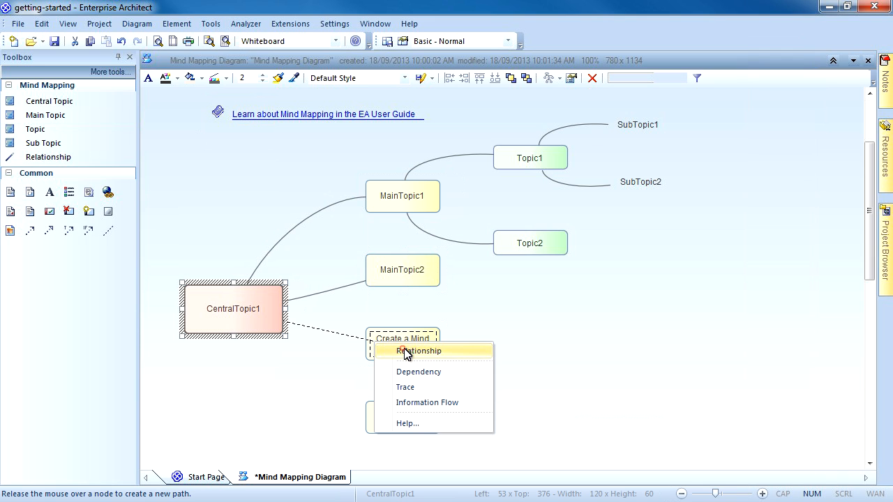
# Step: Add Relationship links from CentralTopic1 to the Create a Mind Map and Create a Class Diagram topics
pyautogui.click(419, 350)
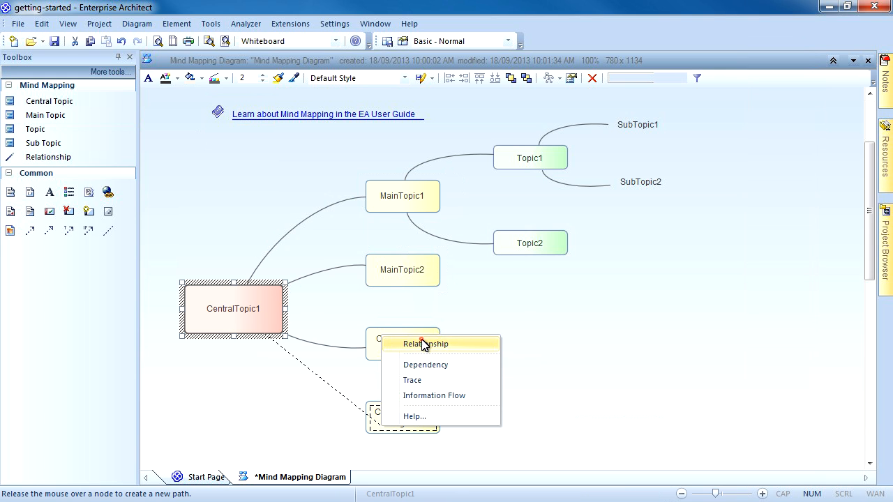
pyautogui.click(426, 343)
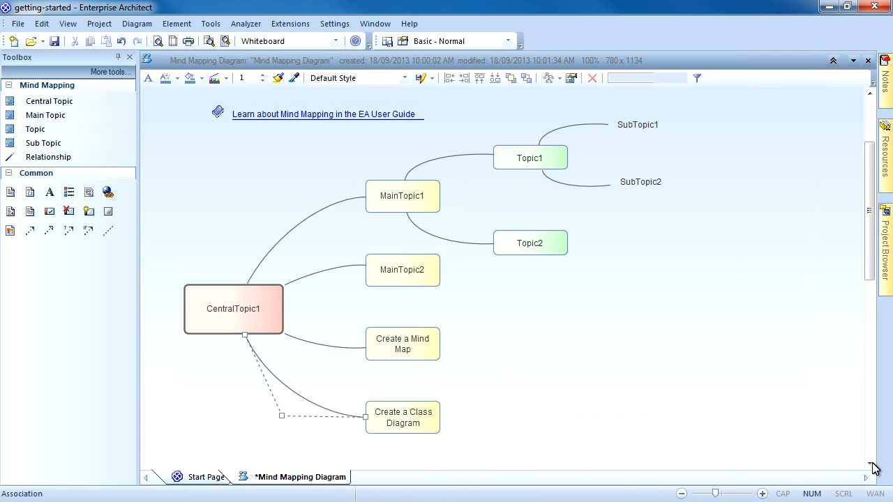
pyautogui.moveTo(723, 416)
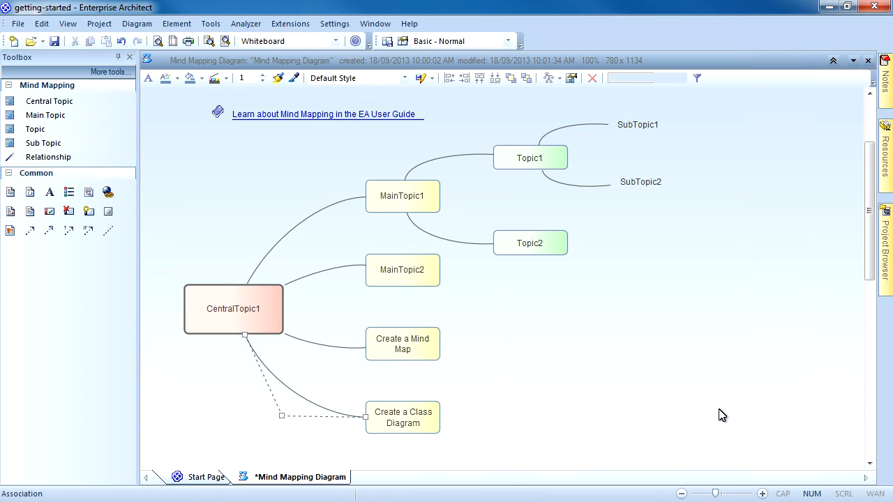
pyautogui.moveTo(647, 407)
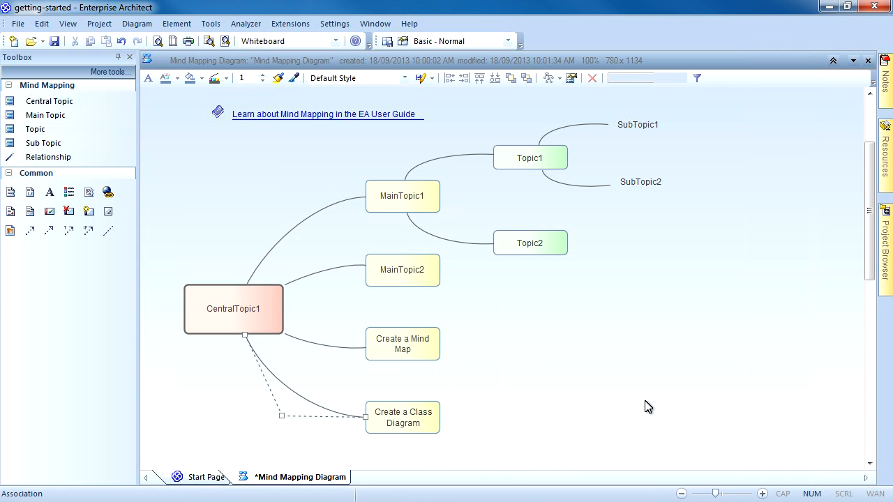
pyautogui.click(592, 393)
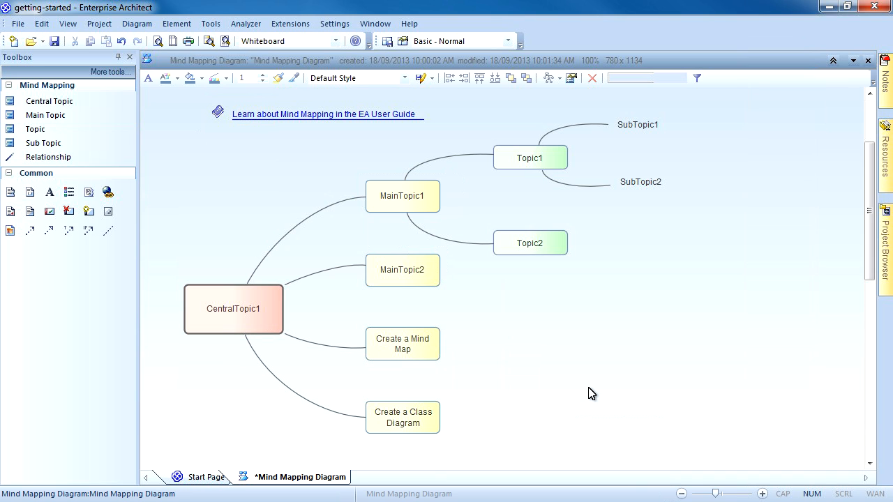
pyautogui.moveTo(377, 270)
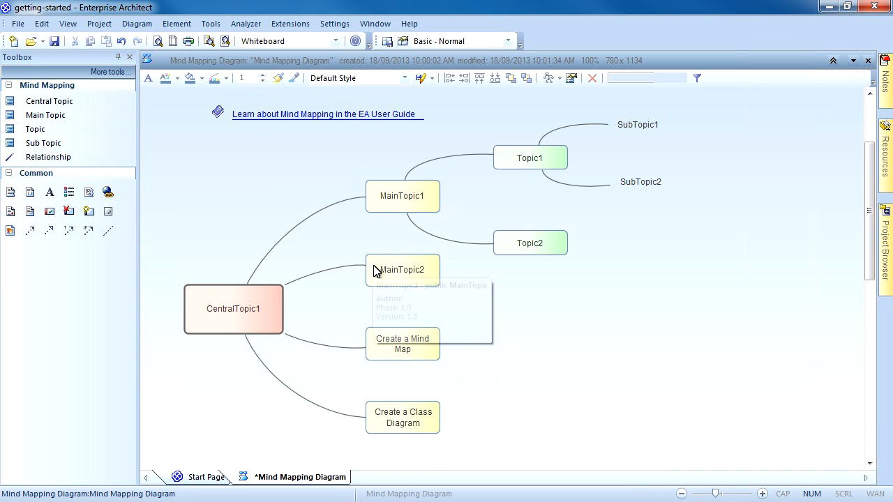
# Step: Rename MainTopic2 to Explore the User Interface via its Properties
pyautogui.click(402, 270)
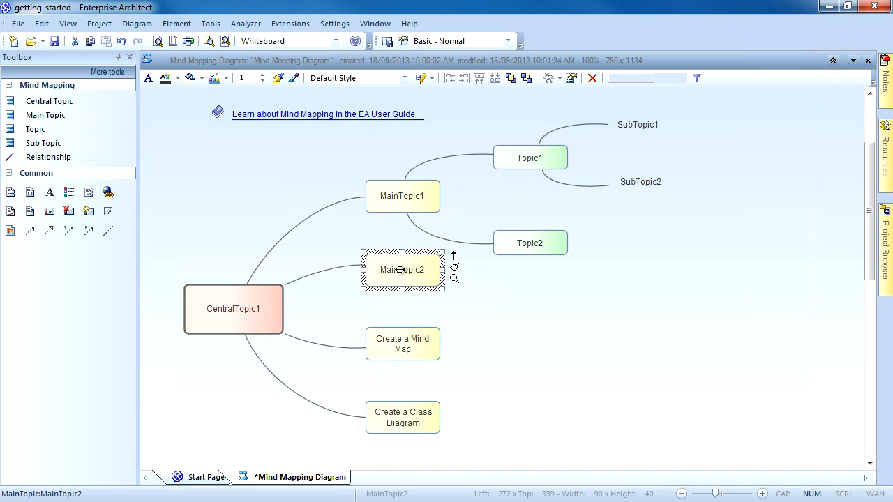
pyautogui.rightClick(402, 271)
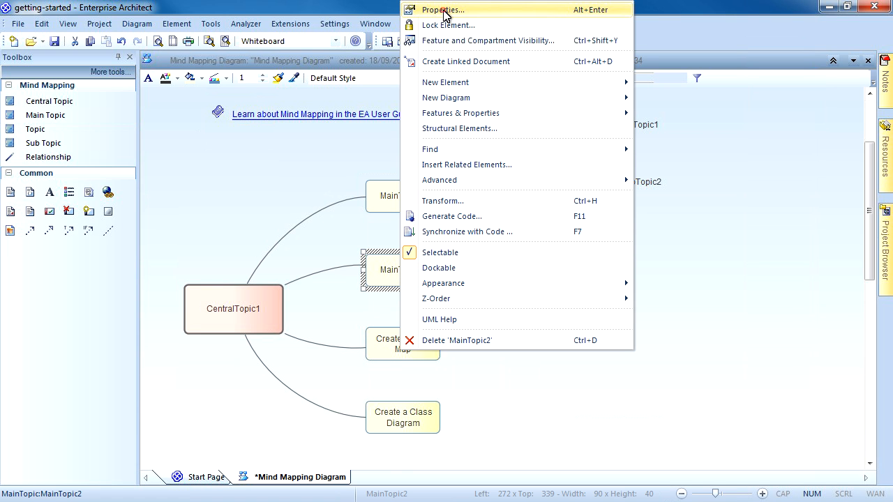
pyautogui.click(442, 9)
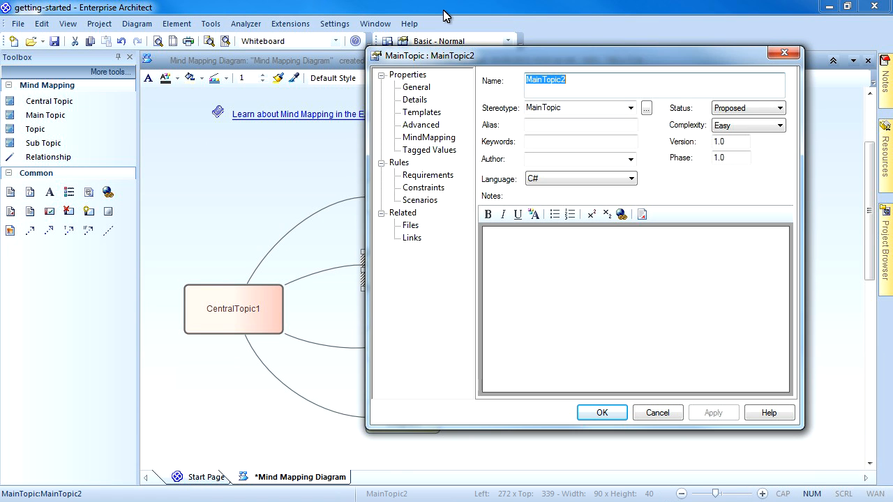
pyautogui.moveTo(552, 48)
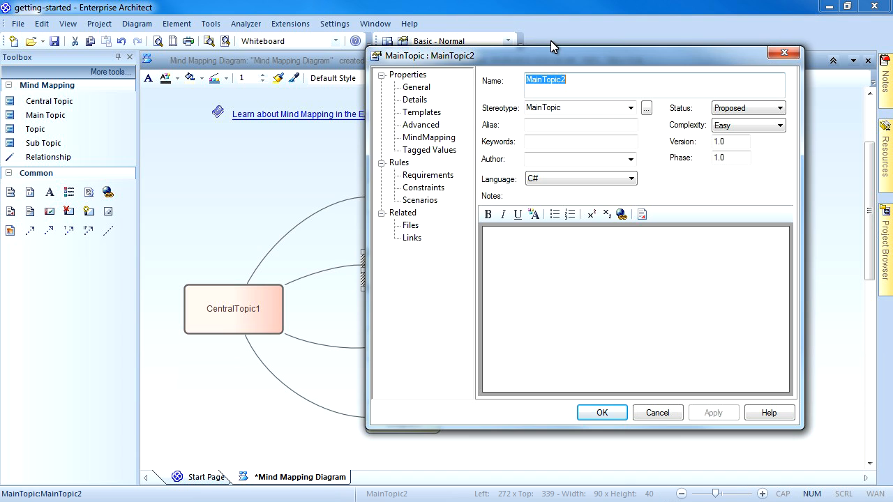
pyautogui.write('Explore the User Interface')
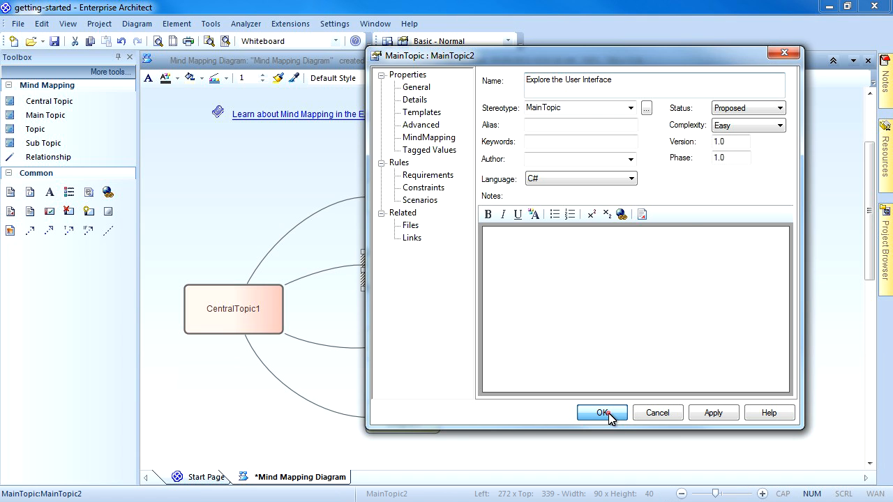
pyautogui.click(602, 413)
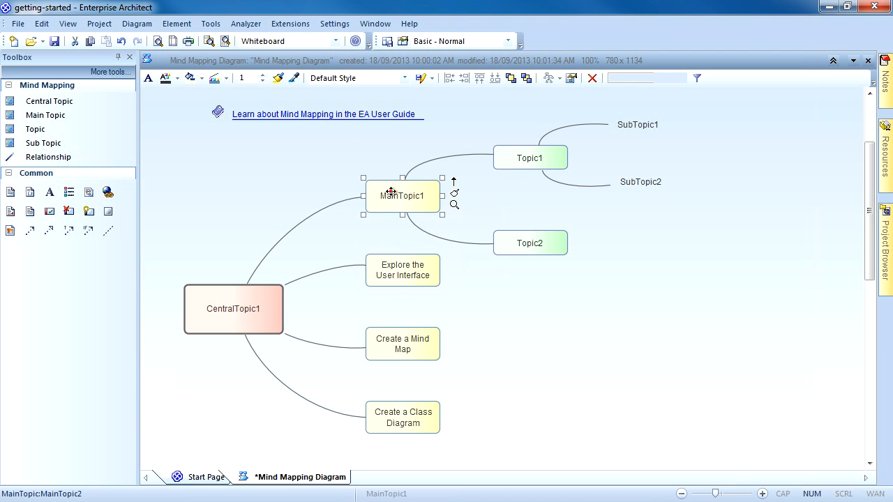
# Step: Rename MainTopic1 to Installation via its Properties
pyautogui.rightClick(402, 195)
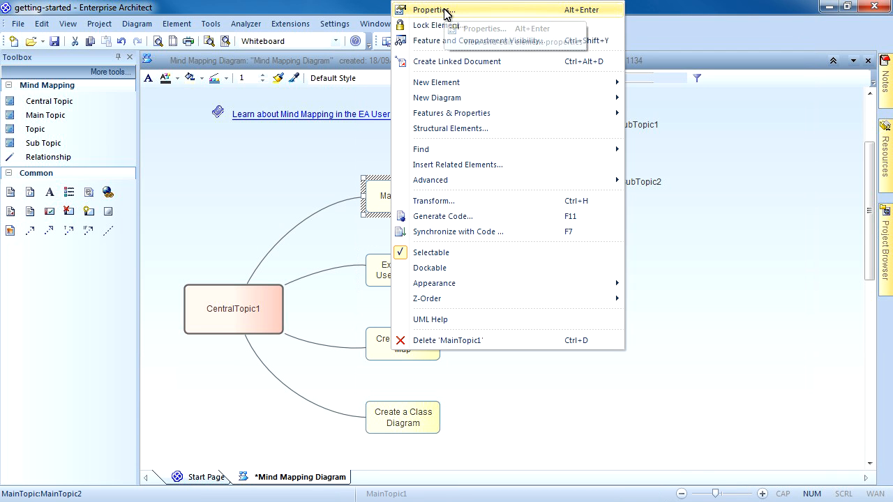
pyautogui.click(432, 8)
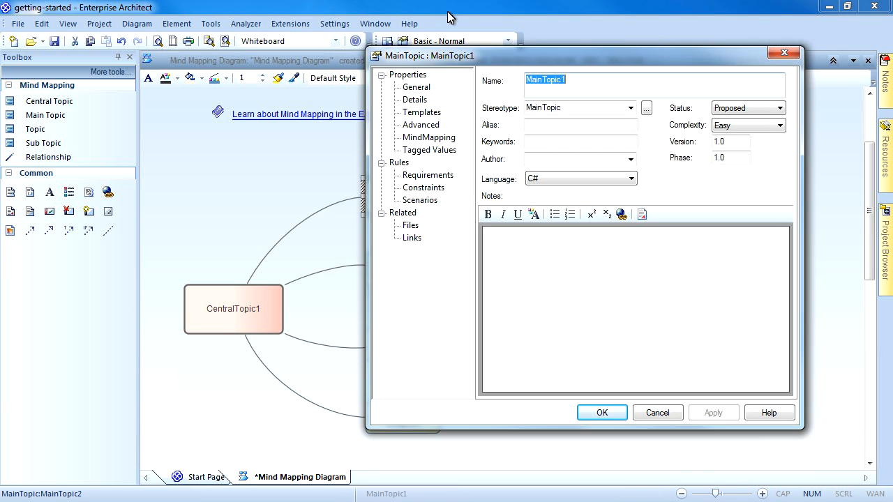
pyautogui.write('Installation')
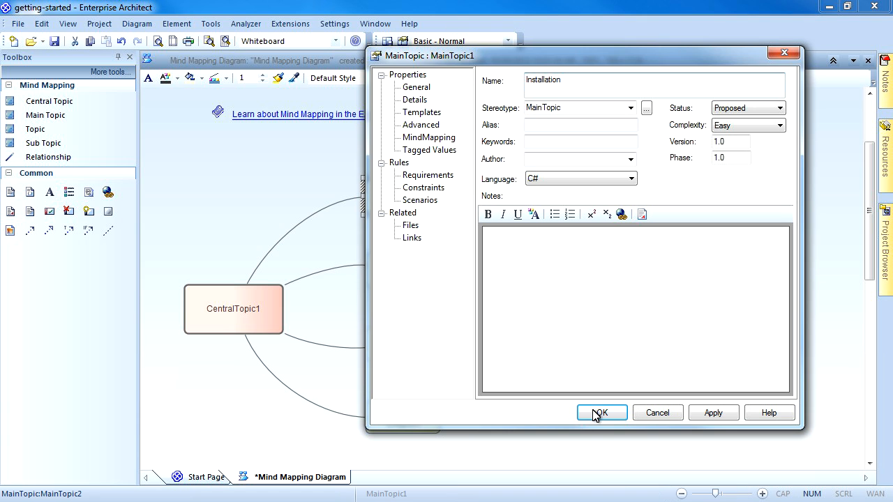
pyautogui.click(600, 413)
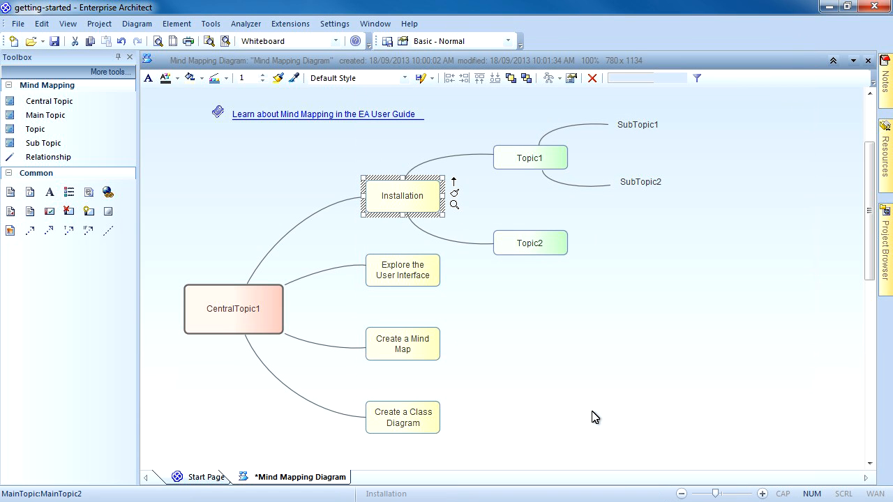
# Step: Rename the central topic to Getting Started with Enterprise Architect
pyautogui.click(233, 308)
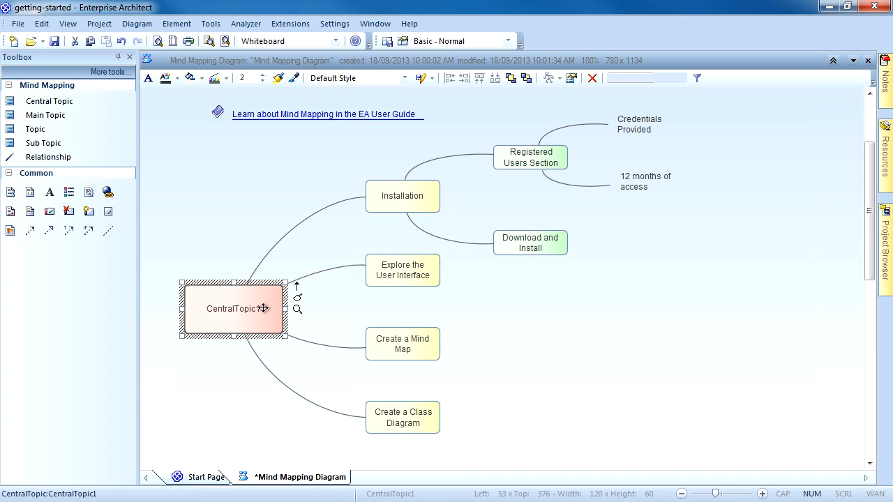
pyautogui.rightClick(234, 308)
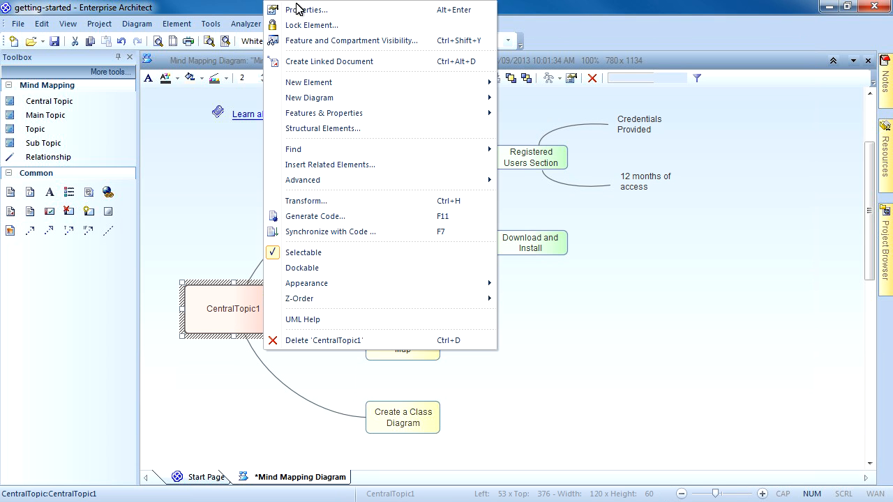
pyautogui.click(307, 9)
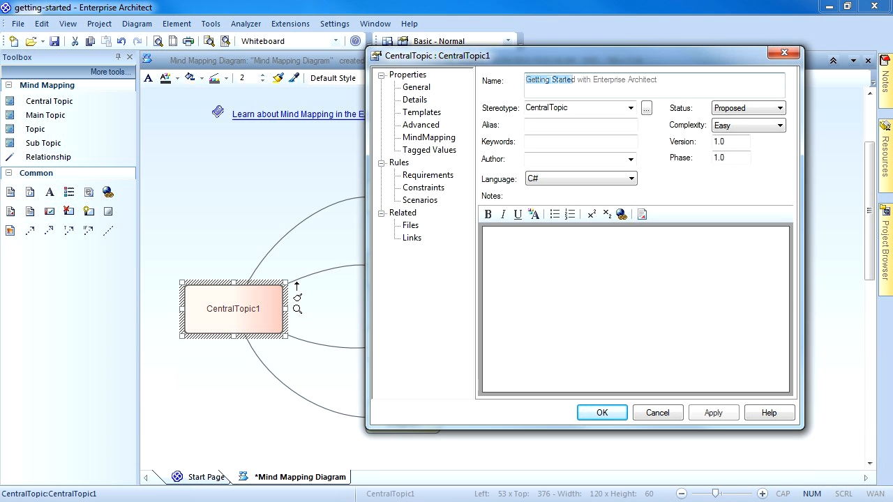
pyautogui.click(601, 413)
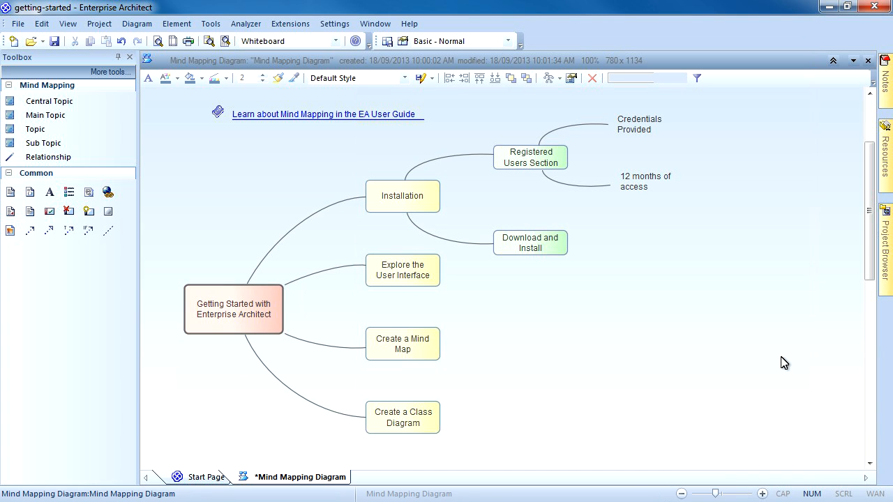
pyautogui.click(233, 310)
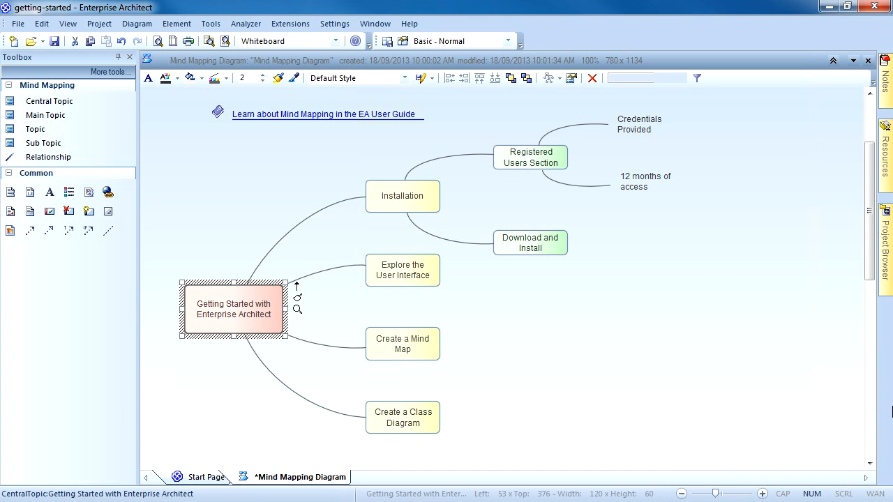
pyautogui.moveTo(550, 226)
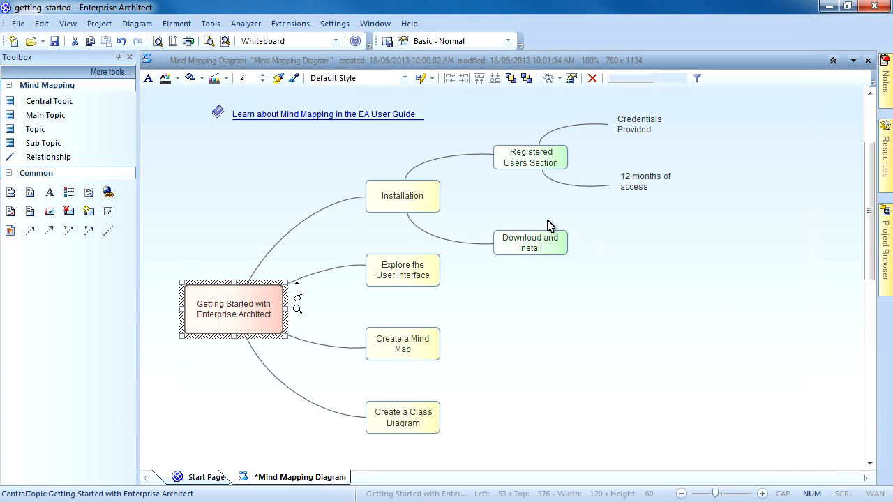
# Step: Review each mind map topic in turn, then save the Mind Mapping Diagram
pyautogui.click(402, 196)
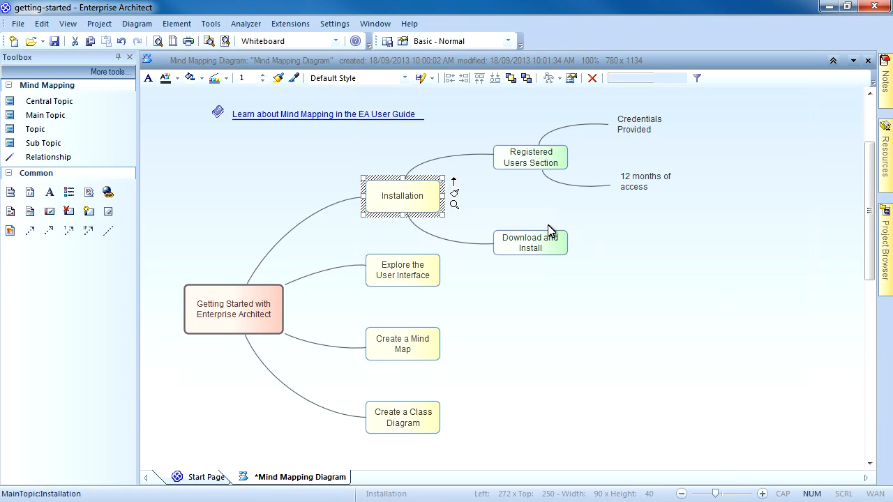
pyautogui.moveTo(775, 276)
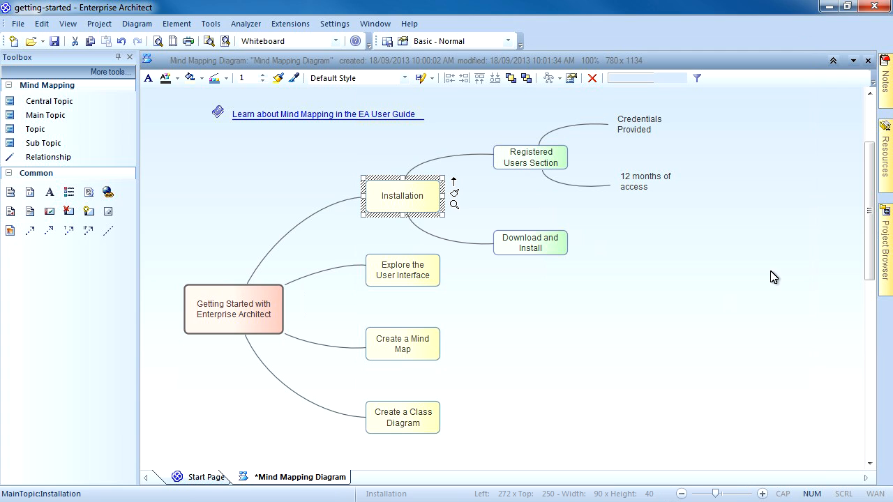
pyautogui.click(531, 157)
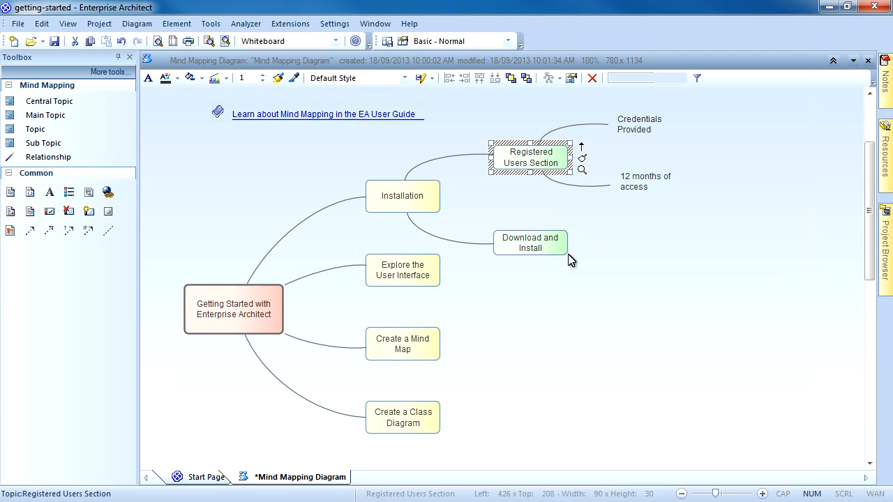
pyautogui.moveTo(553, 254)
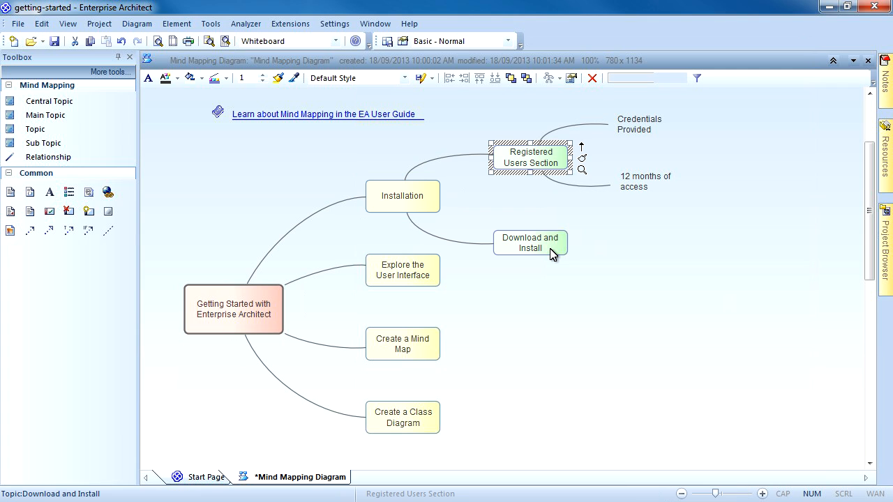
pyautogui.click(530, 243)
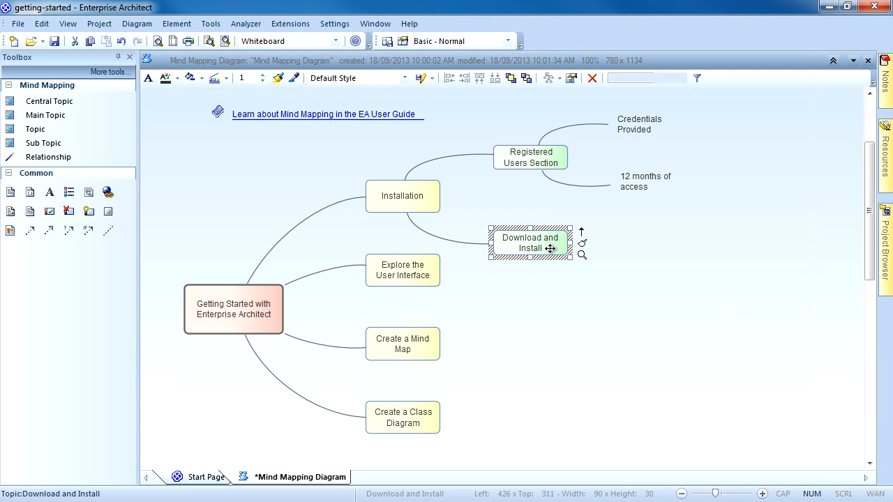
pyautogui.click(402, 271)
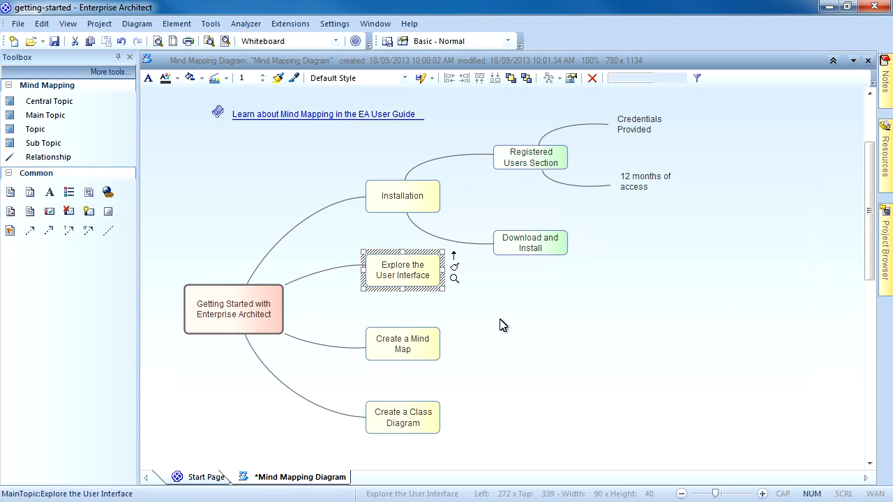
pyautogui.click(402, 343)
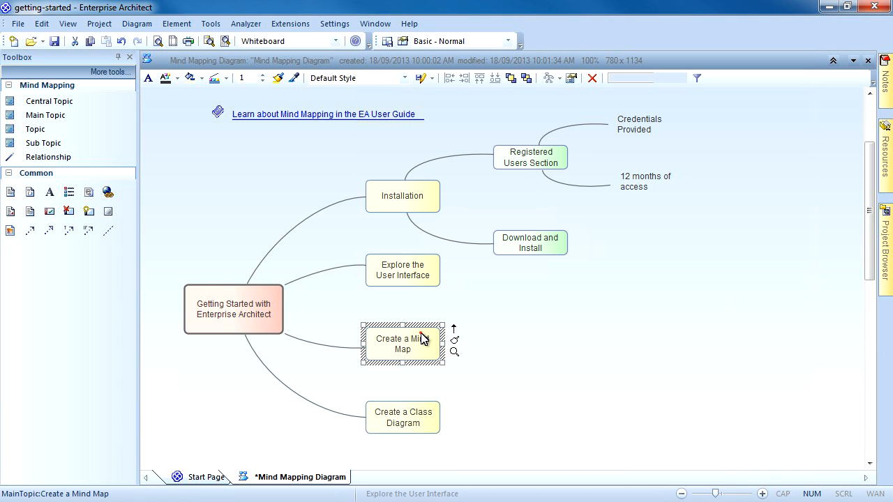
pyautogui.click(402, 417)
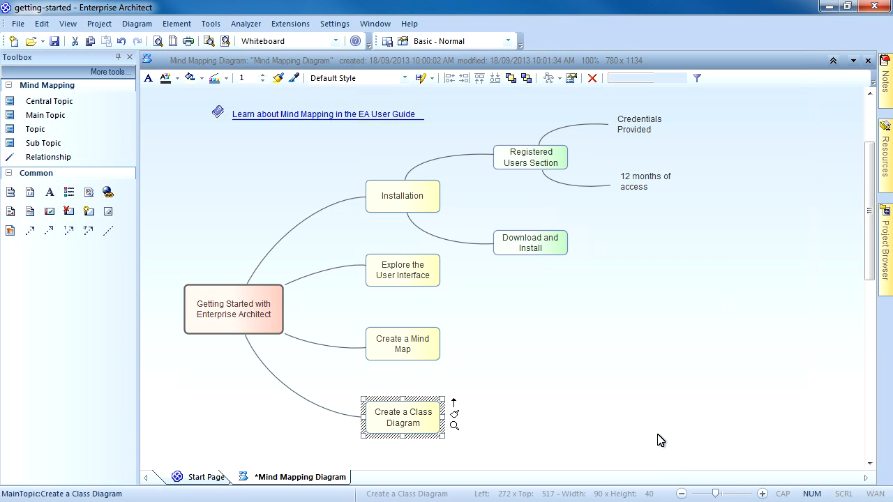
pyautogui.moveTo(658, 436)
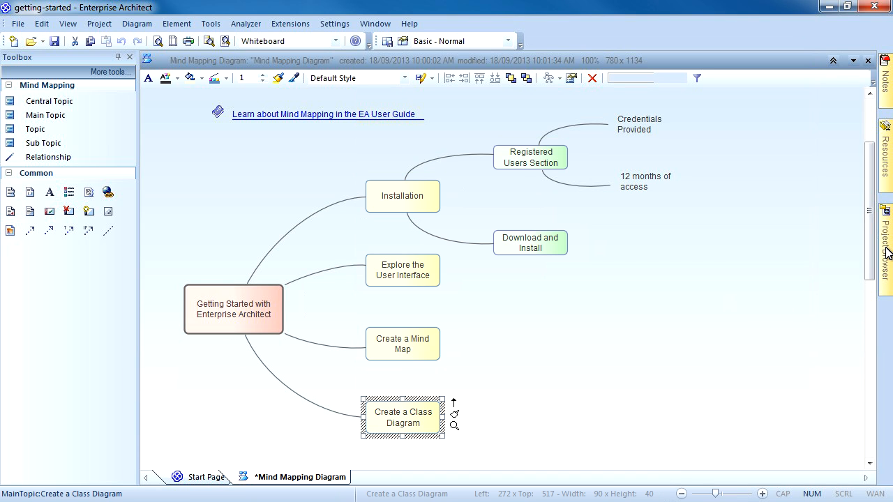
pyautogui.click(888, 245)
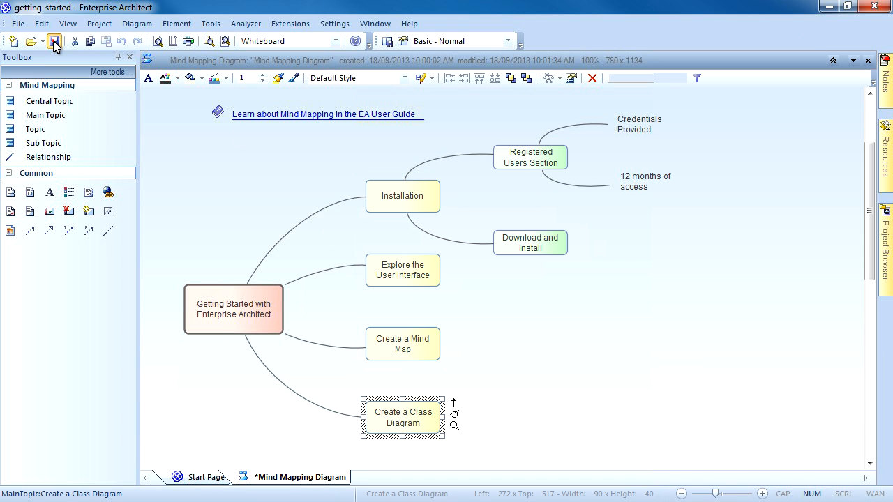
pyautogui.click(55, 42)
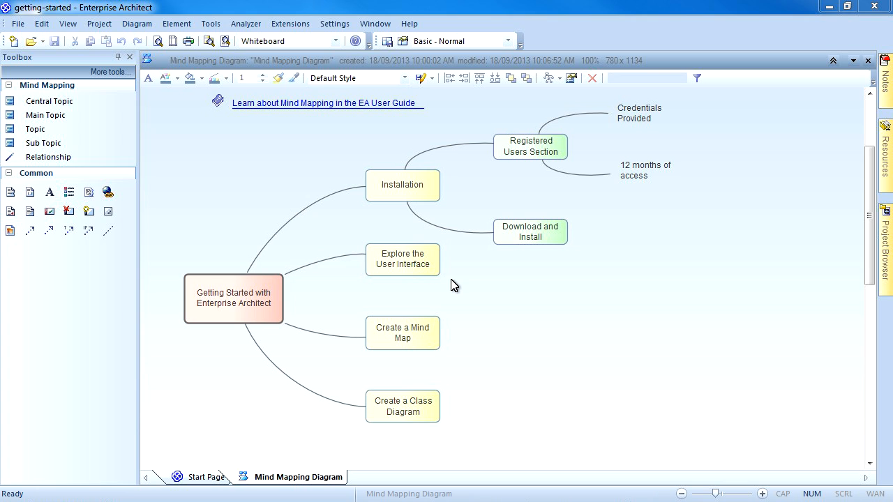
pyautogui.moveTo(668, 258)
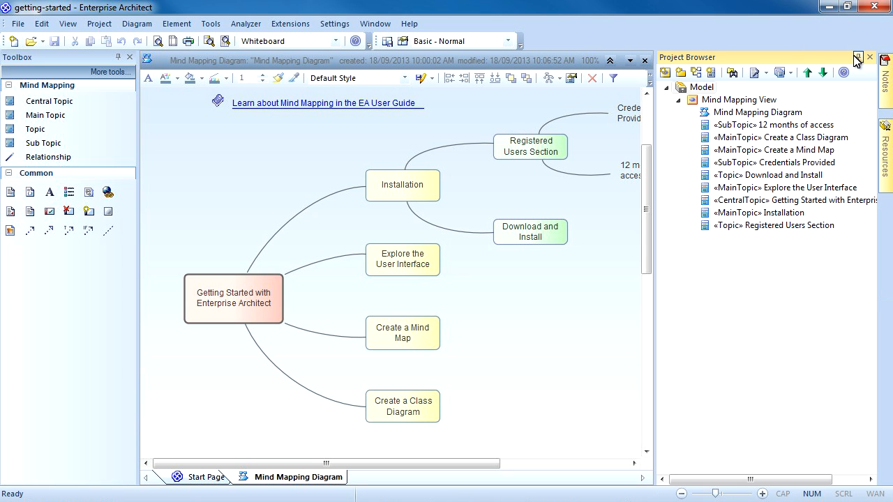
# Step: Add a view named Banking System with the Simple icon style under the Model root
pyautogui.rightClick(701, 87)
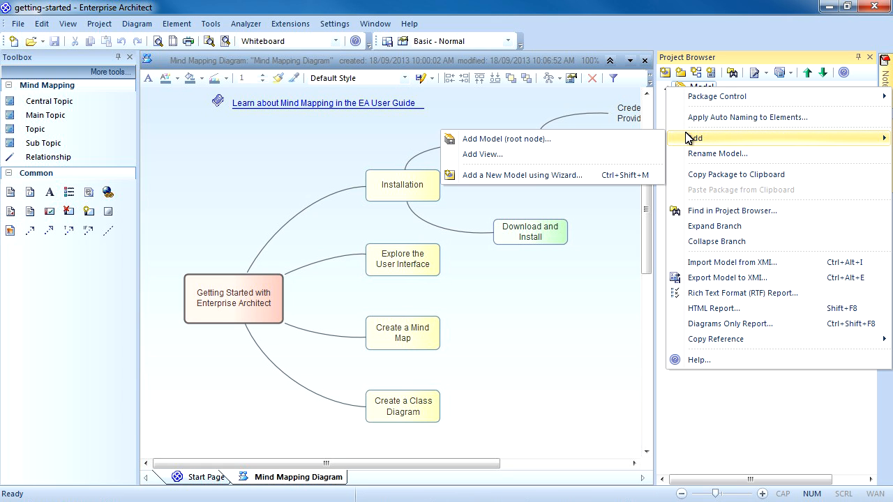
pyautogui.click(483, 153)
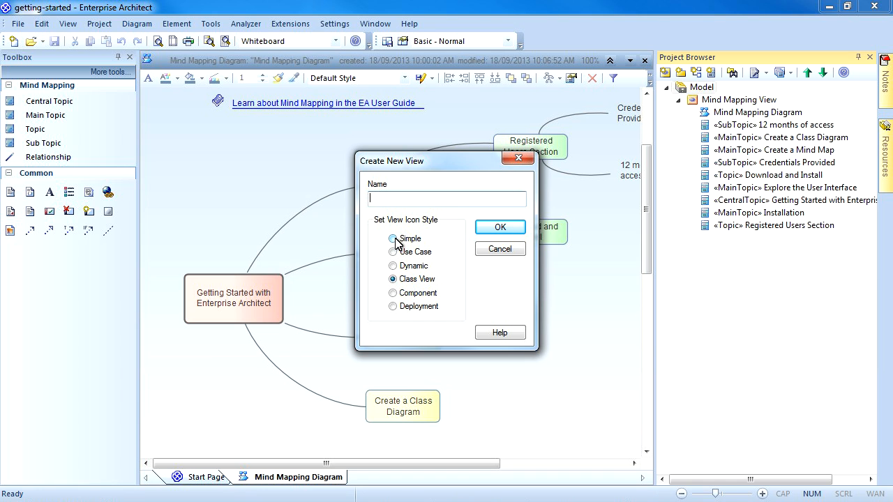
pyautogui.click(394, 239)
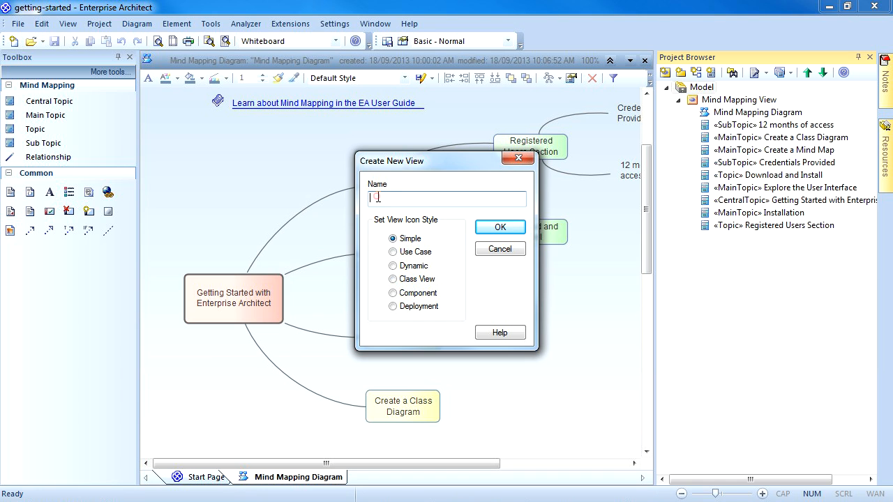
pyautogui.write('B')
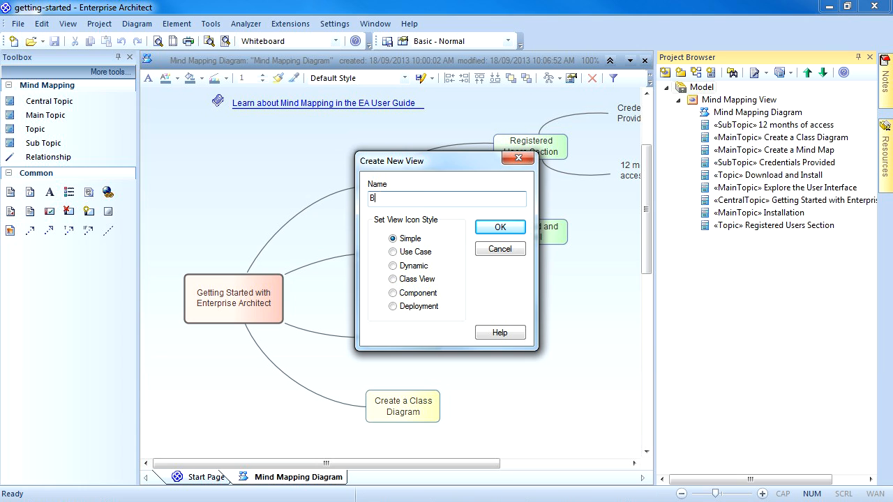
pyautogui.write('Banking System')
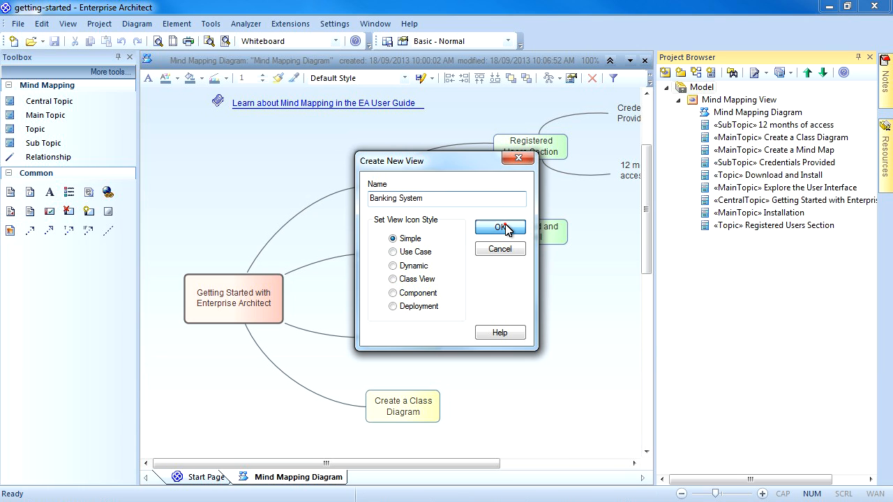
pyautogui.click(499, 228)
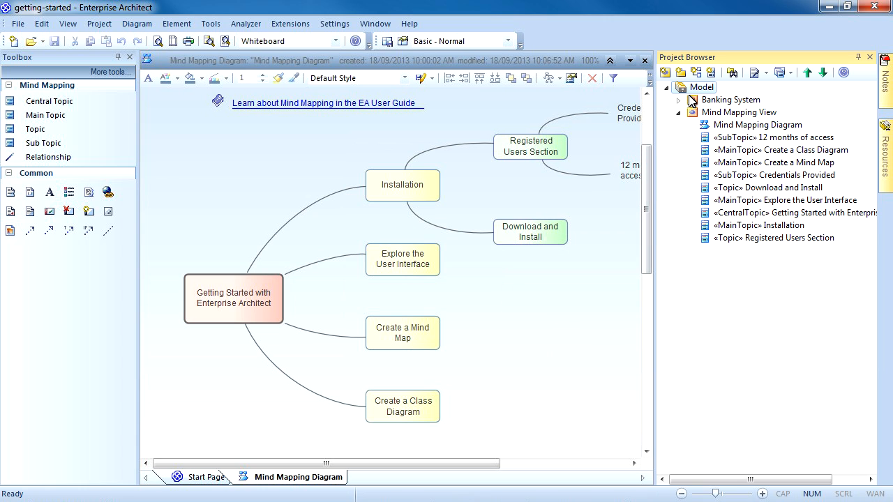
# Step: Add a Logical Design package to Banking System with Open new diagram ticked
pyautogui.click(731, 100)
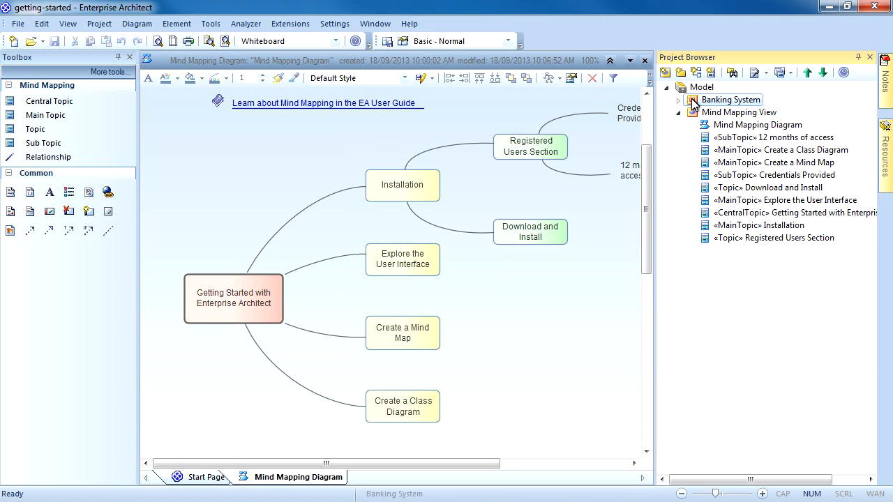
pyautogui.rightClick(731, 99)
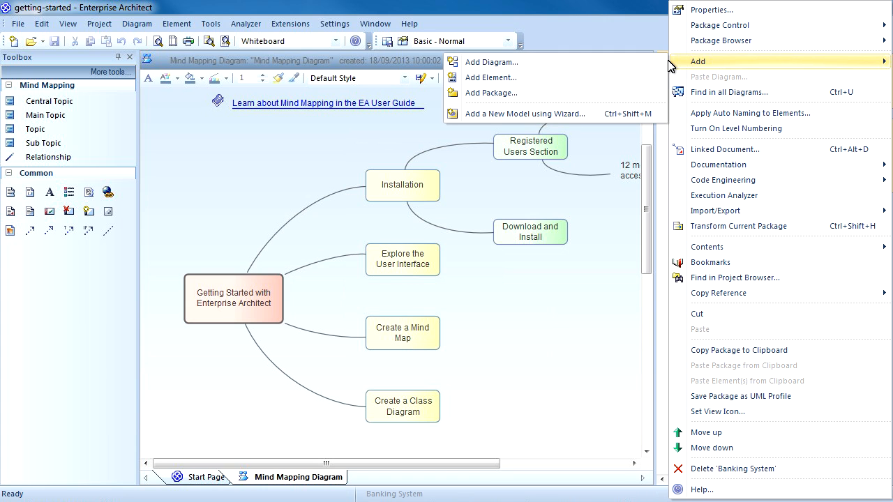
pyautogui.click(734, 278)
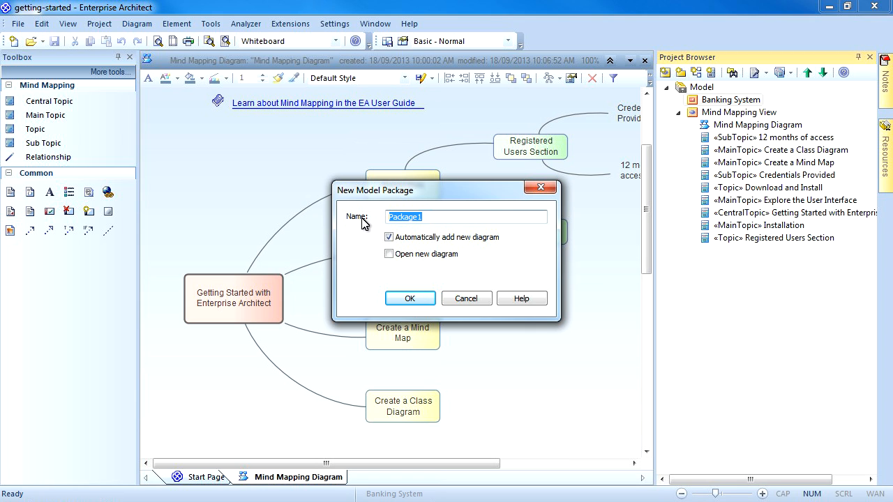
pyautogui.write('L')
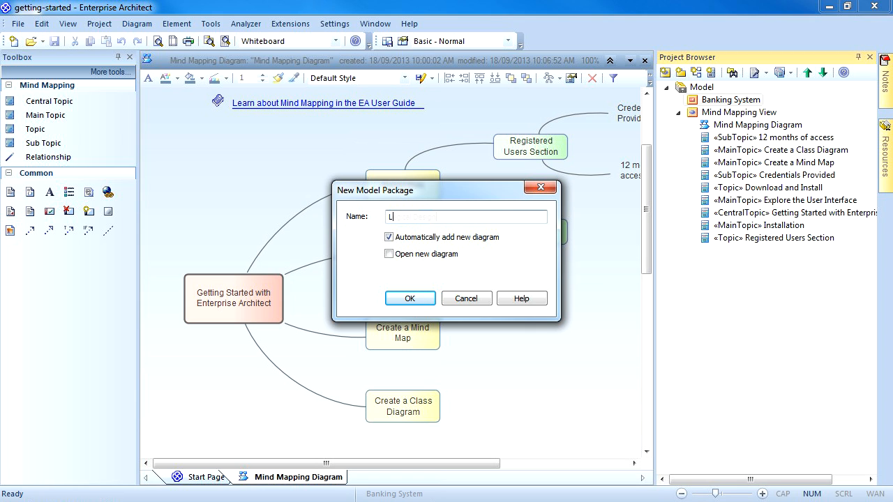
pyautogui.write('ogical Design')
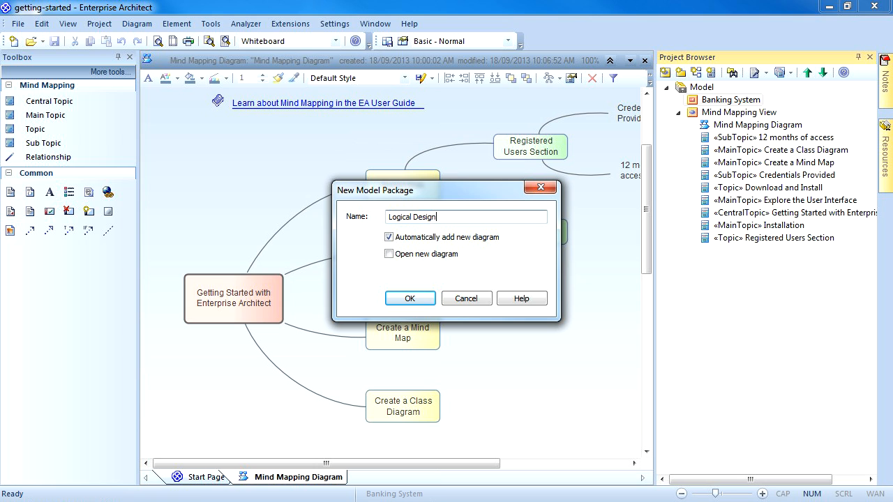
pyautogui.click(388, 254)
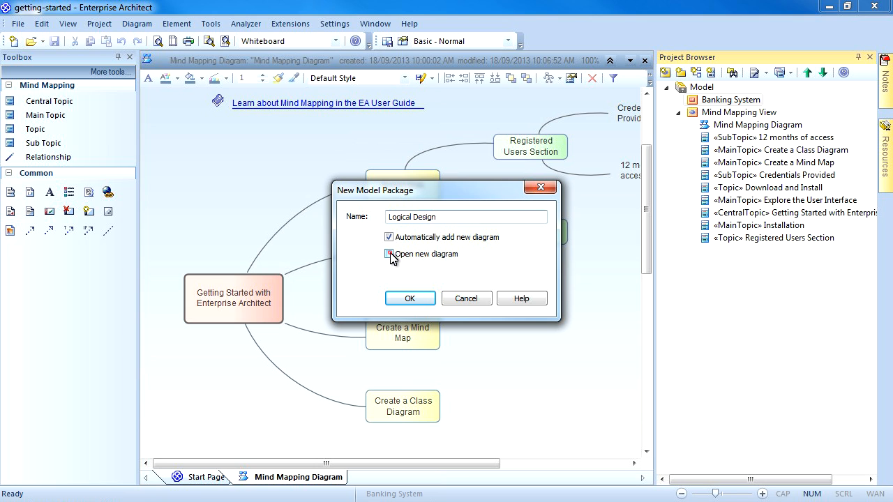
pyautogui.click(390, 254)
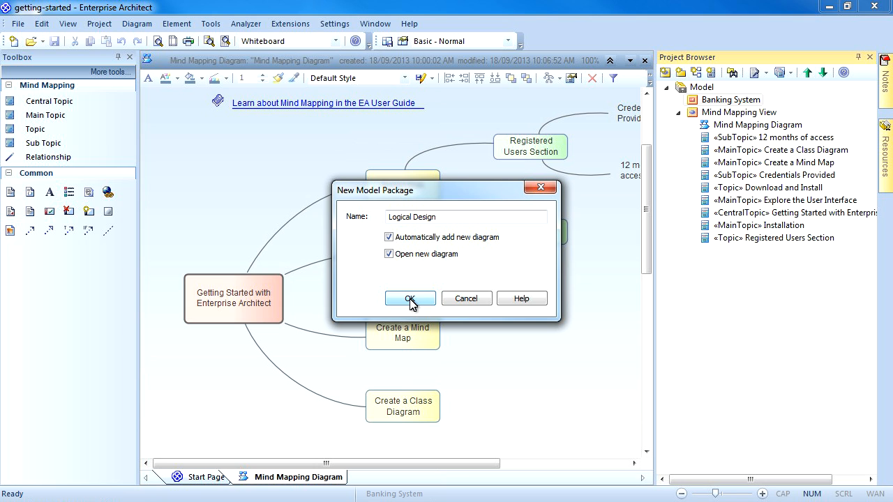
pyautogui.click(410, 299)
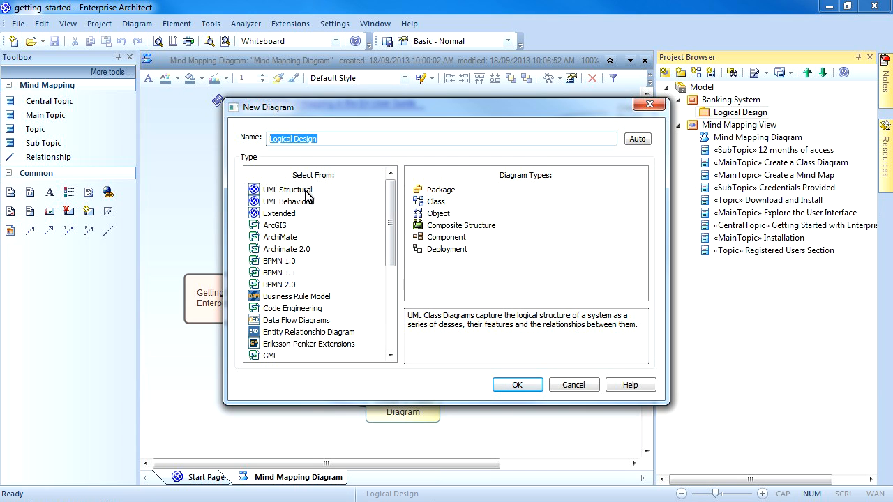
# Step: Create a UML Structural Class diagram named Bank Account in Logical Design
pyautogui.click(288, 190)
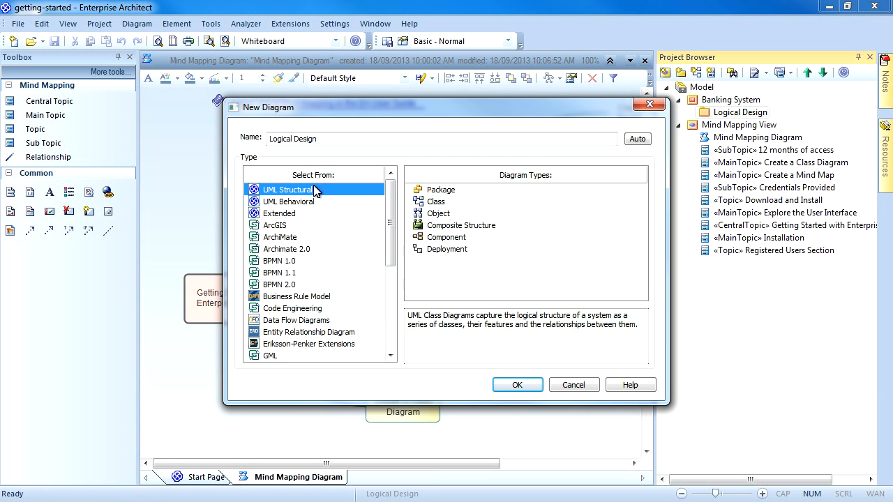
pyautogui.click(435, 201)
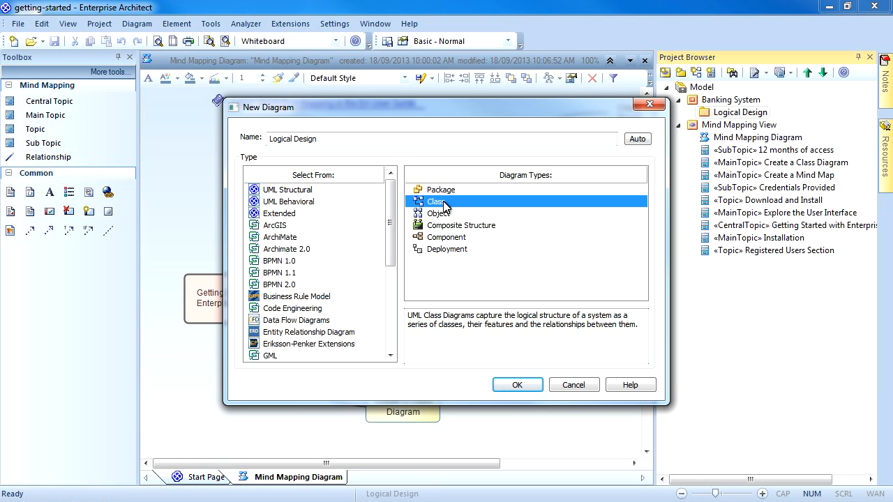
pyautogui.moveTo(334, 154)
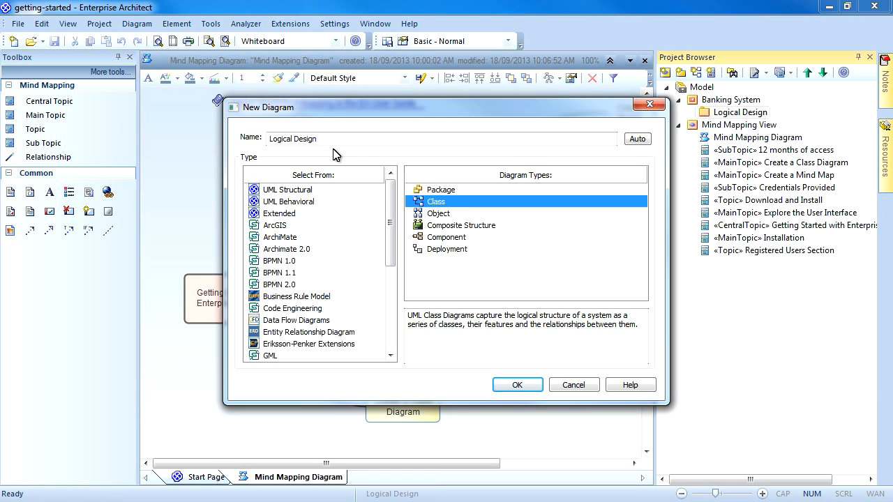
pyautogui.tripleClick(440, 139)
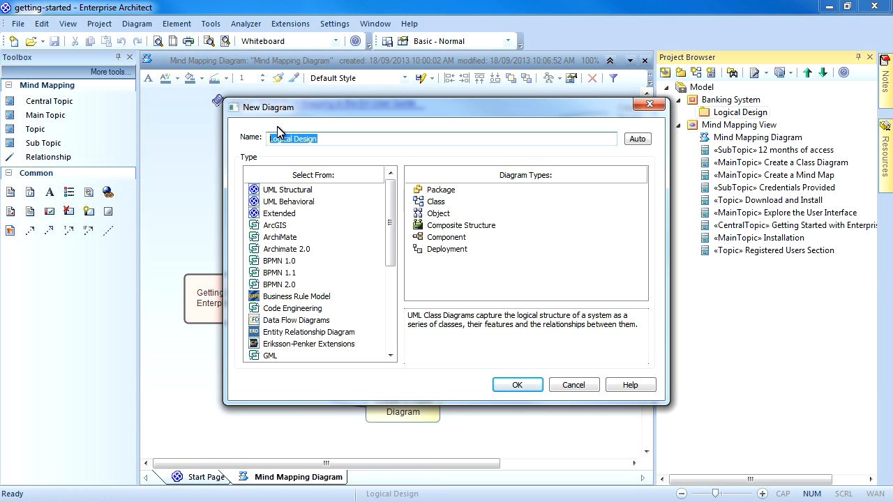
pyautogui.write('Bank Account')
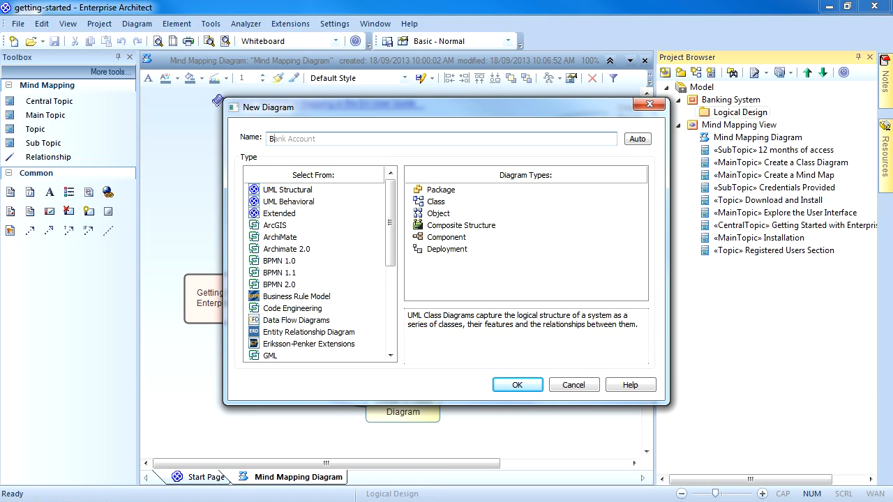
pyautogui.write('Bank Account')
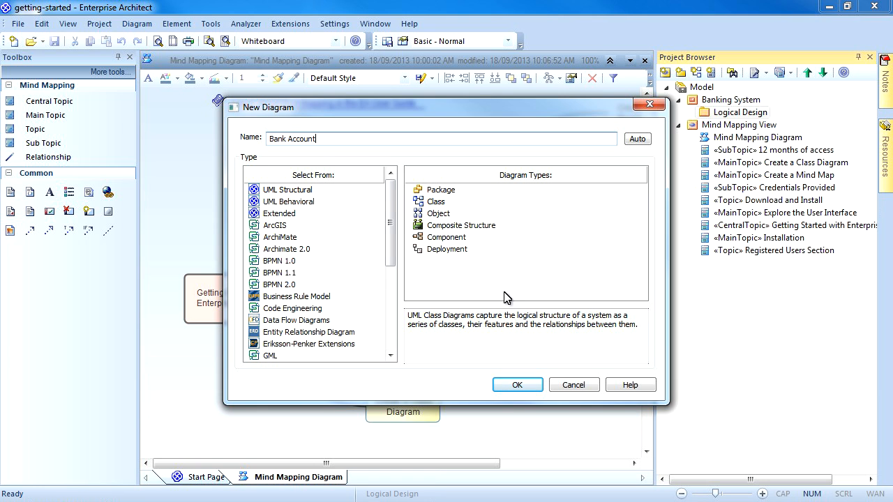
pyautogui.click(517, 385)
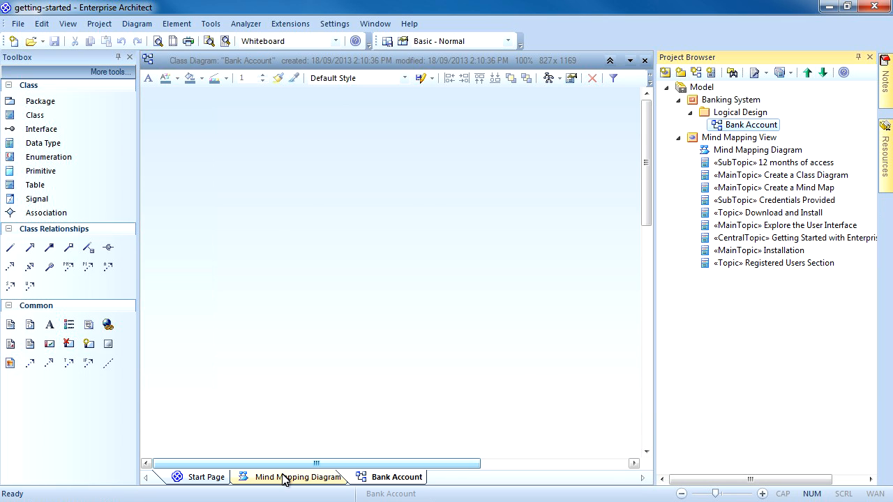
# Step: Switch between the mind map and Bank Account diagram tabs, ending on the empty Bank Account diagram
pyautogui.click(299, 477)
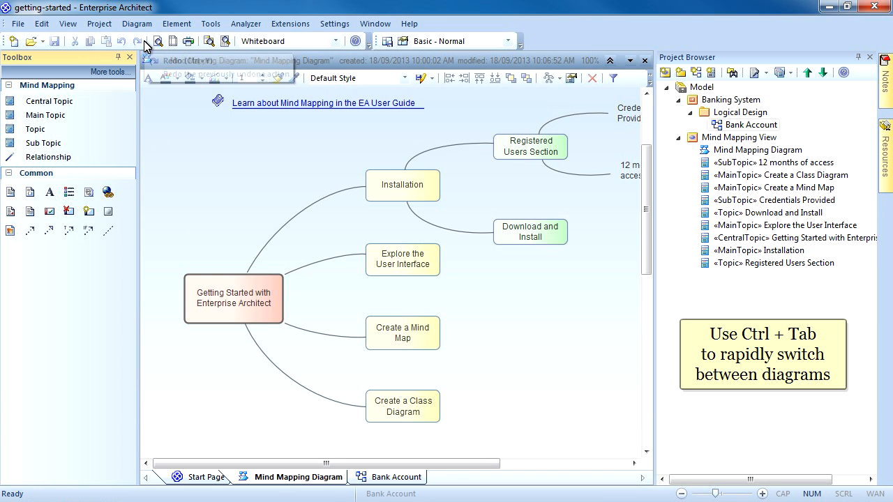
pyautogui.moveTo(138, 41)
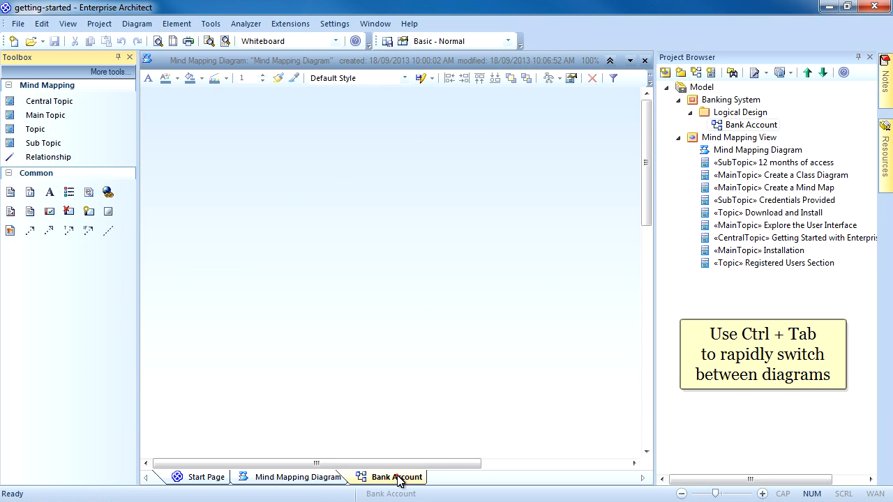
pyautogui.click(397, 477)
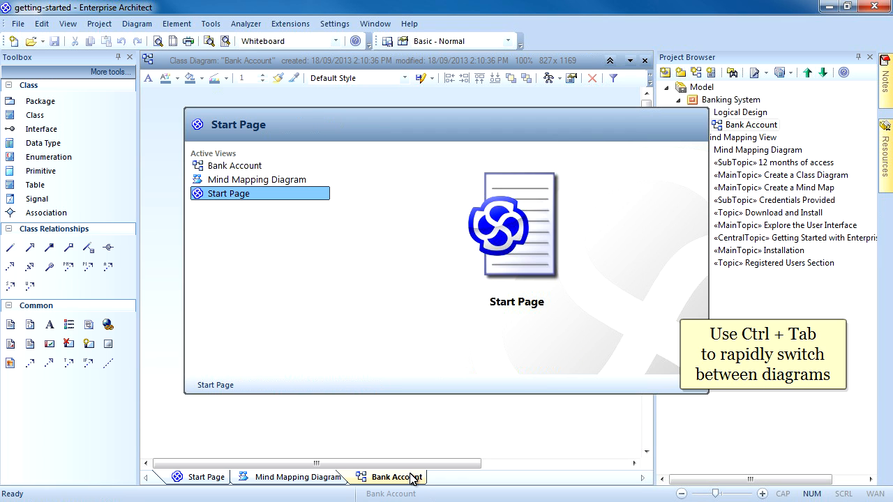
pyautogui.click(257, 179)
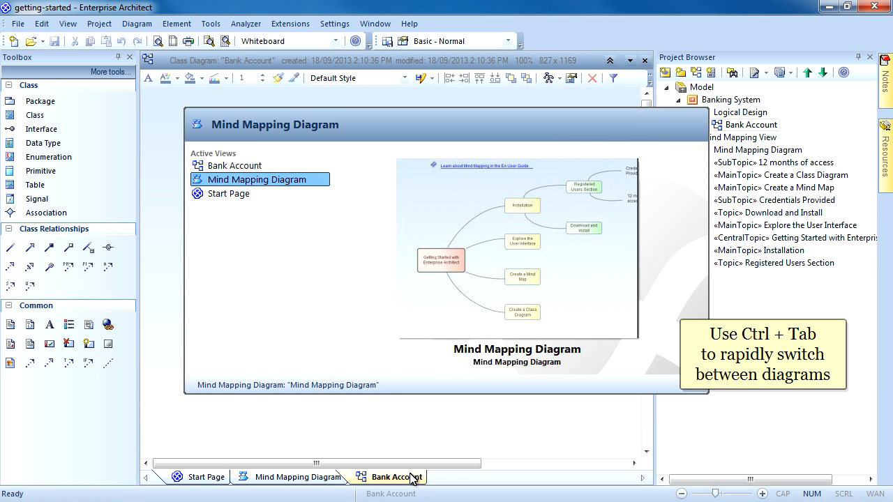
pyautogui.click(230, 193)
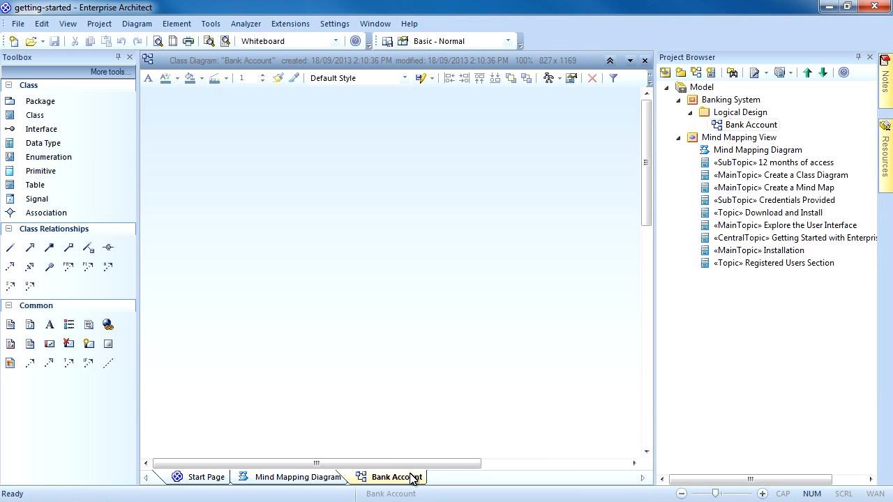
pyautogui.moveTo(513, 204)
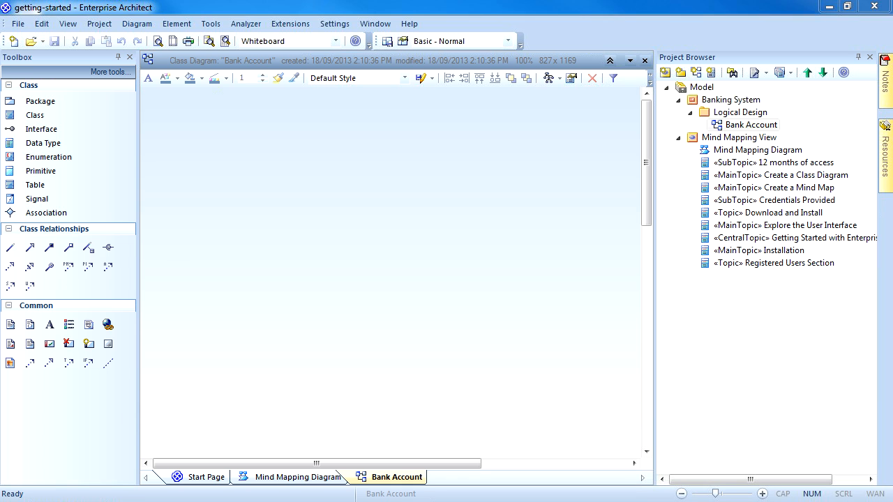
pyautogui.moveTo(290, 143)
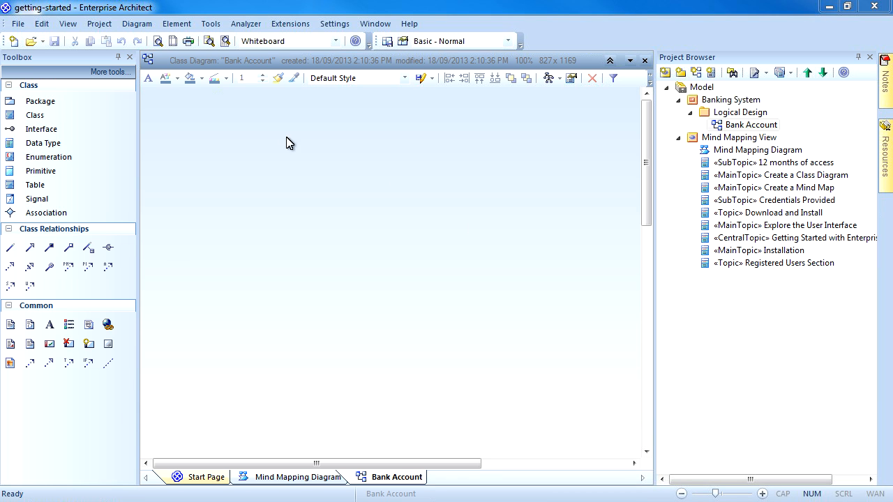
# Step: Place three classes on the diagram named Bank Account, Savings Account and Credit Card
pyautogui.click(35, 115)
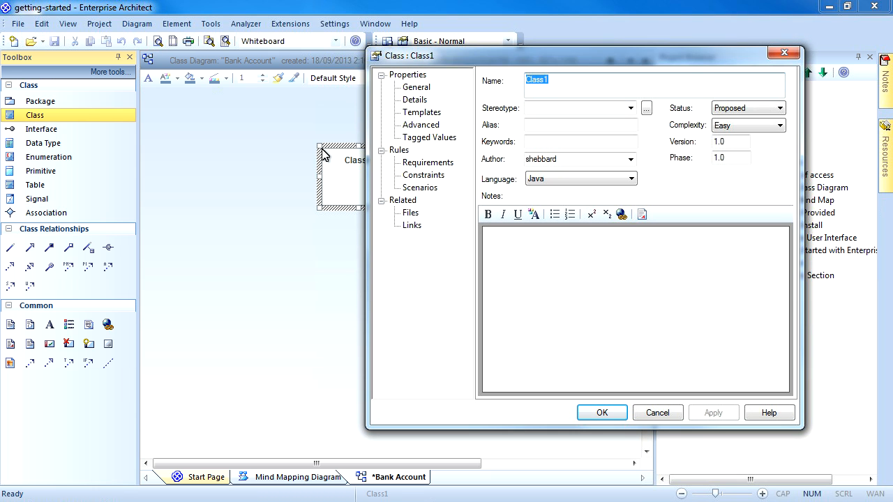
pyautogui.write('Bank Account')
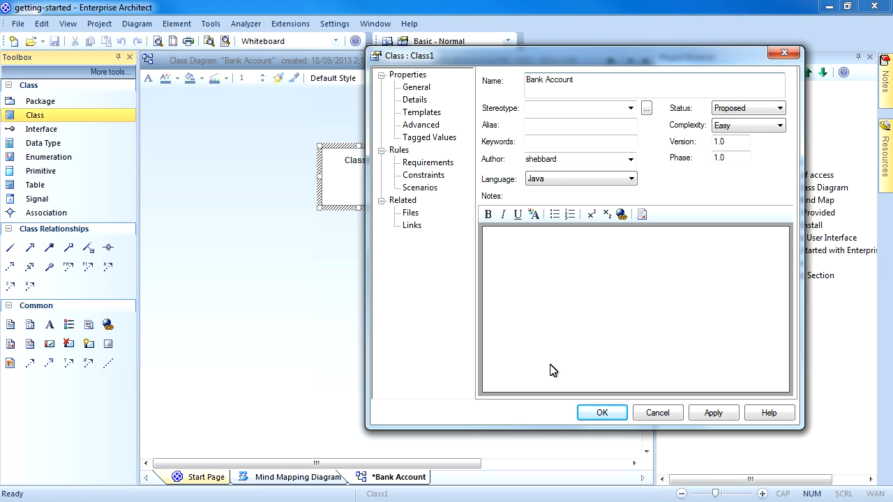
pyautogui.click(601, 413)
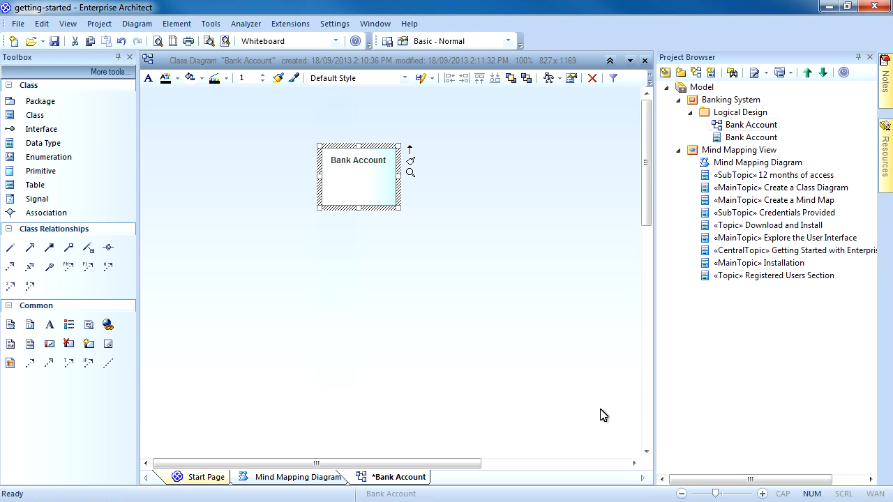
pyautogui.moveTo(254, 266)
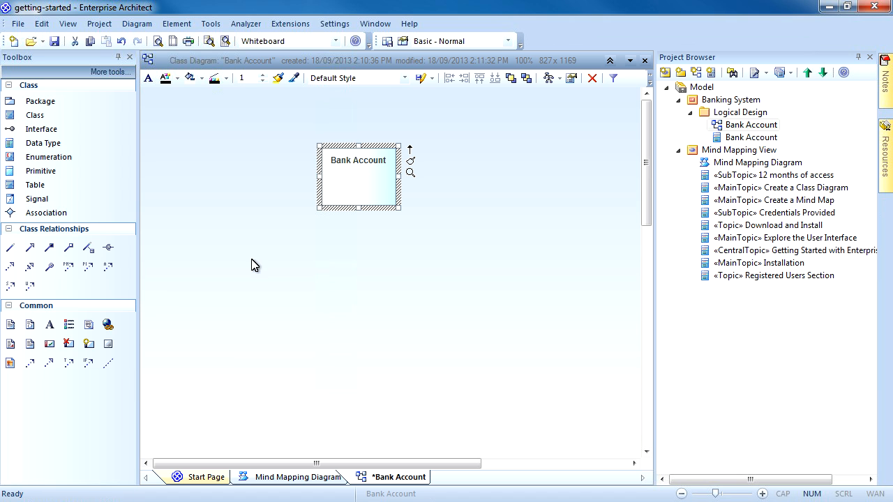
pyautogui.moveTo(264, 328)
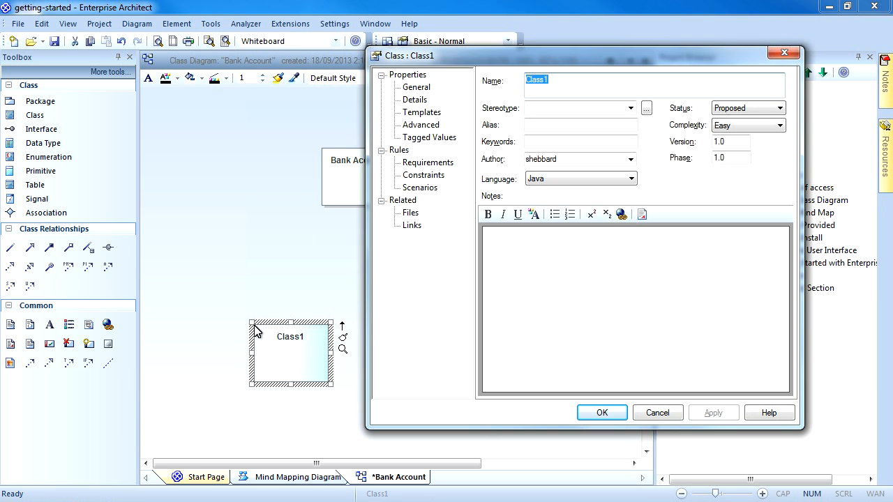
pyautogui.moveTo(290, 320)
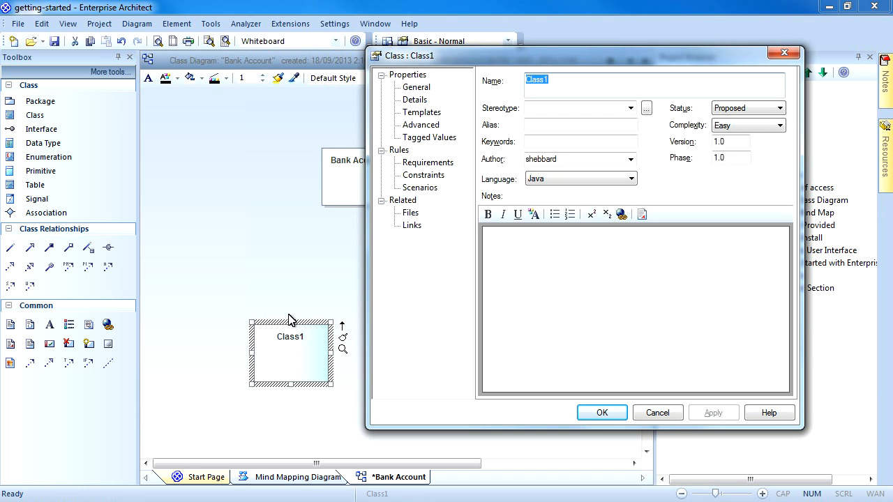
pyautogui.write('Savings Account')
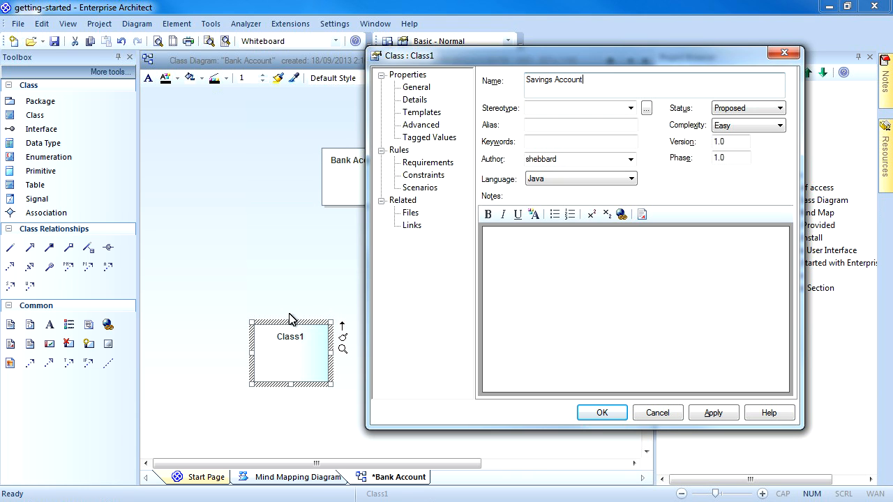
pyautogui.click(602, 414)
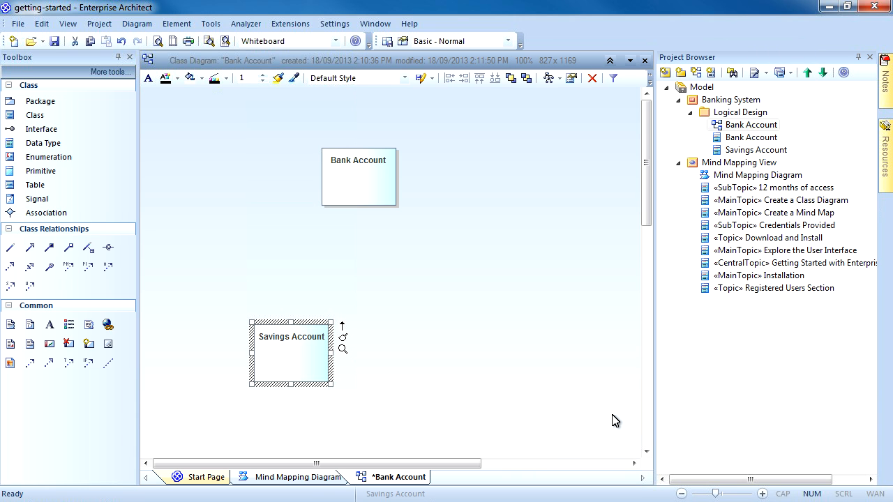
pyautogui.moveTo(449, 358)
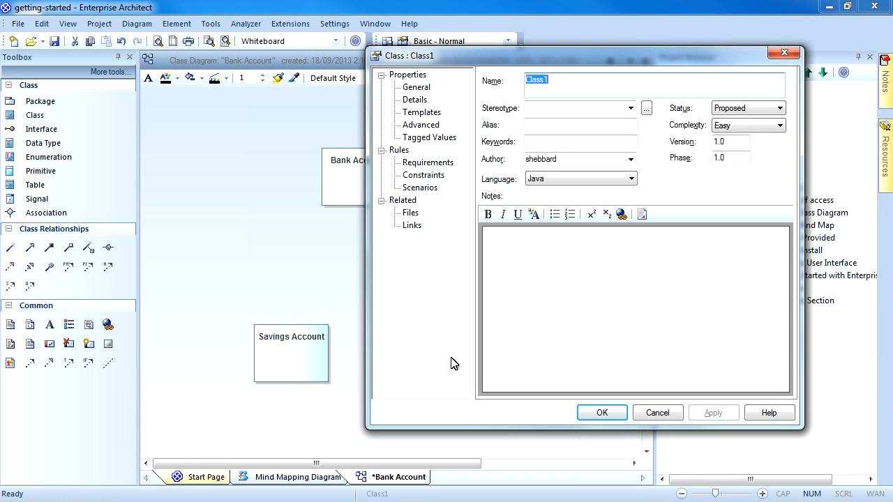
pyautogui.write('Credit Card')
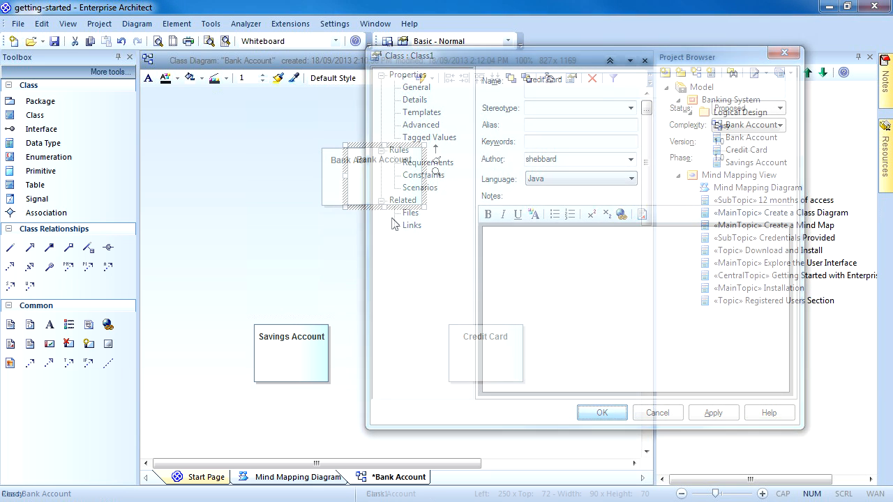
pyautogui.click(602, 414)
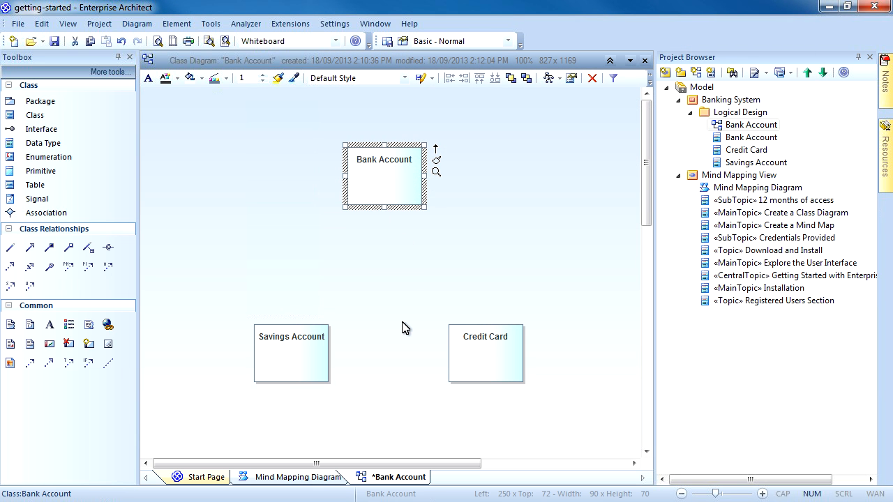
pyautogui.moveTo(416, 329)
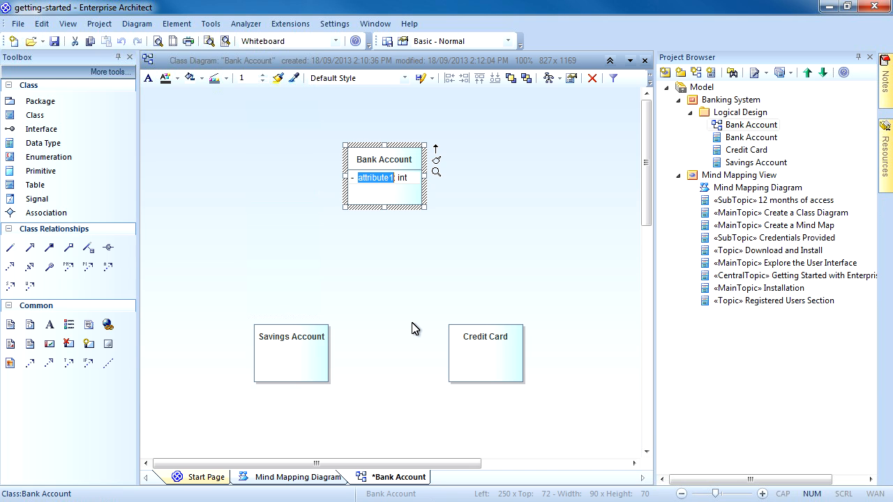
# Step: Add a Name : string attribute and begin a Balance attribute on the Bank Account class
pyautogui.write('Name: int')
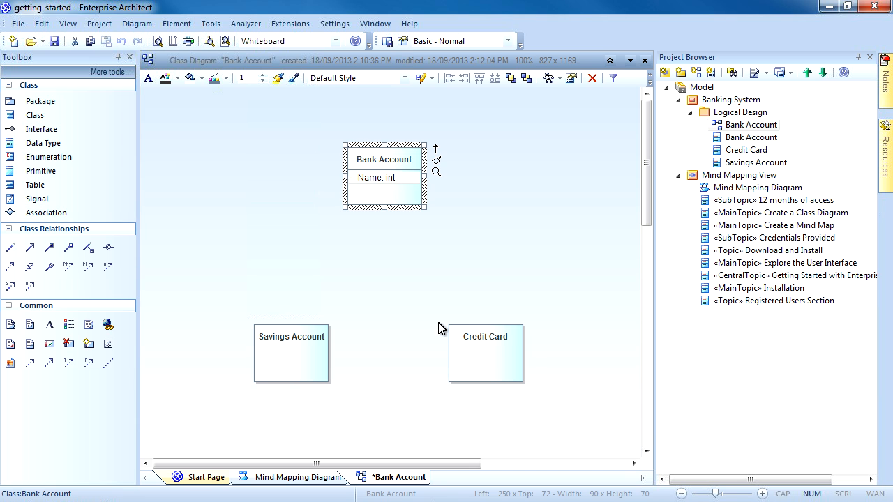
pyautogui.doubleClick(390, 177)
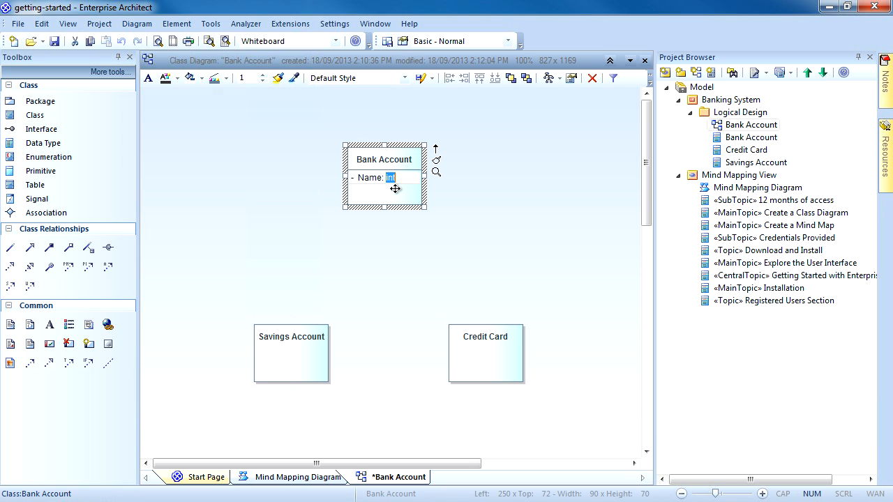
pyautogui.write('string')
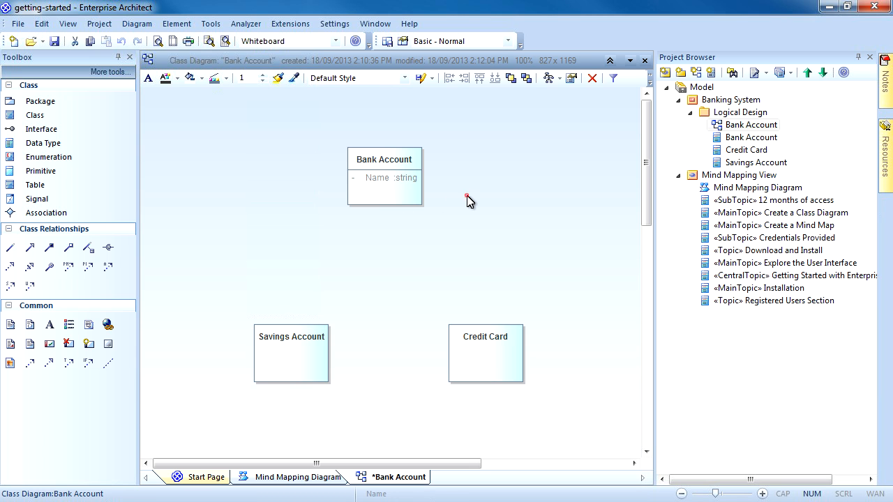
pyautogui.click(385, 175)
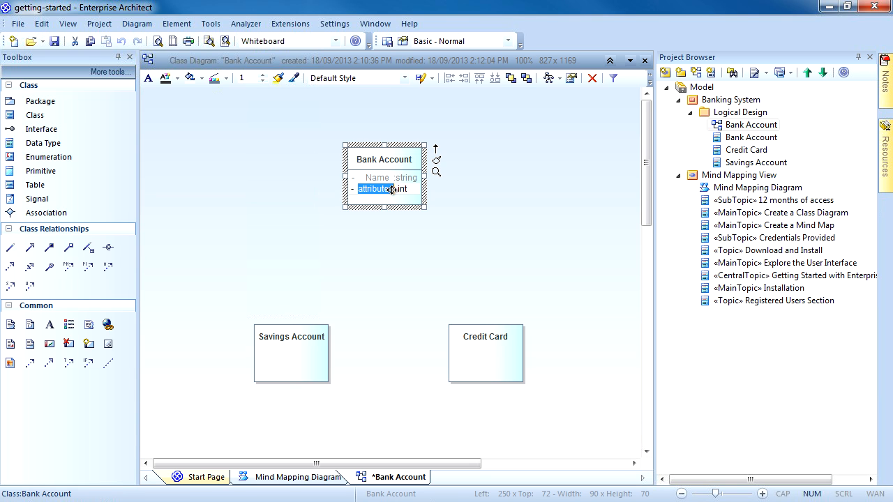
pyautogui.write('Bala int')
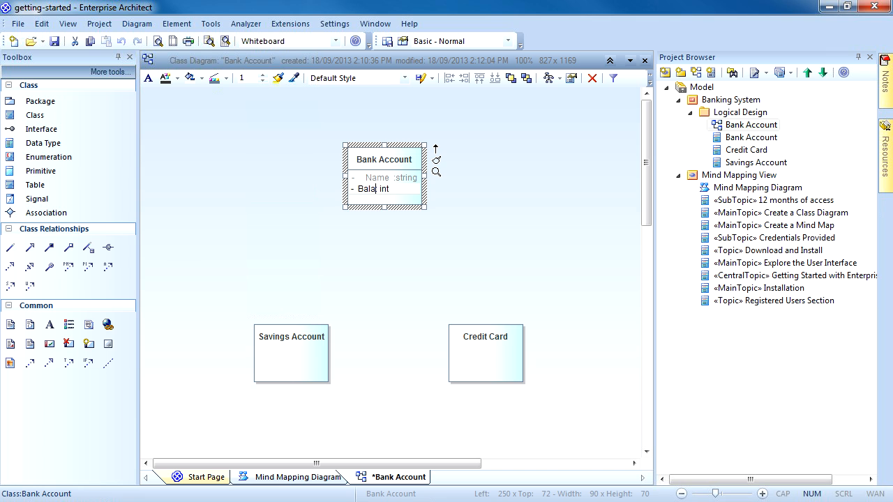
pyautogui.write('nce:')
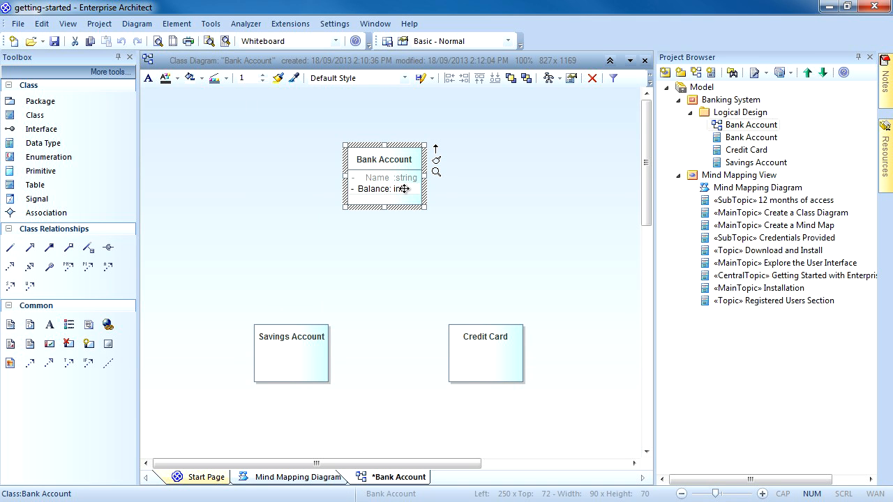
pyautogui.moveTo(503, 183)
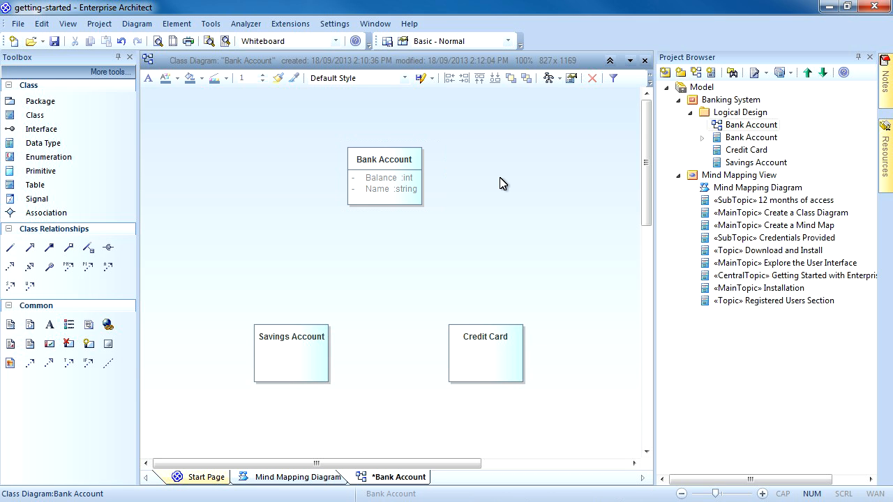
pyautogui.moveTo(496, 165)
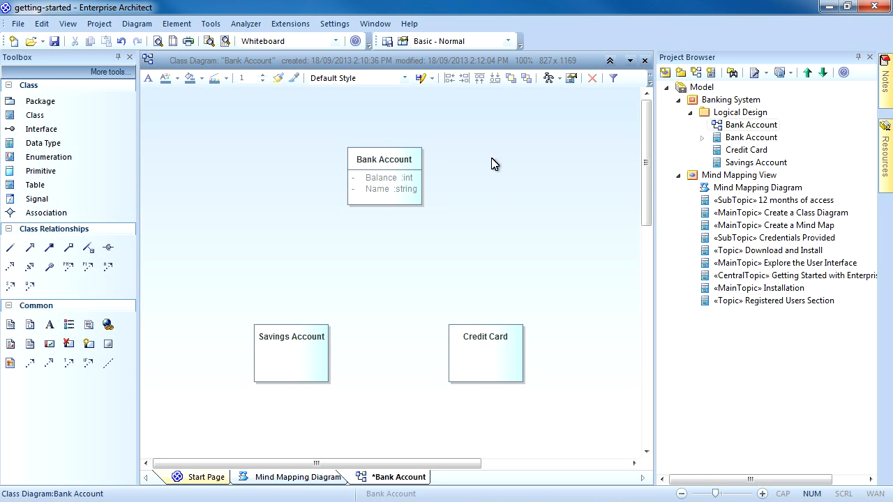
# Step: Add Deposit() and Withdrawl() operations to Bank Account, then select Savings Account
pyautogui.click(385, 160)
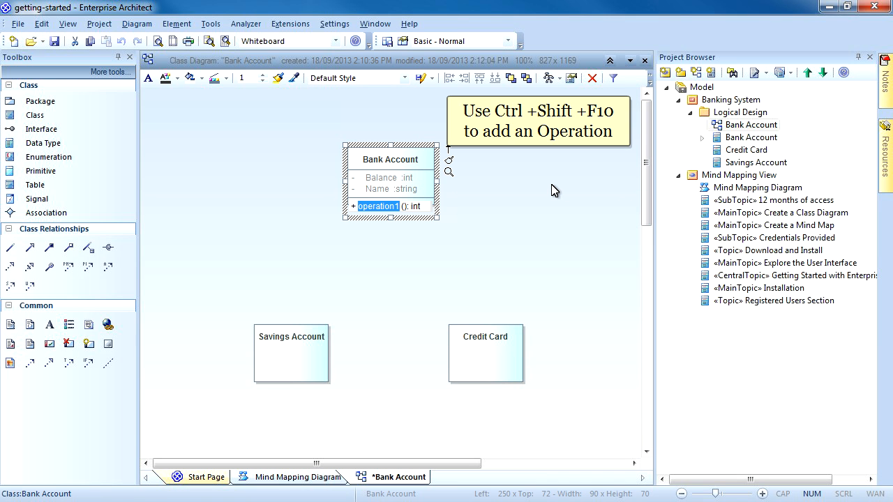
pyautogui.write('Deposit')
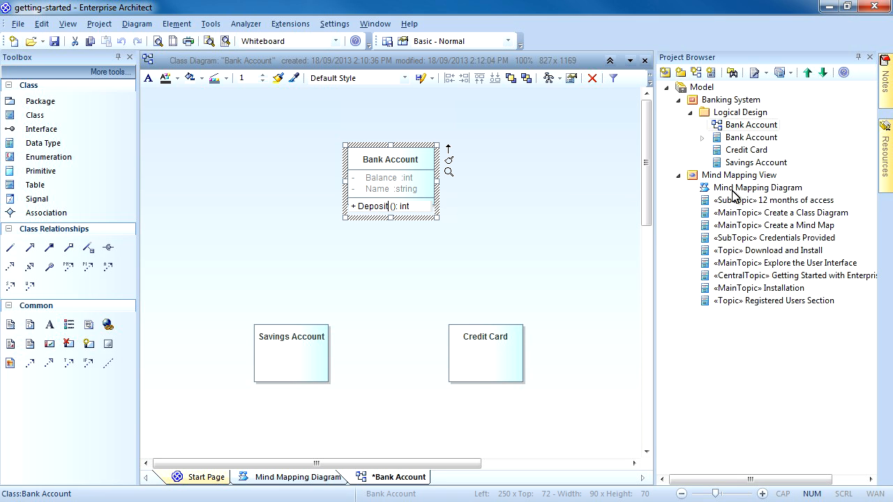
pyautogui.moveTo(603, 231)
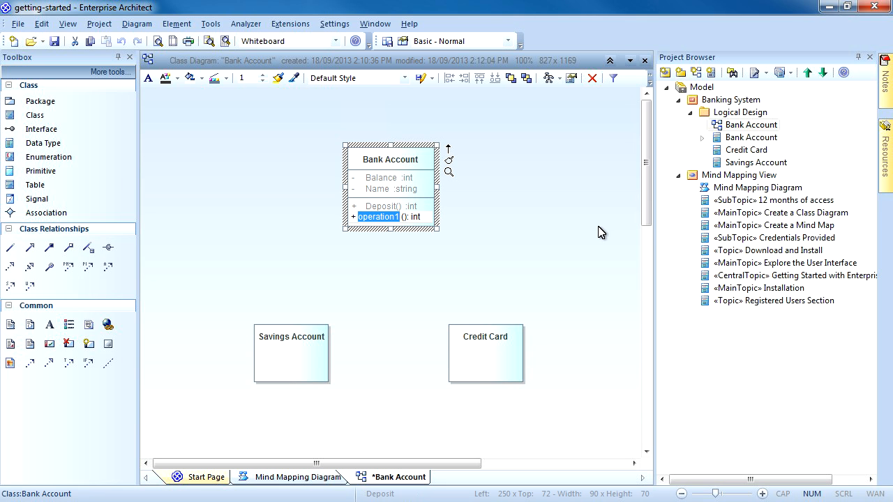
pyautogui.write('With')
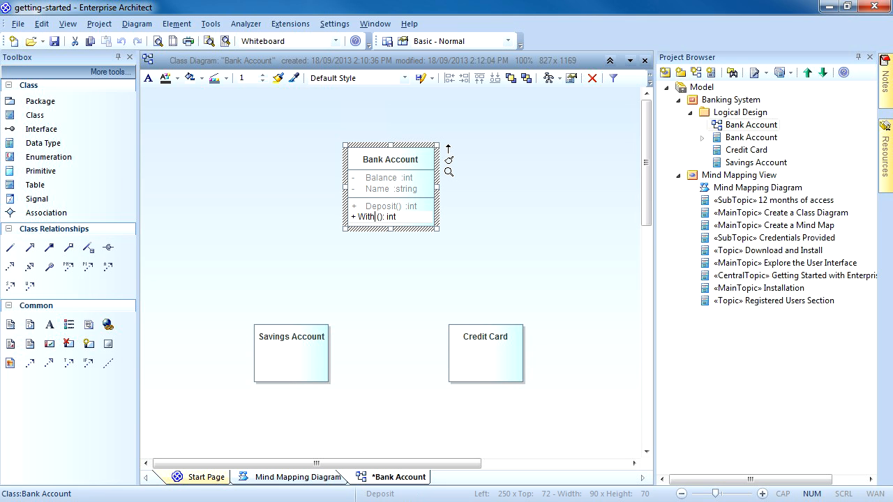
pyautogui.write('drawl')
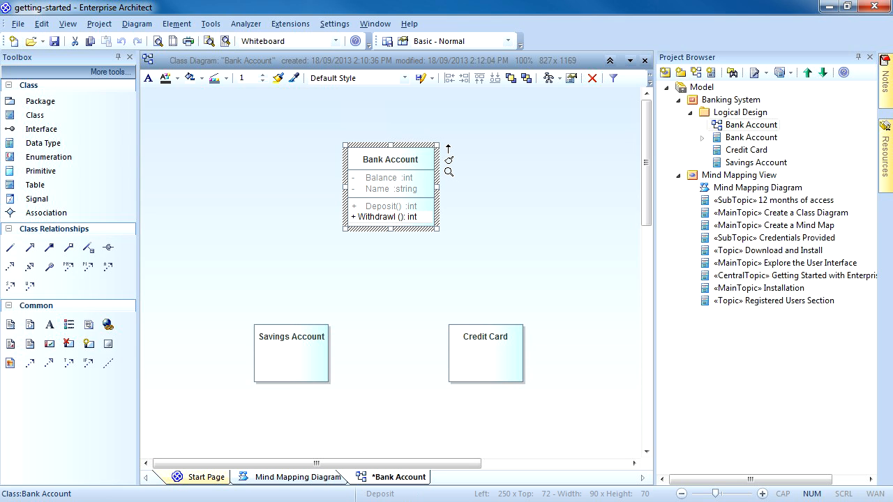
pyautogui.click(550, 234)
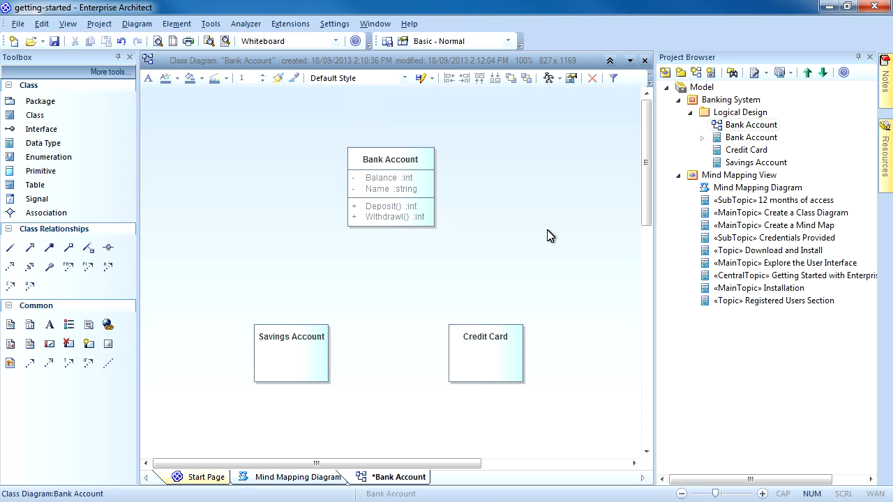
pyautogui.click(290, 354)
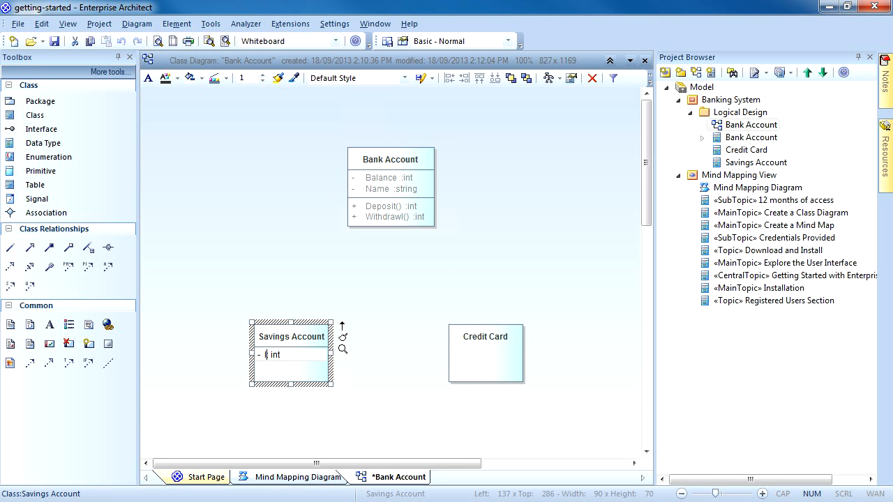
# Step: Name the new Credit Card attribute 'Interest rate' with type int
pyautogui.write('Interest r')
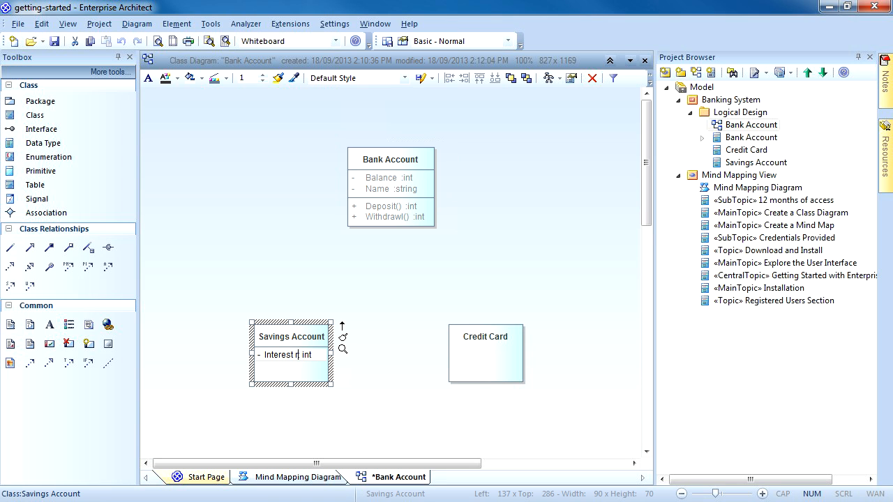
pyautogui.write('rate:')
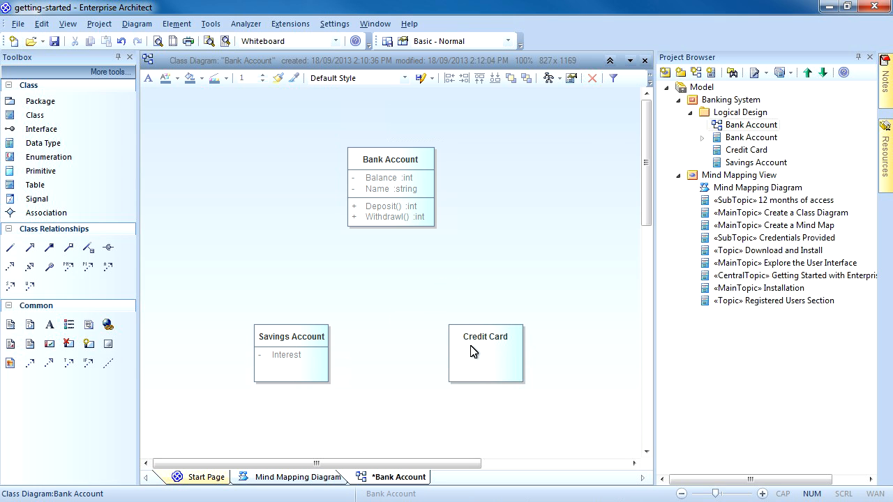
pyautogui.click(486, 352)
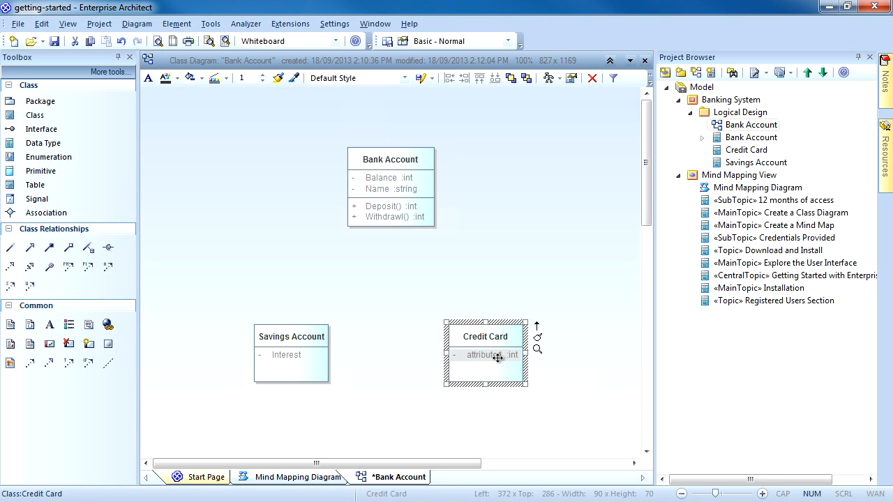
pyautogui.doubleClick(486, 355)
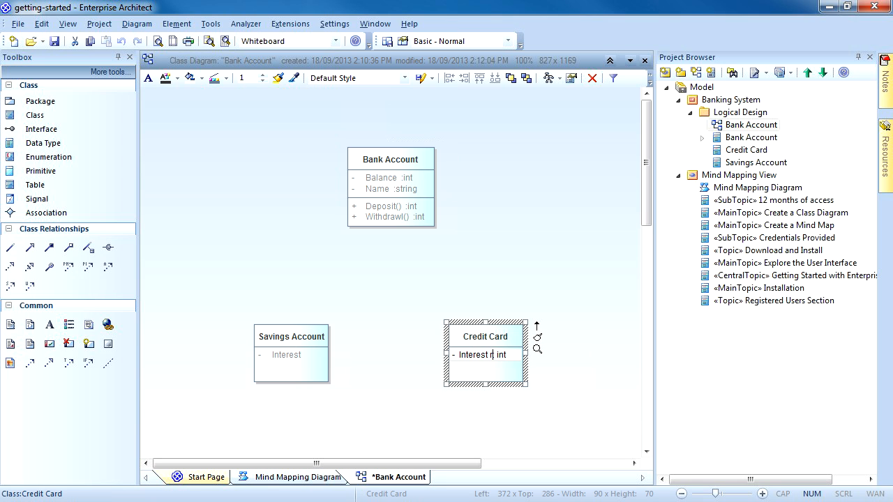
pyautogui.write('rate')
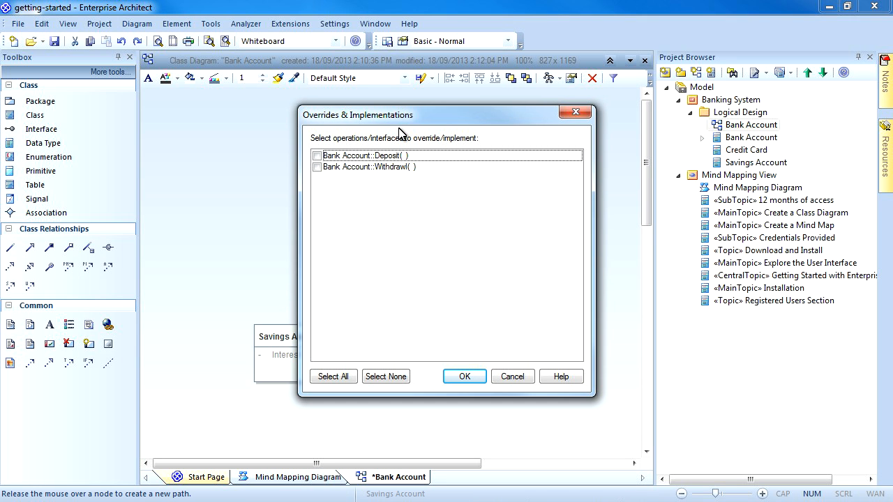
# Step: Generalize Savings Account and Credit Card to Bank Account, overriding Deposit() and Withdraw() in each
pyautogui.click(318, 155)
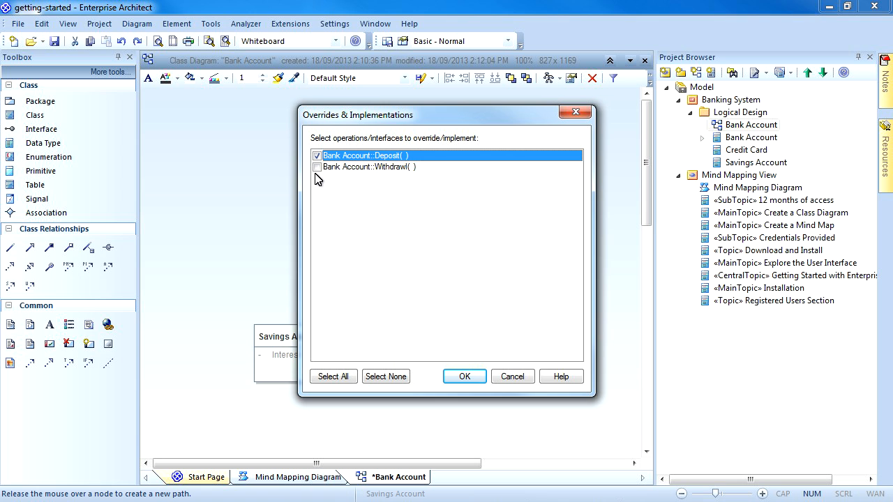
pyautogui.click(464, 377)
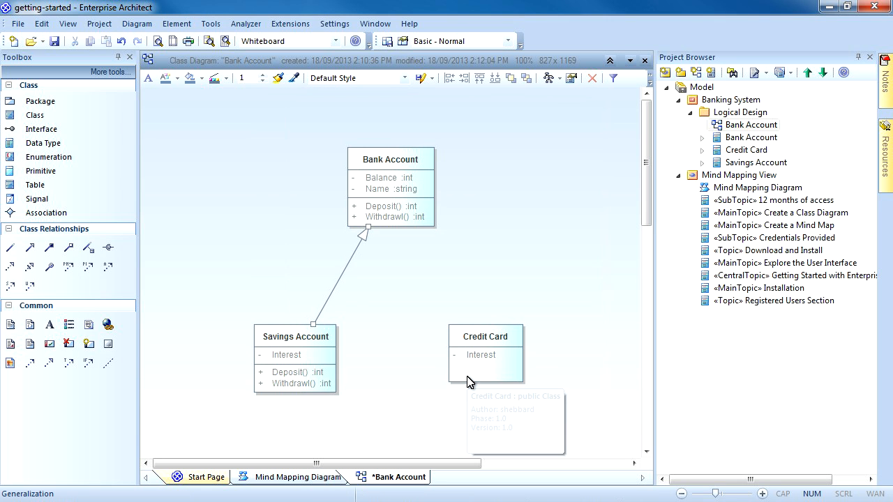
pyautogui.click(486, 355)
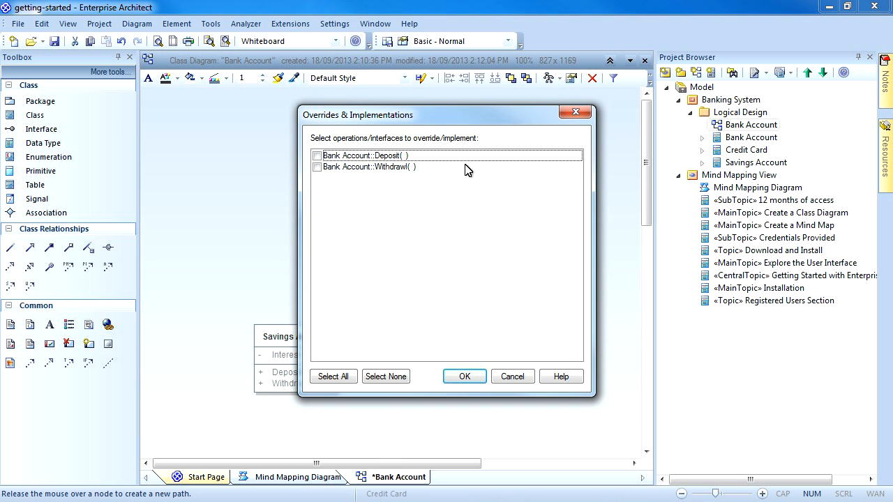
pyautogui.click(332, 377)
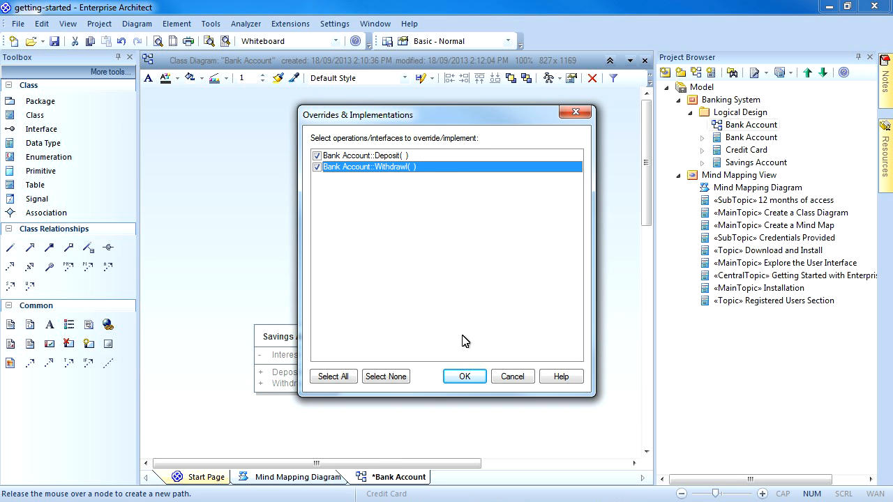
pyautogui.click(463, 377)
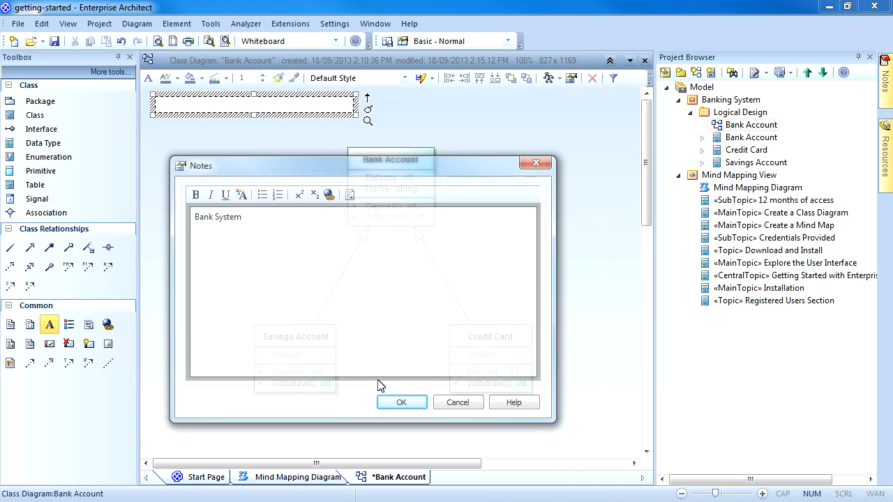
# Step: Confirm the 'Bank System' title text and format it bold, size 16, dark red
pyautogui.click(402, 402)
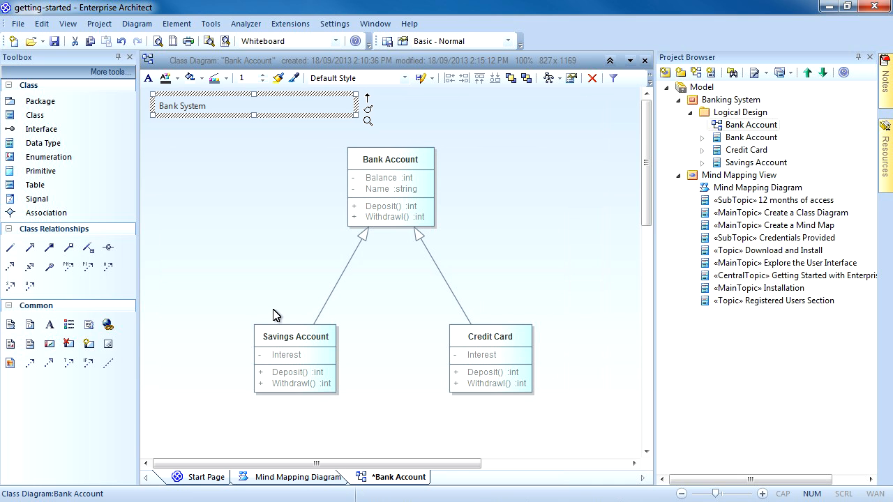
pyautogui.click(162, 78)
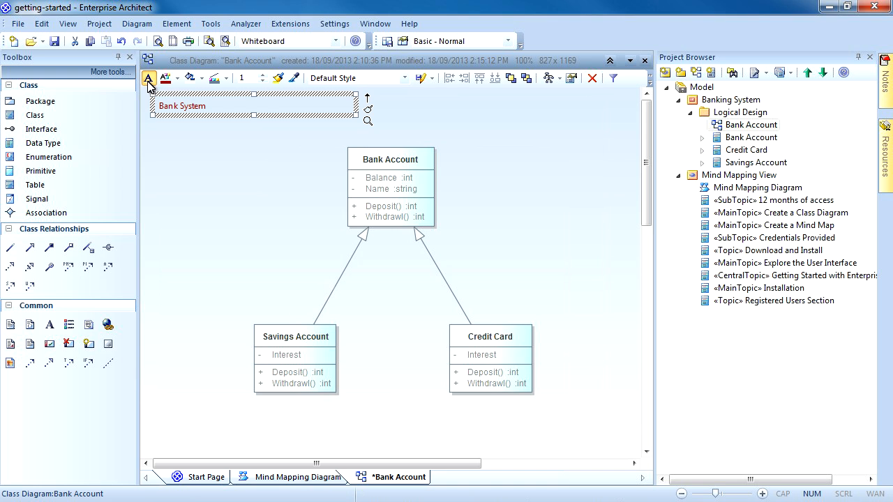
pyautogui.click(148, 78)
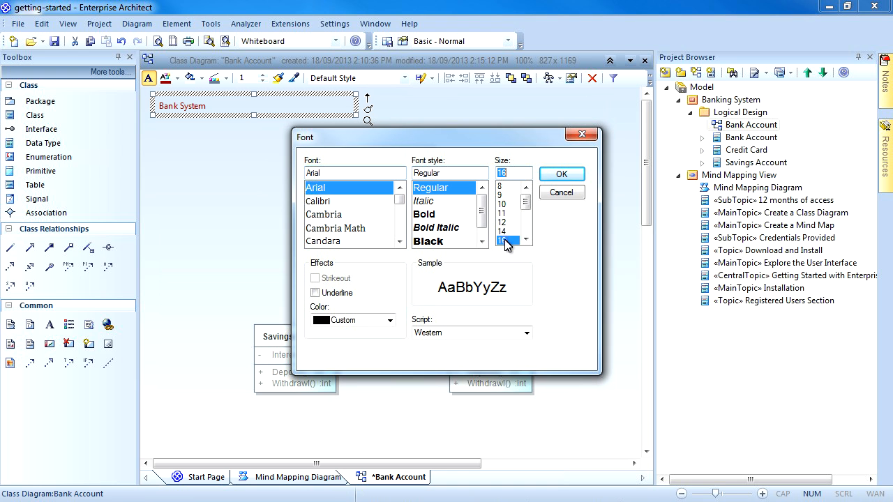
pyautogui.click(425, 215)
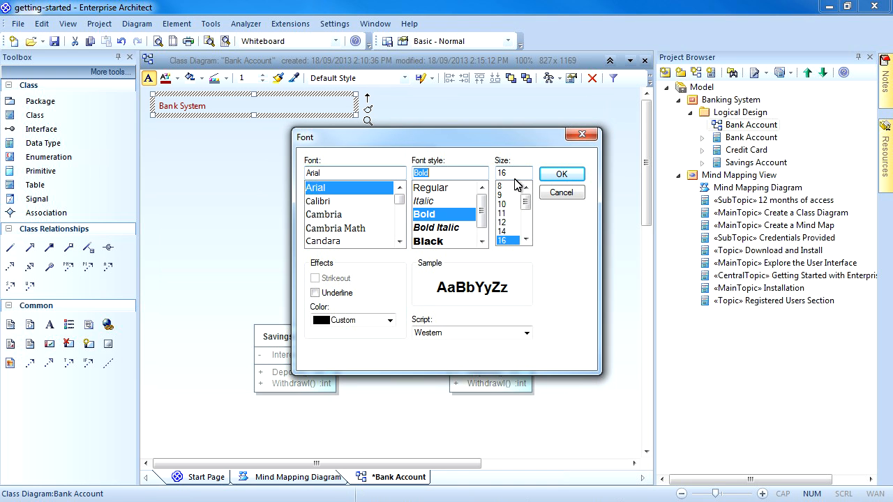
pyautogui.click(561, 173)
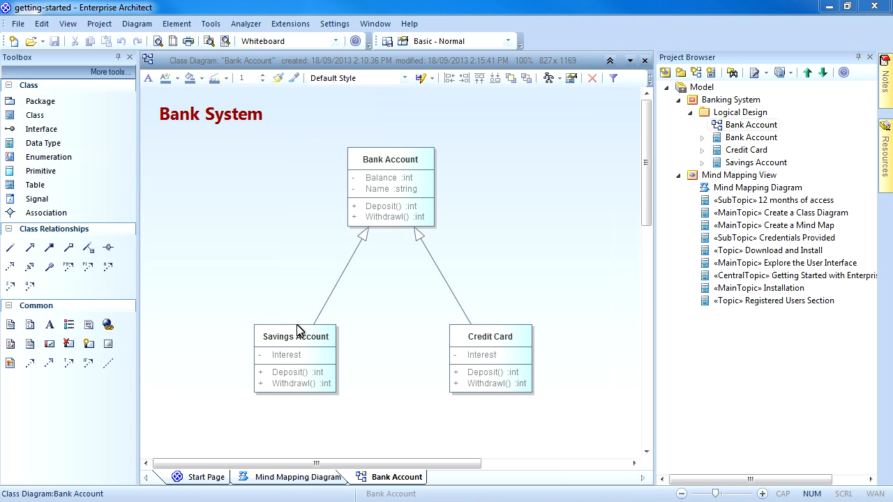
pyautogui.click(299, 477)
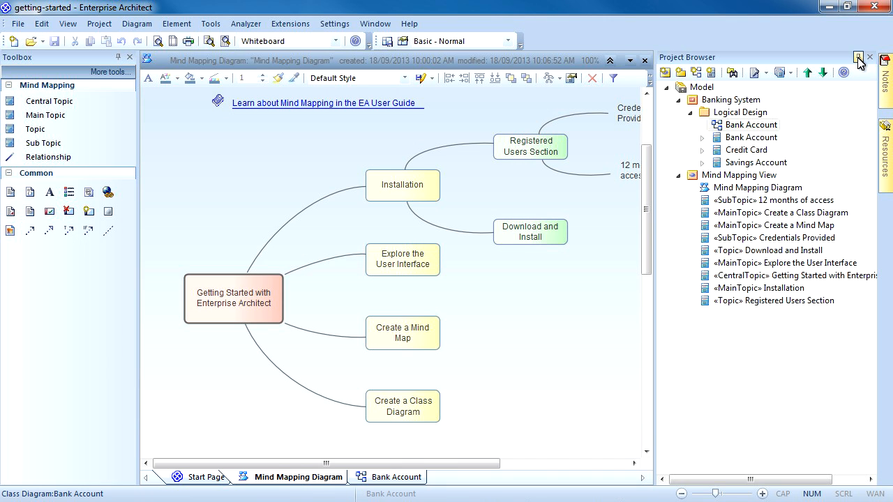
# Step: Auto-hide the Project Browser and Toolbox so the mind map fills the window
pyautogui.click(860, 57)
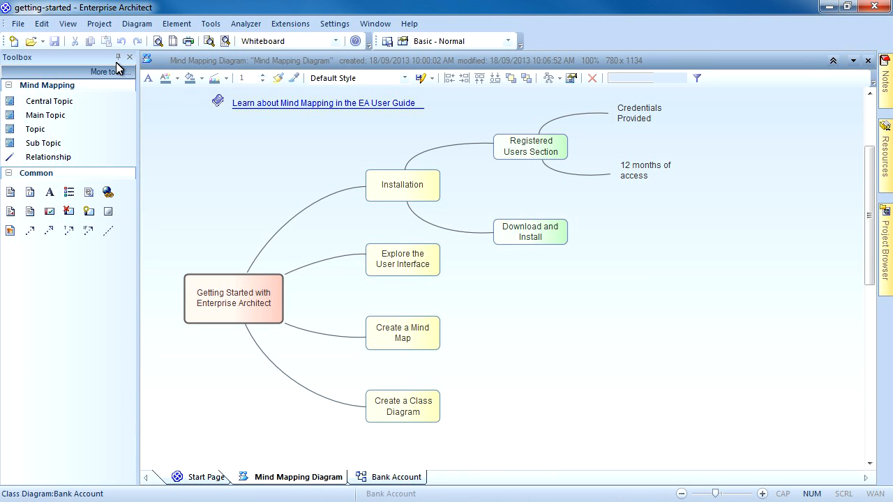
pyautogui.click(128, 57)
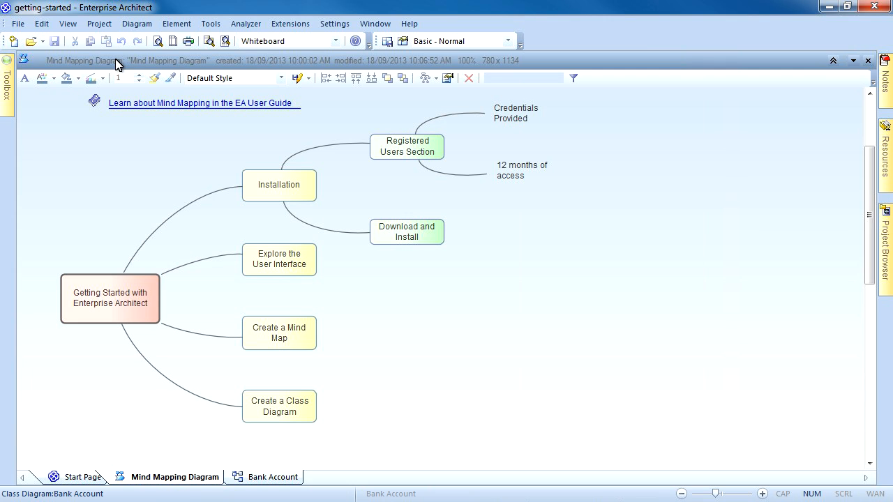
pyautogui.moveTo(137, 254)
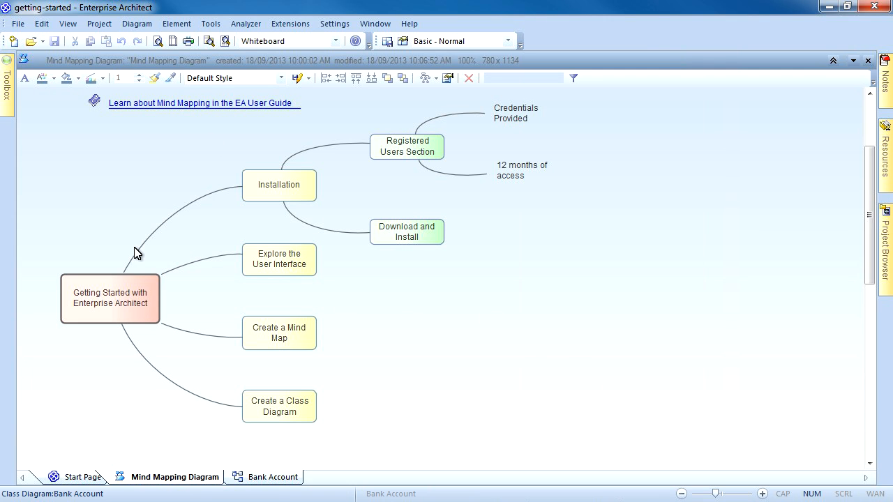
# Step: Review the topics from Getting Started through Installation to Create a Mind Map
pyautogui.click(108, 299)
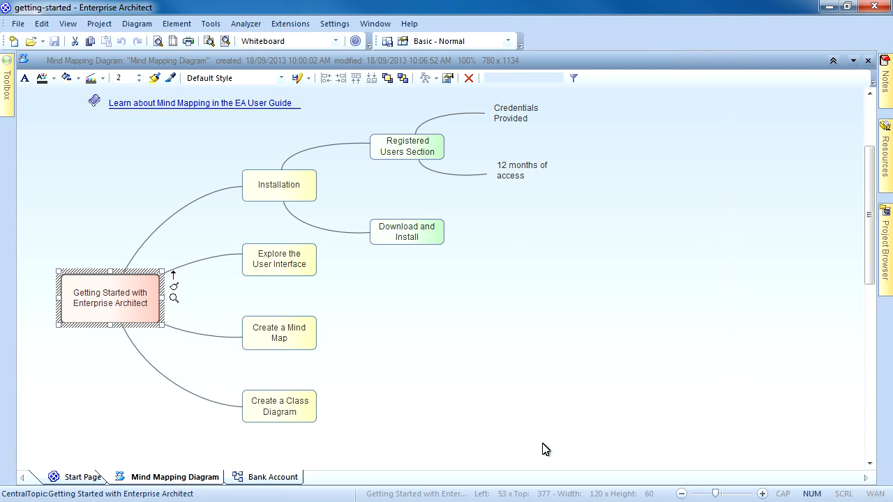
pyautogui.click(279, 184)
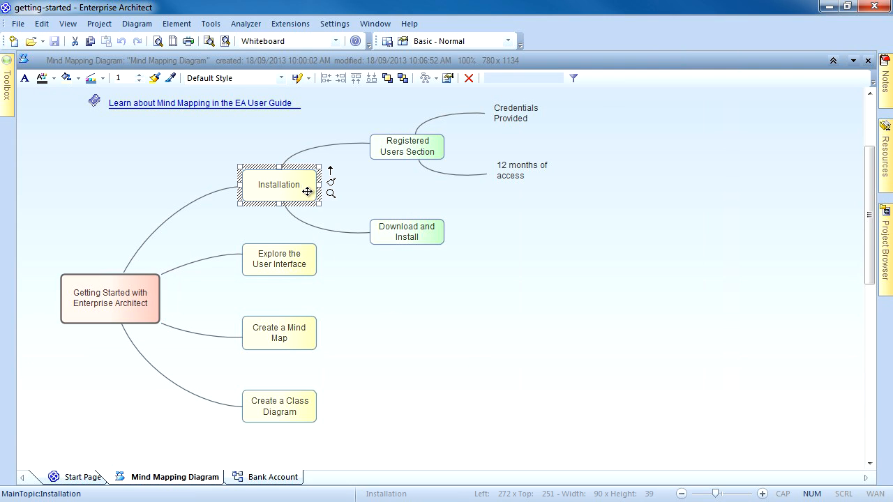
pyautogui.click(408, 147)
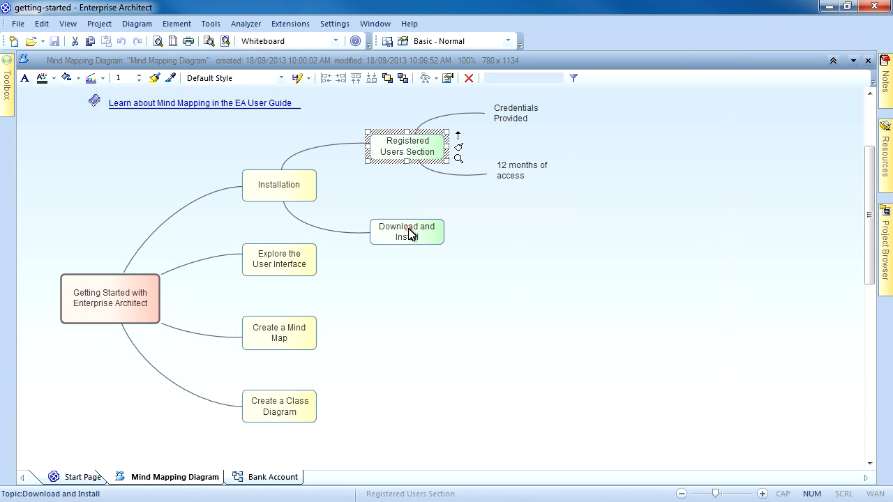
pyautogui.click(408, 231)
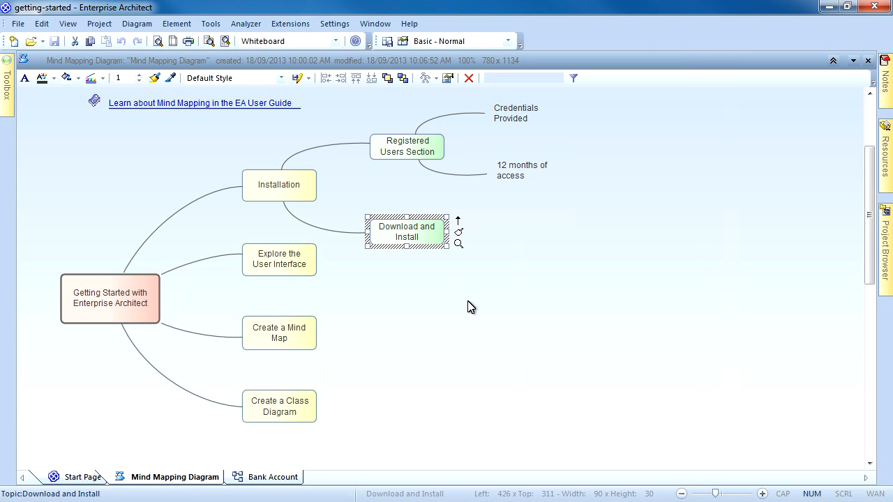
pyautogui.moveTo(281, 257)
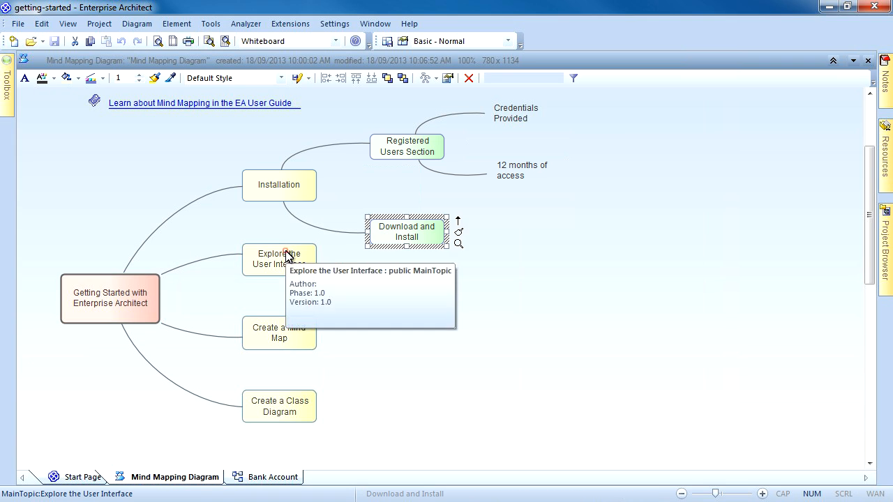
pyautogui.click(279, 258)
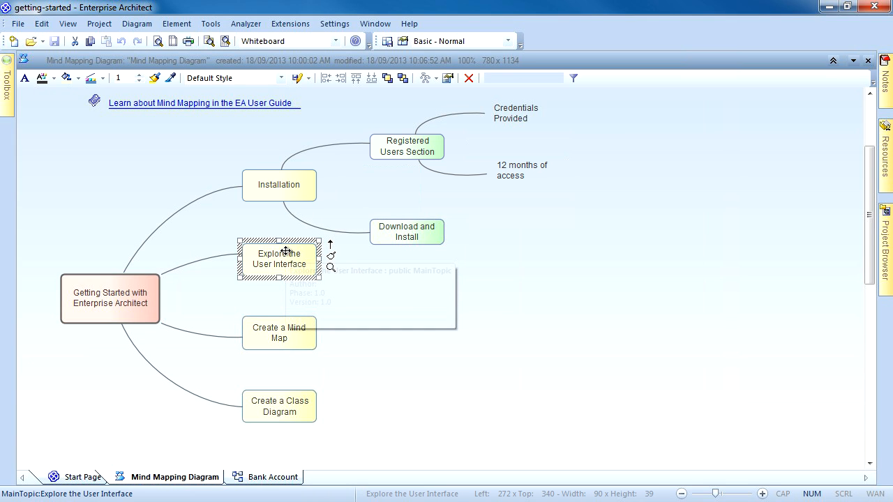
pyautogui.moveTo(306, 268)
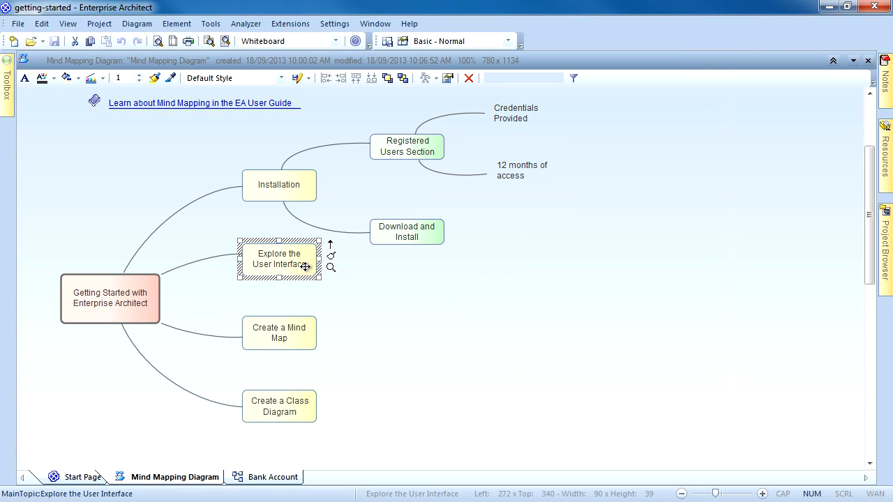
pyautogui.moveTo(402, 330)
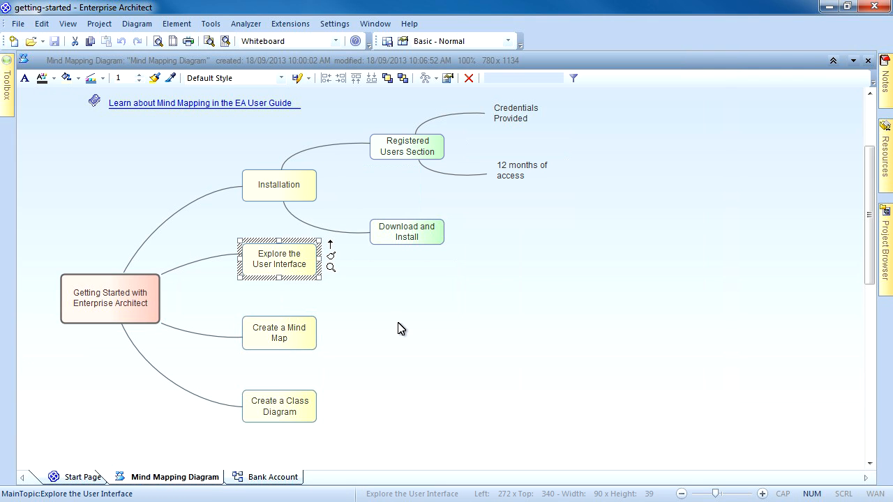
pyautogui.moveTo(304, 335)
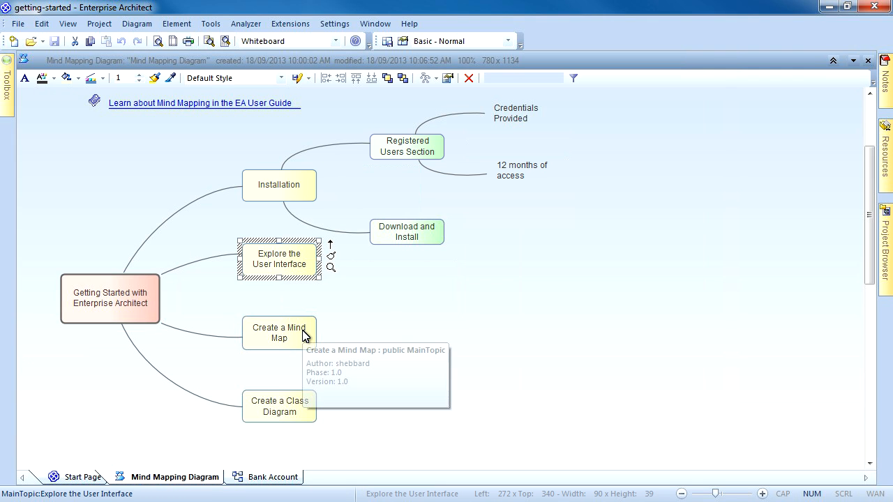
pyautogui.moveTo(304, 335)
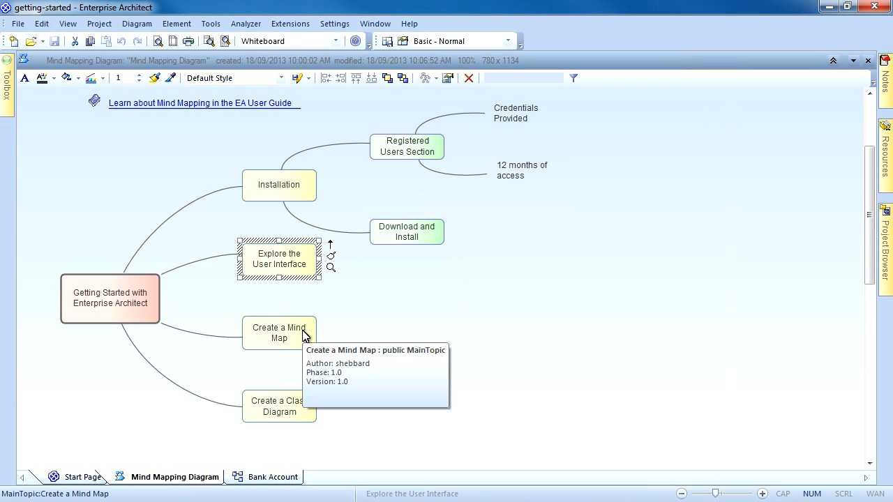
pyautogui.click(279, 332)
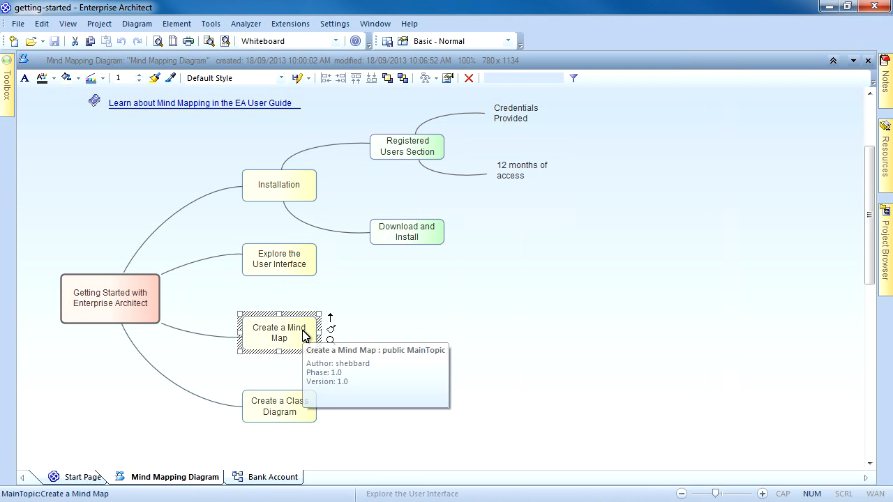
pyautogui.moveTo(293, 421)
pyautogui.write('Attributes and Operations')
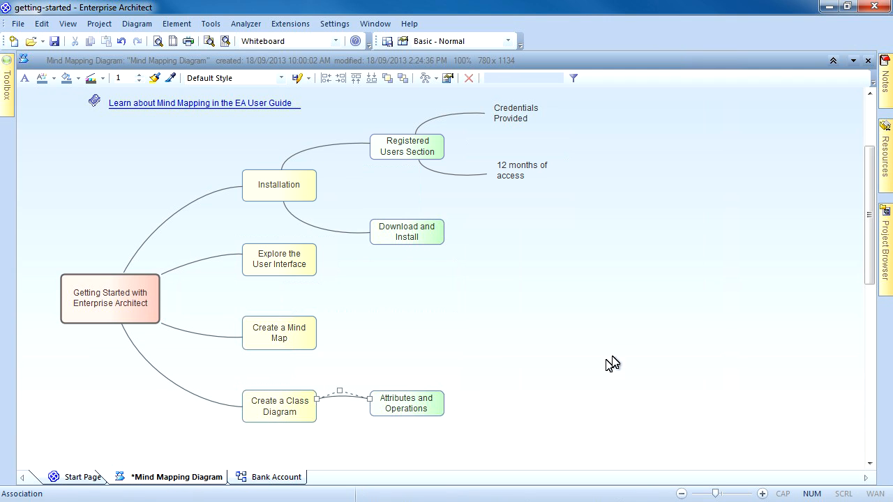
# Step: Deselect the new Attributes and Operations topic on the mind map canvas
pyautogui.click(544, 393)
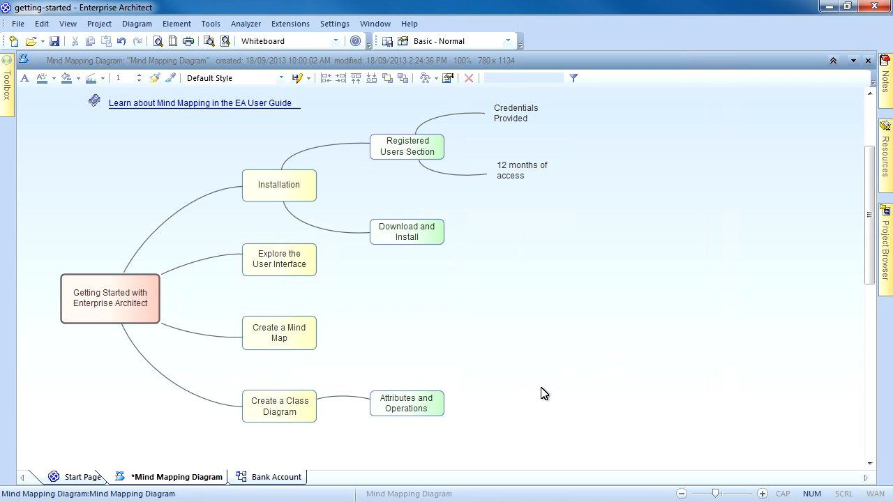